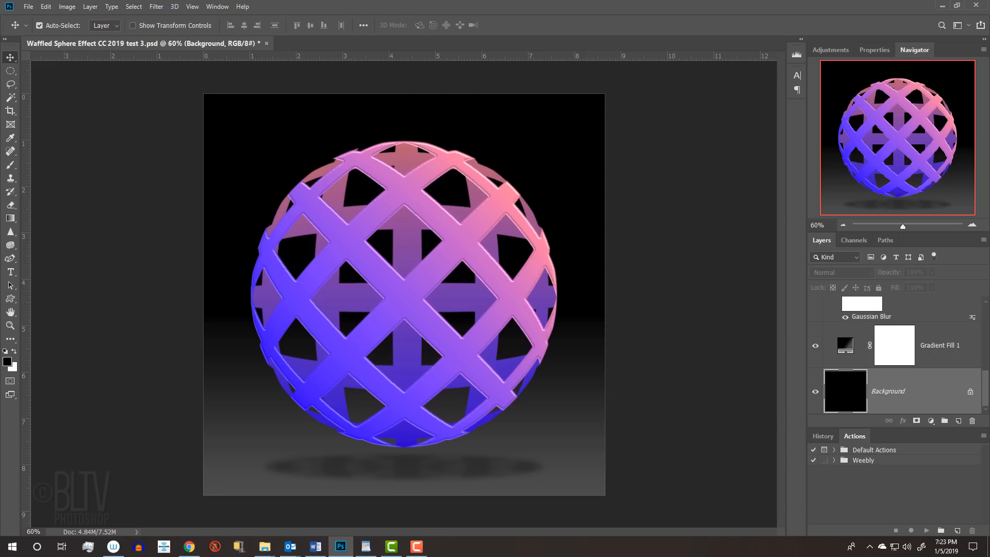
Create a blank document from the 1000x1000 px at 150 ppi preset
left_click(28, 8)
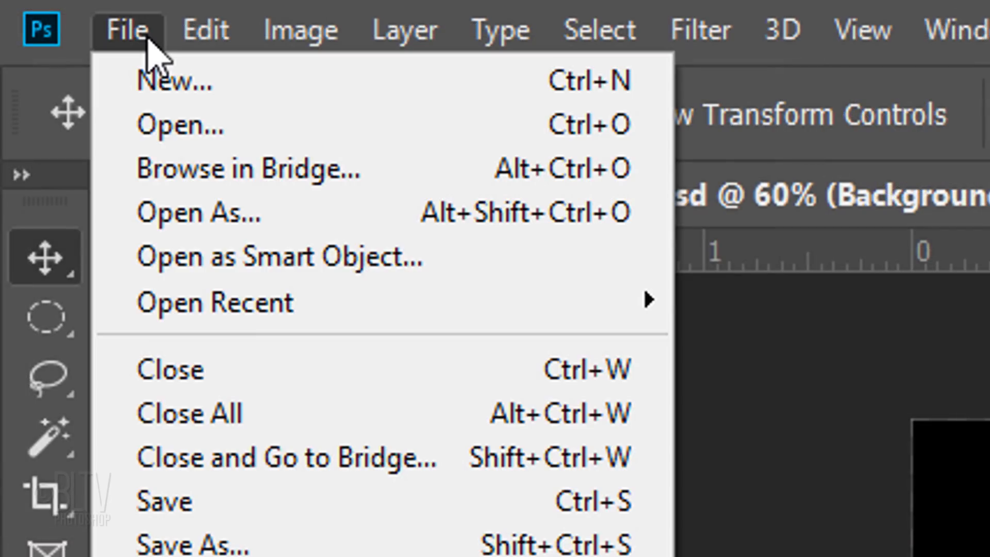
mouse_move(177, 80)
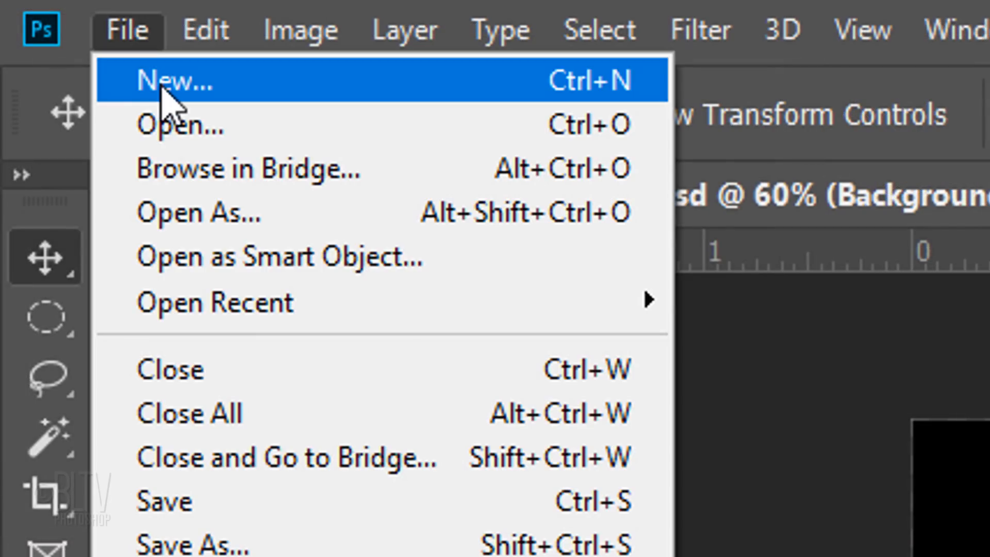
left_click(170, 81)
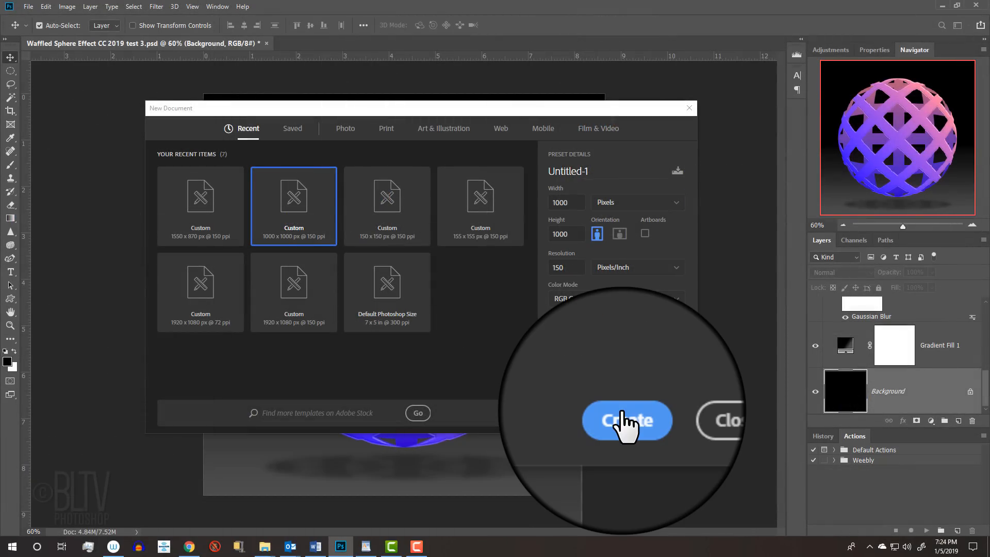
left_click(626, 421)
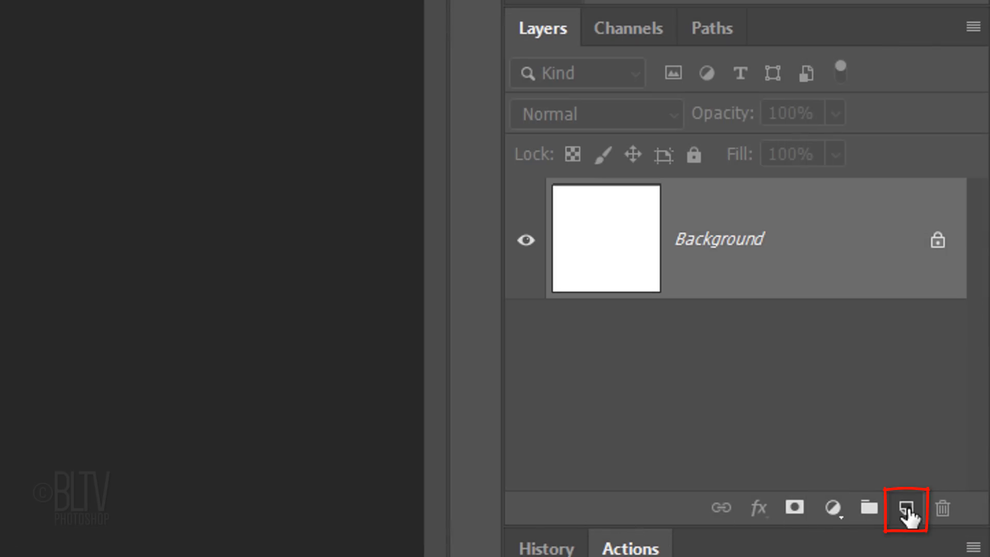
Stroke a single-column centre selection on a new layer with 55 px black
left_click(906, 509)
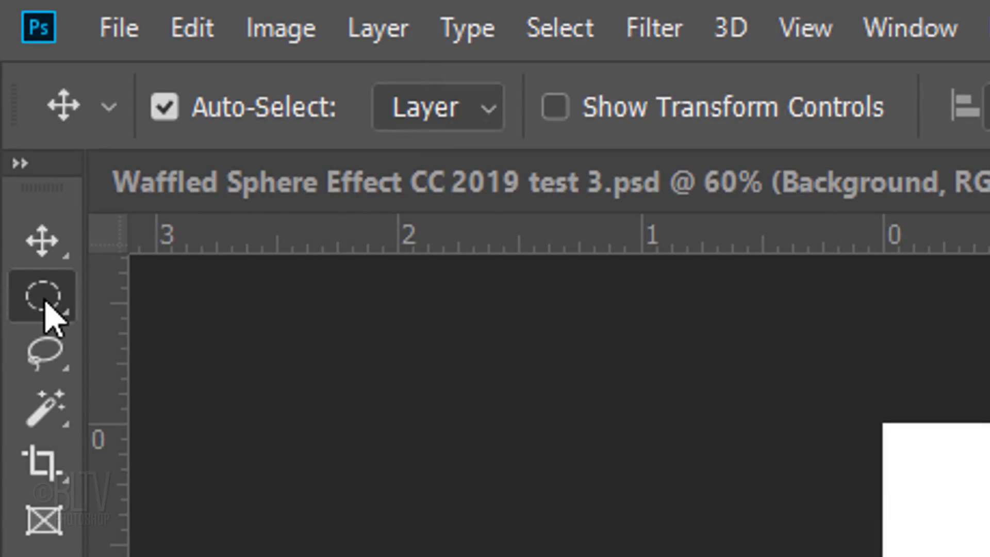
left_click(46, 297)
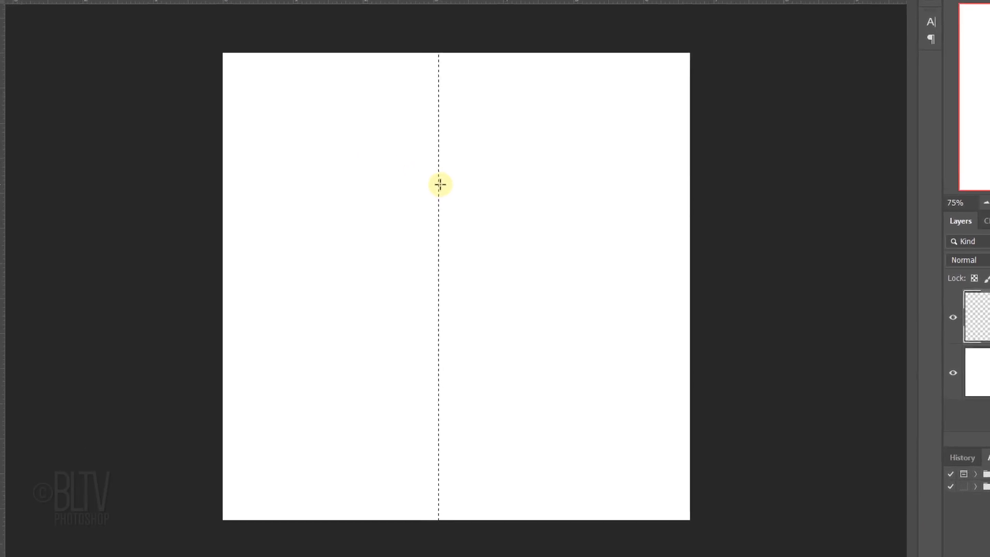
left_click(109, 16)
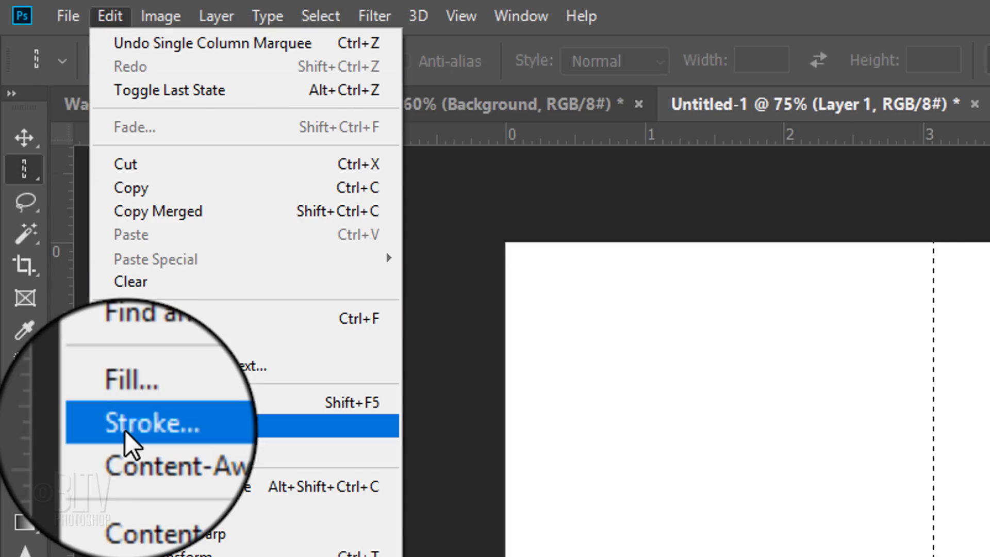
left_click(158, 422)
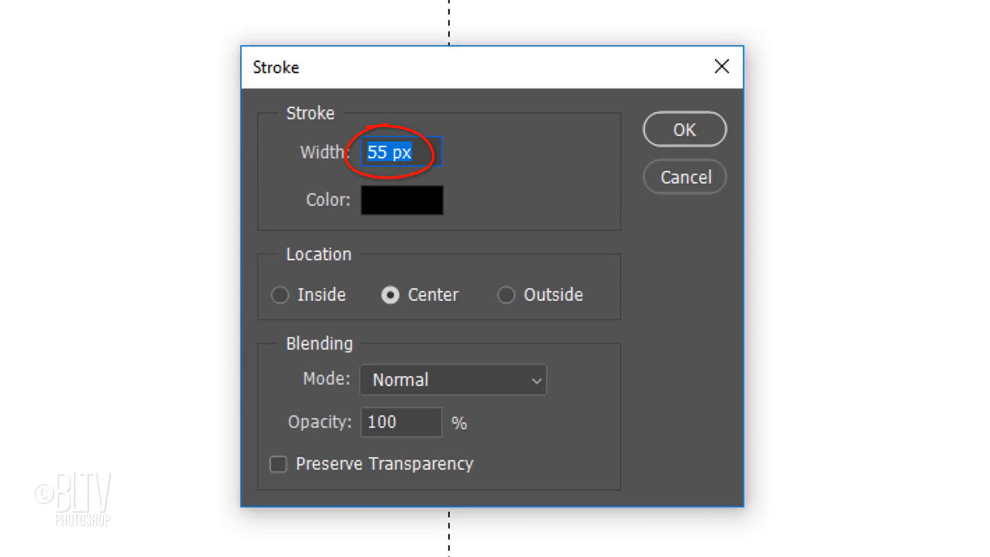
left_click(403, 199)
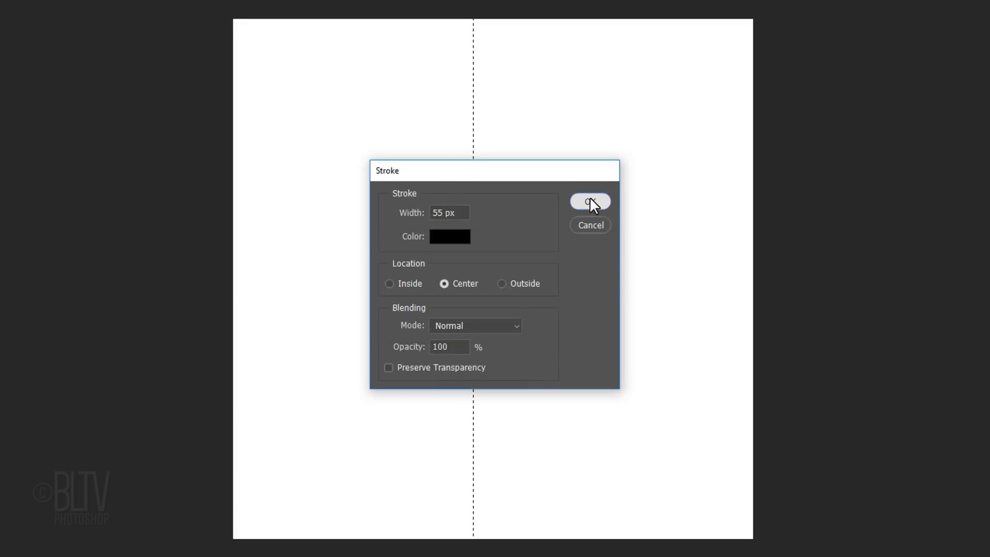
left_click(589, 201)
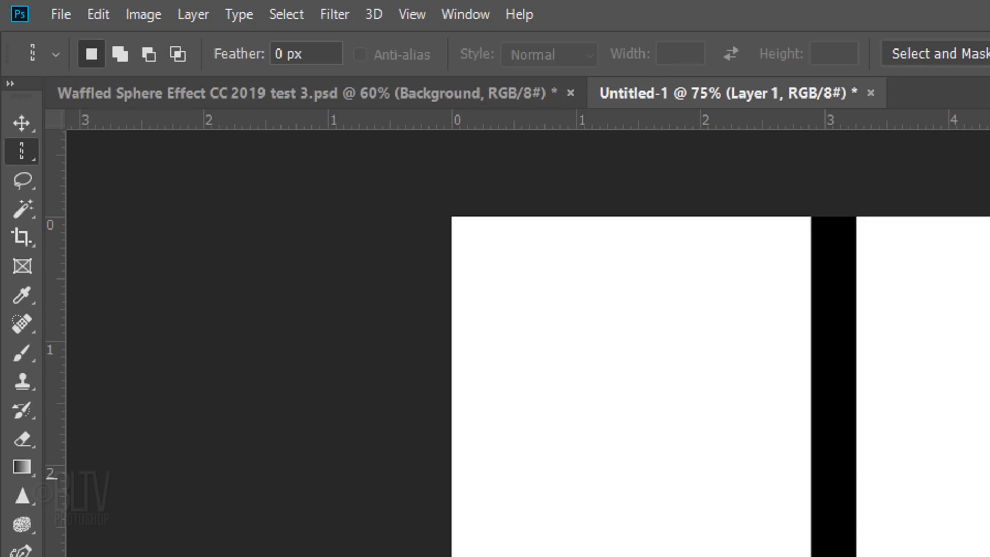
Duplicate the bar layer with Ctrl+J and select all bar layers together
left_click(411, 14)
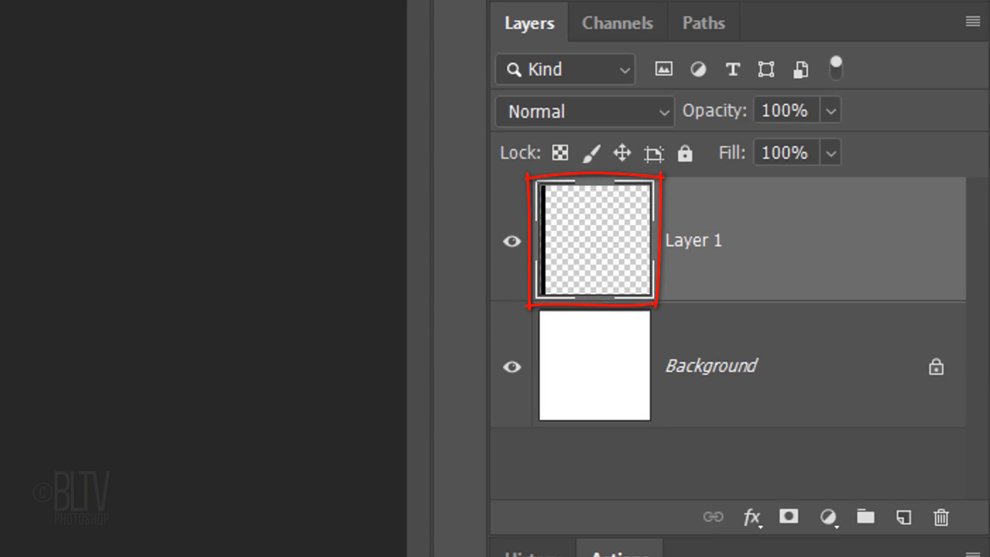
key("ctrl+j")
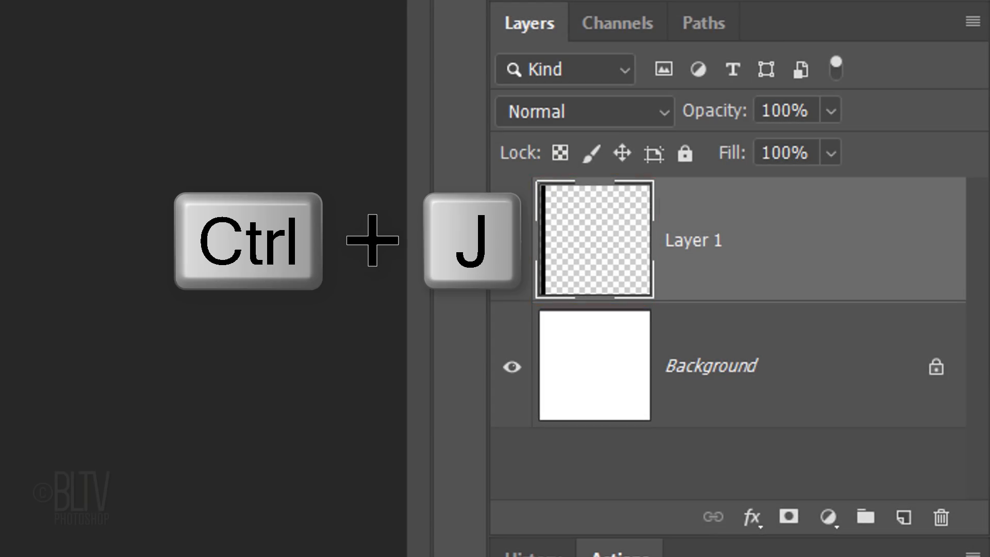
key("ctrl+j")
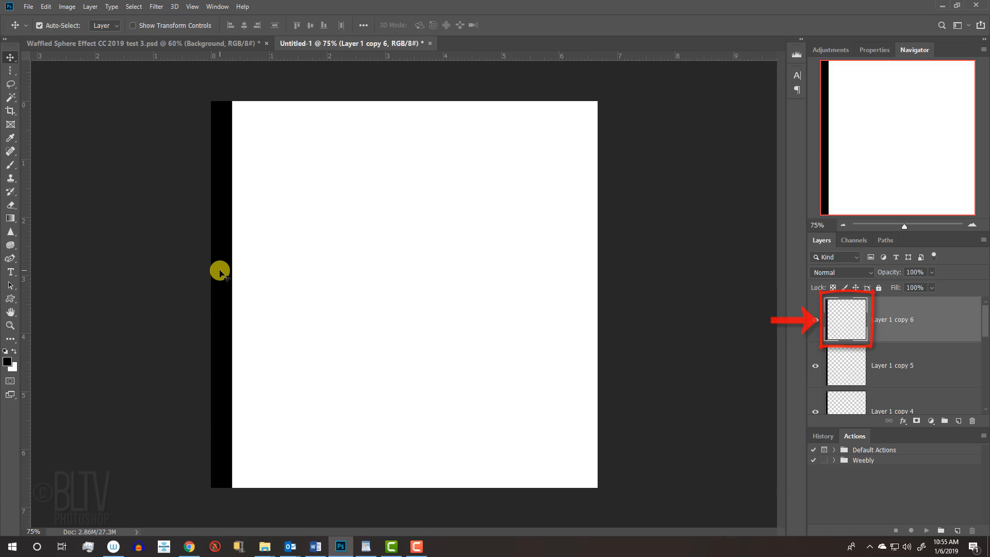
key("shift")
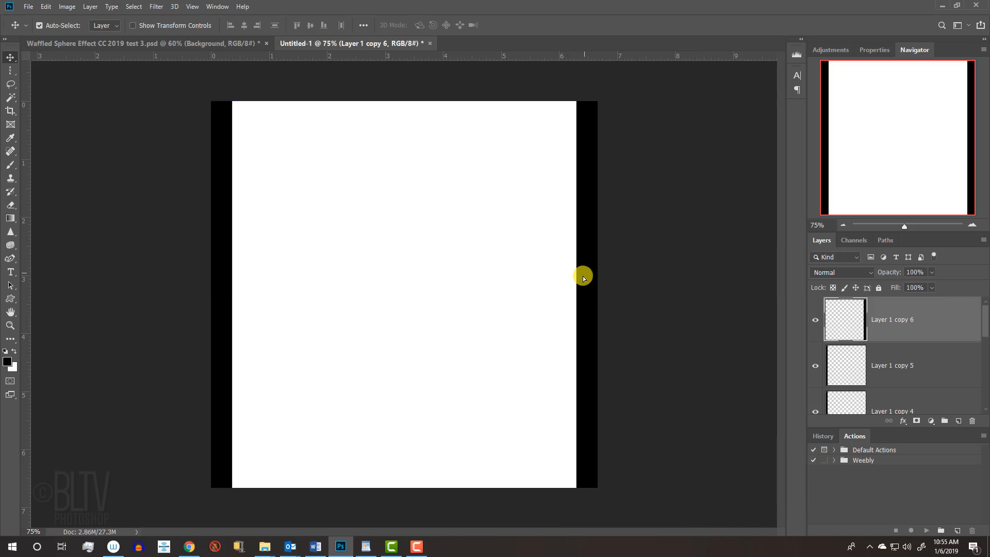
left_click(893, 365)
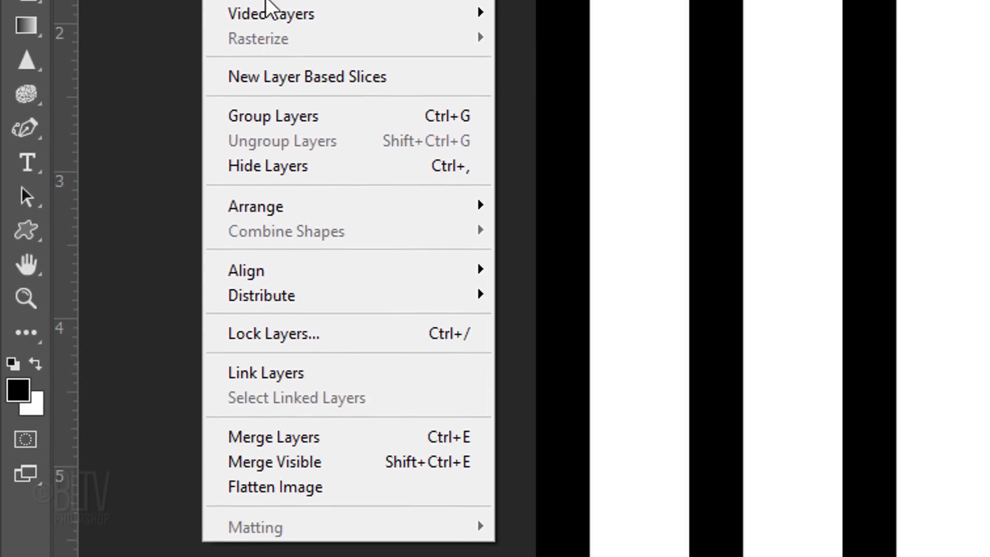
mouse_move(261, 294)
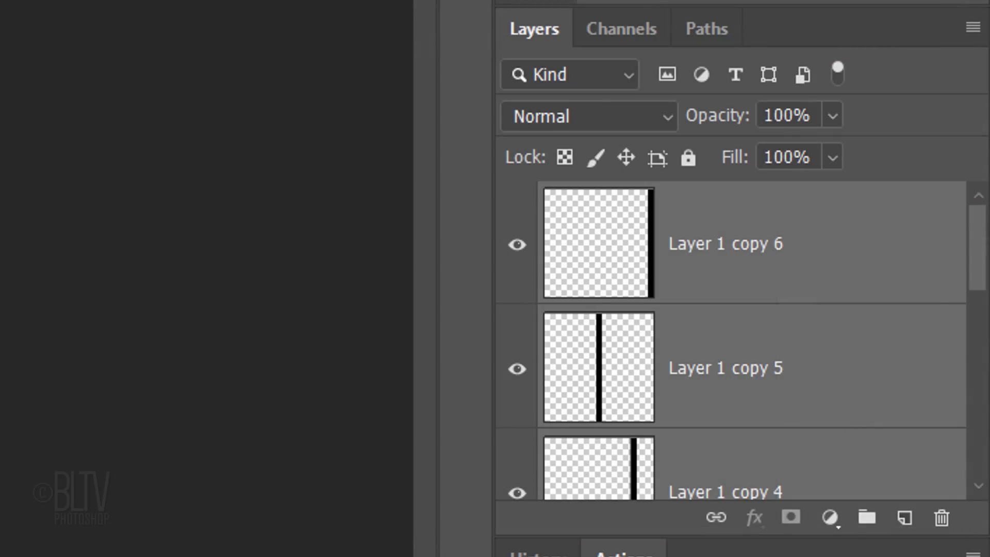
Group the bar layers as Group 1, duplicate it and rotate the copy 90 degrees clockwise
key("ctrl+g")
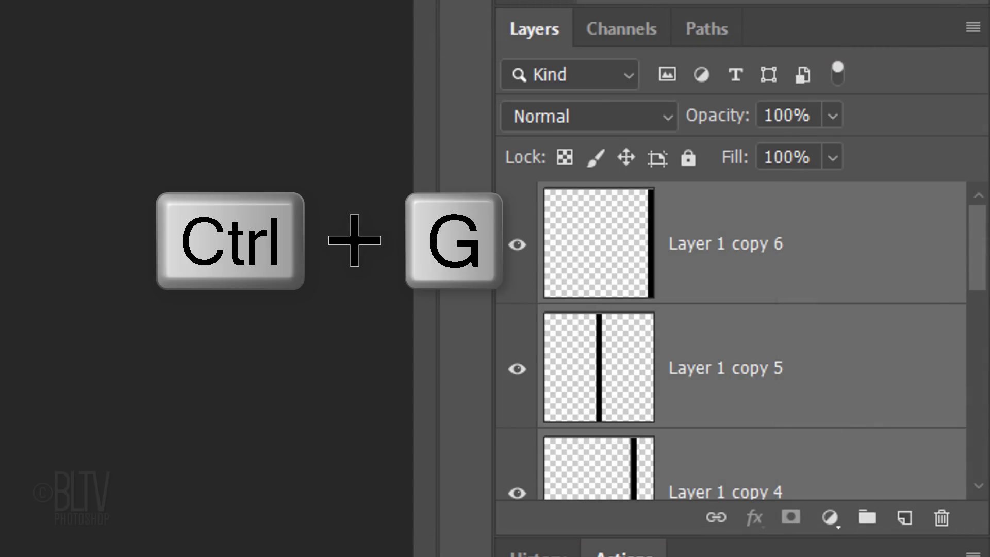
key("ctrl+g")
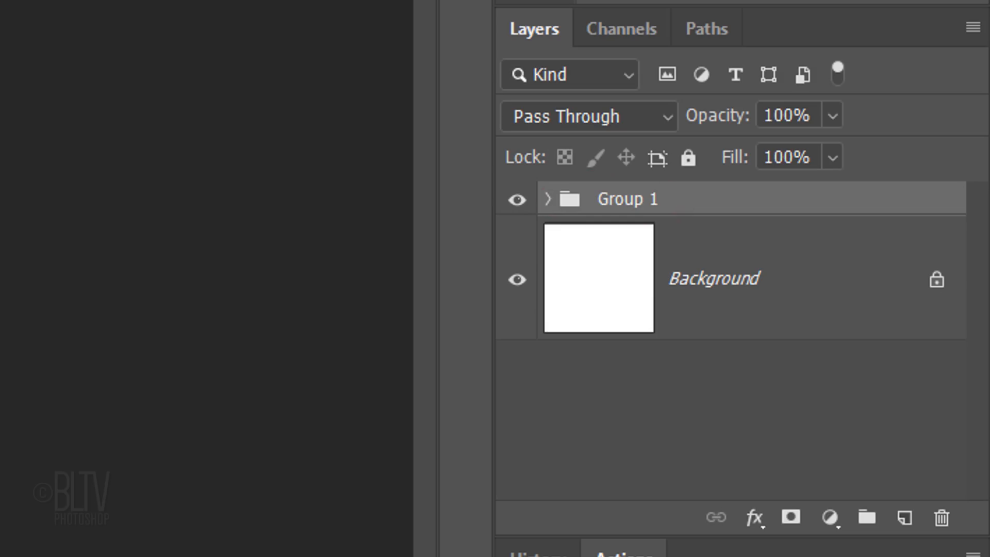
key("ctrl+j")
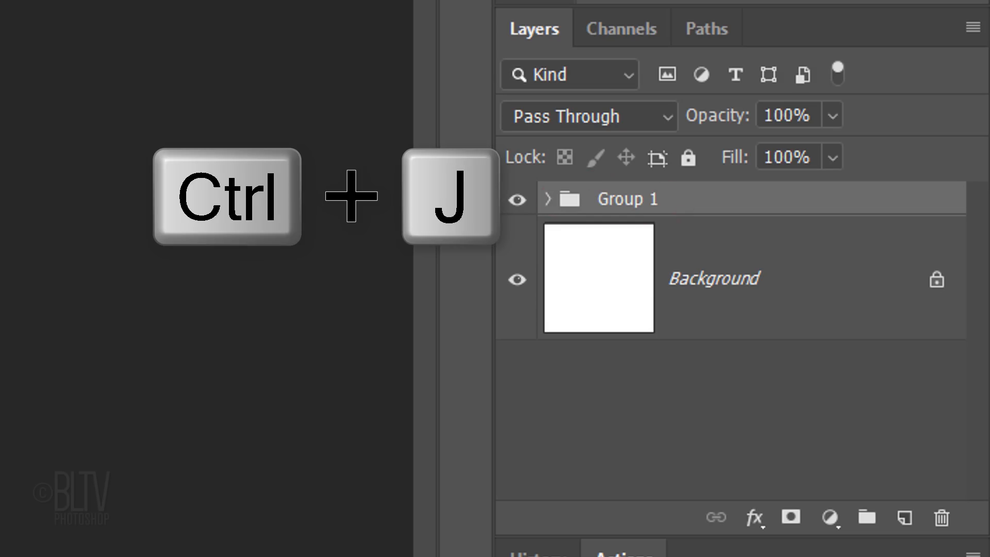
key("ctrl+j")
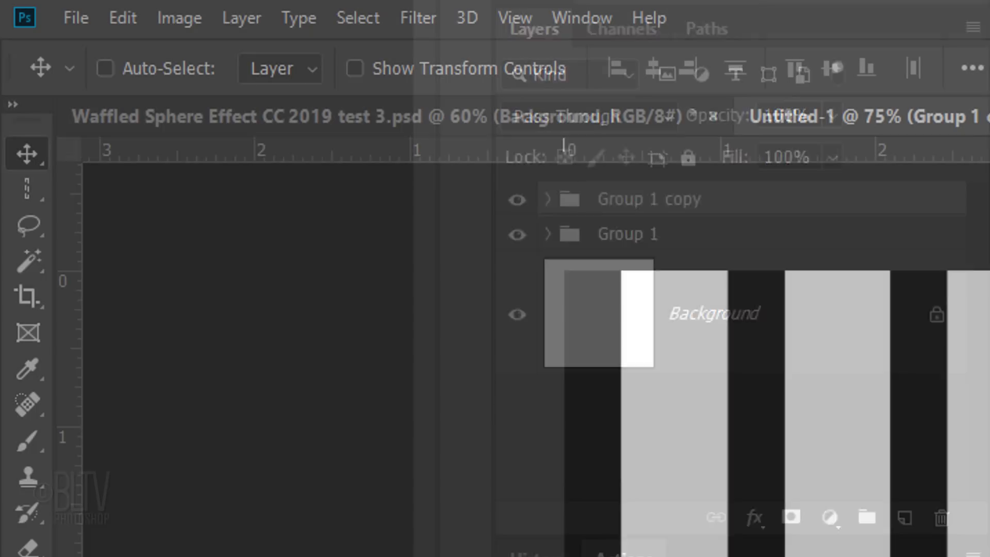
left_click(122, 18)
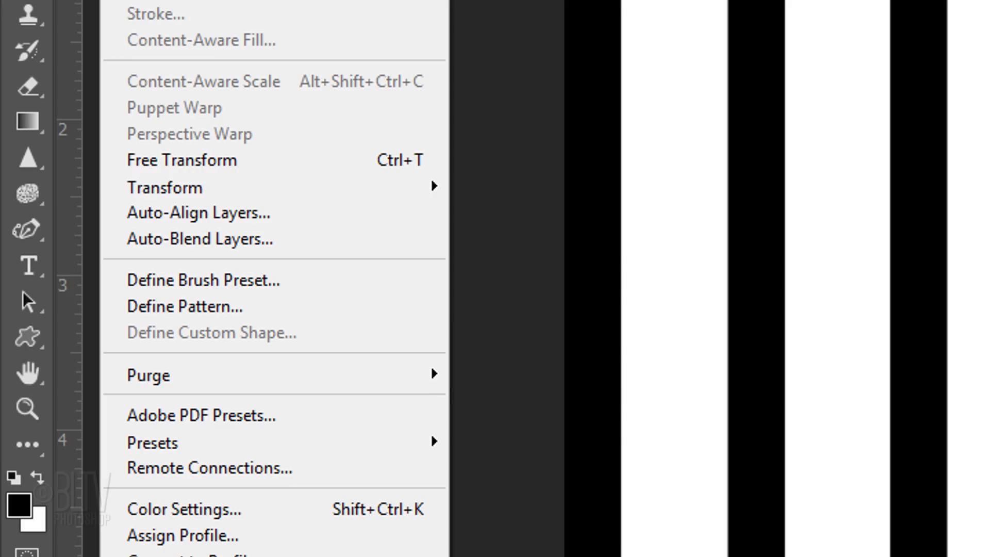
mouse_move(164, 186)
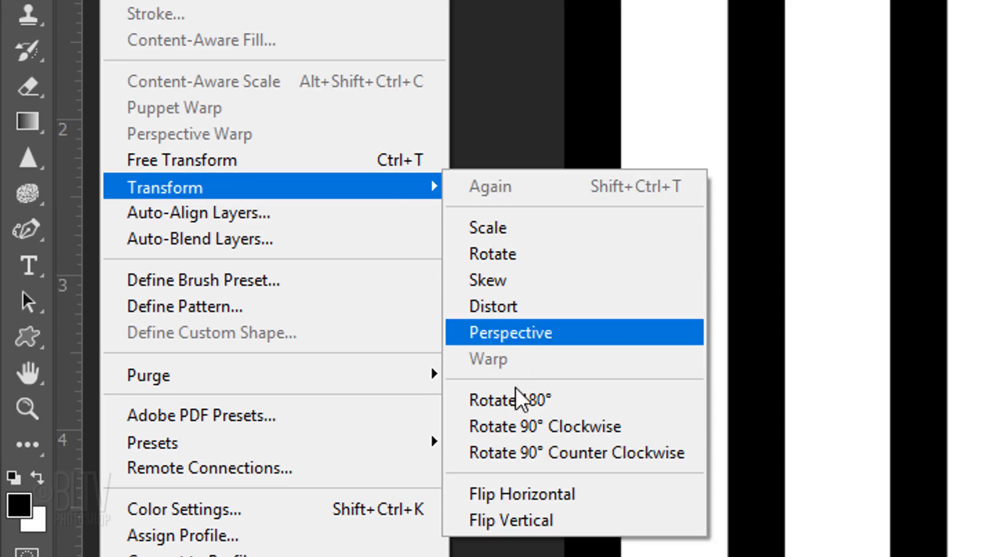
mouse_move(517, 426)
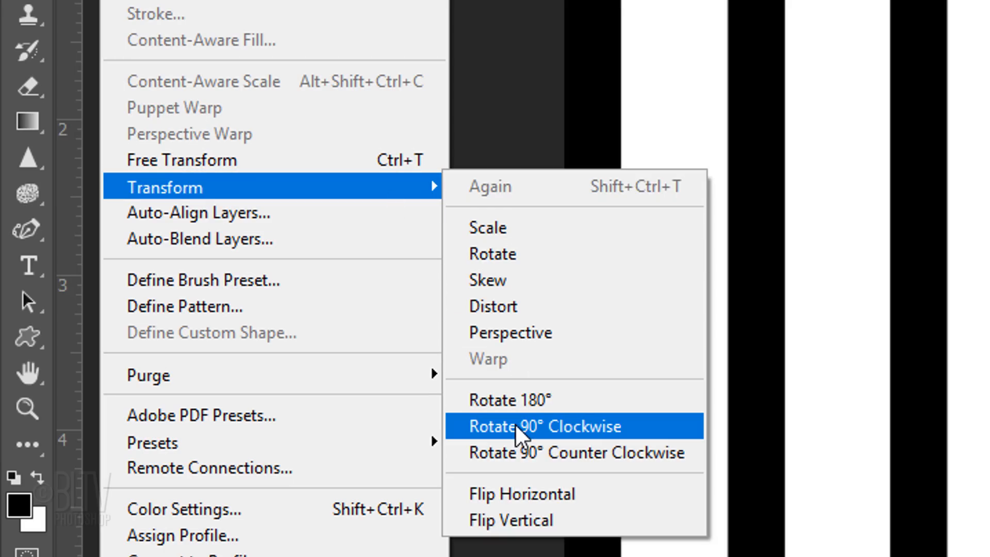
left_click(545, 426)
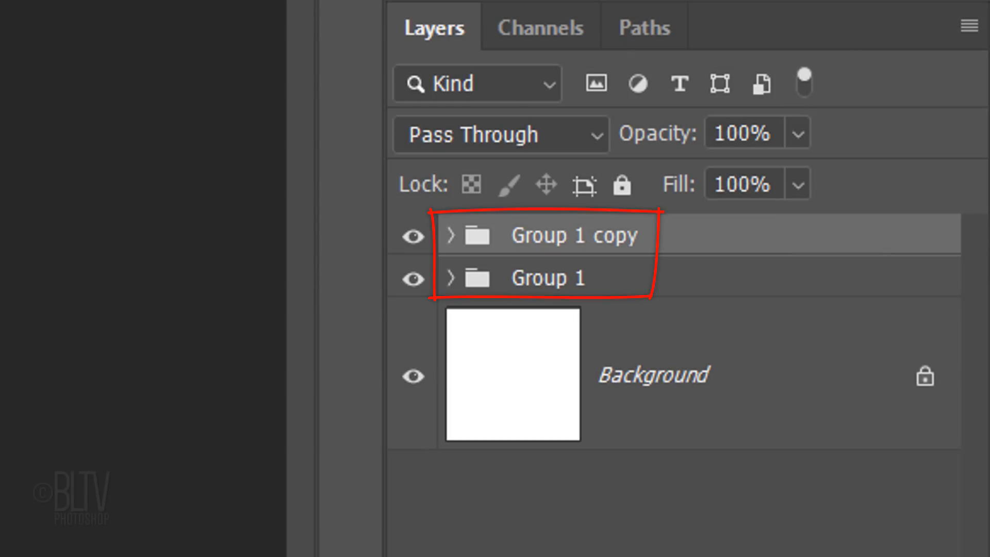
Merge Group 1 and its rotated copy into a single grid layer with Ctrl+E
left_click(550, 278)
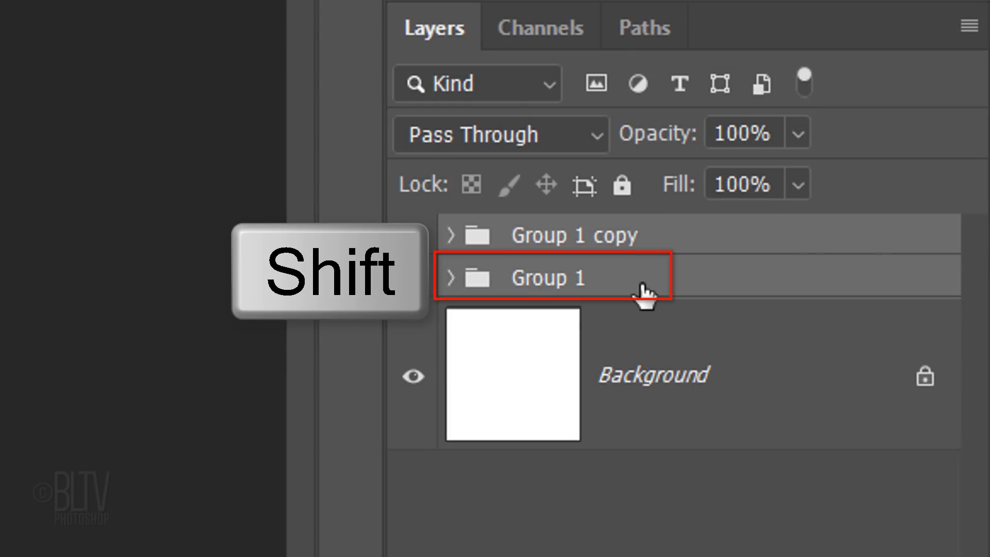
left_click(568, 277)
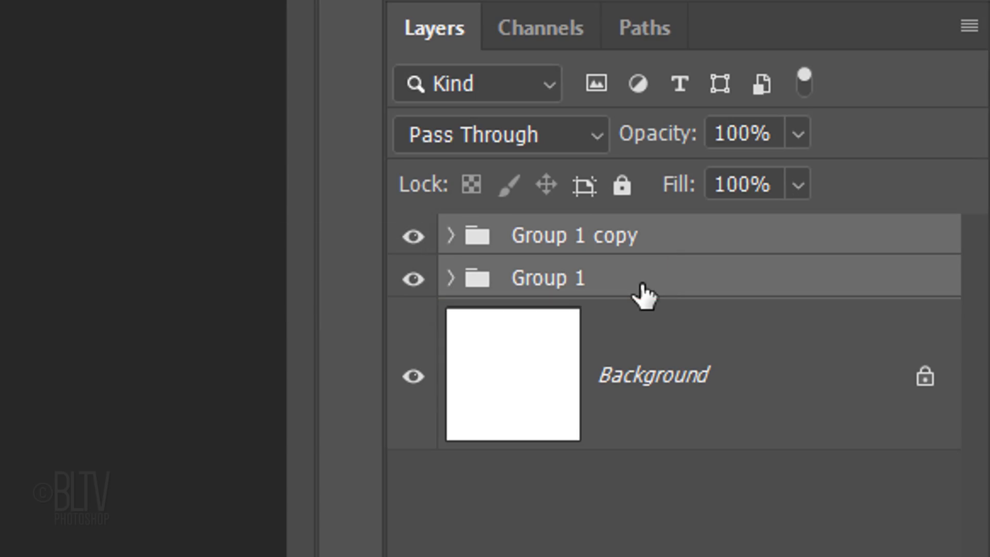
key("Ctrl+e")
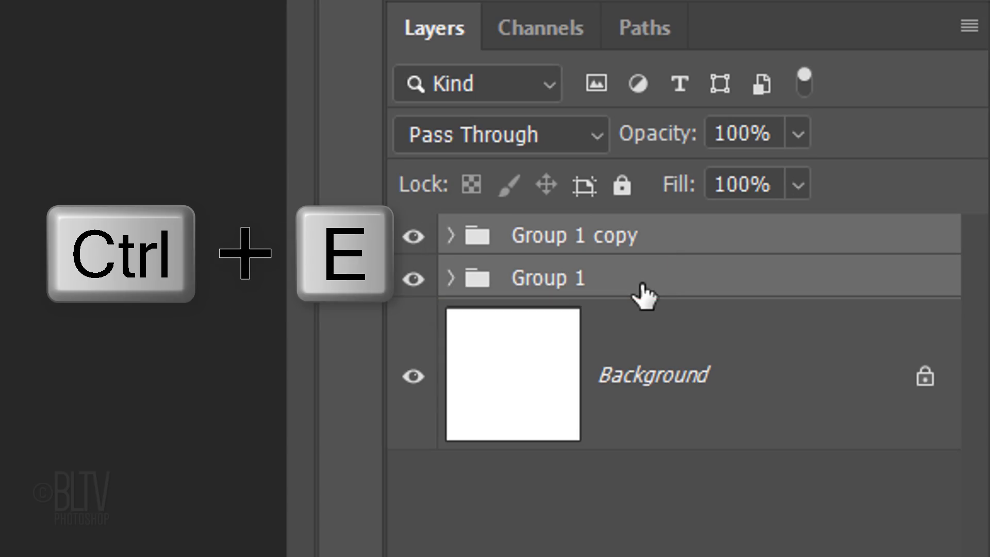
key("Ctrl+e")
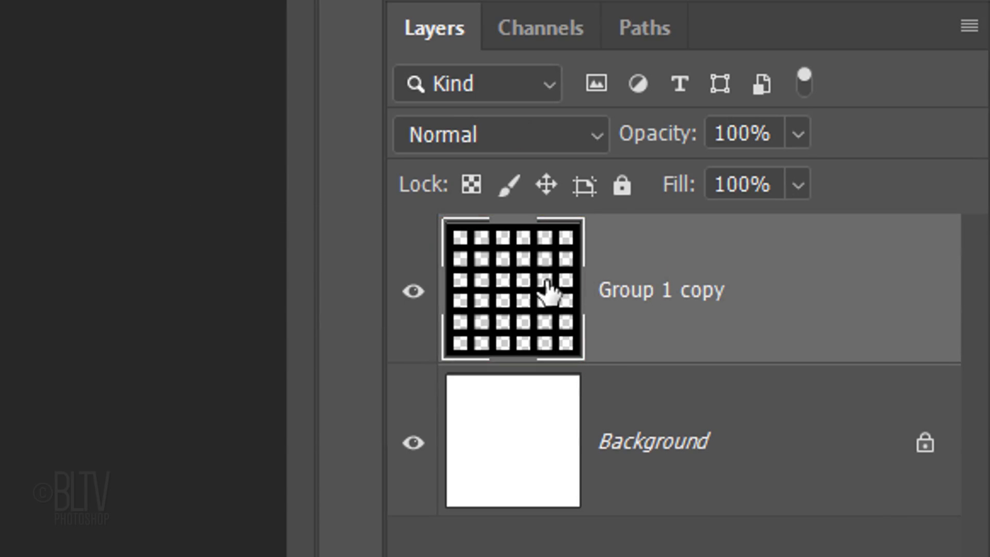
Add a Gradient Overlay and set its starting stop to bright blue #0F1BFF
double_click(512, 291)
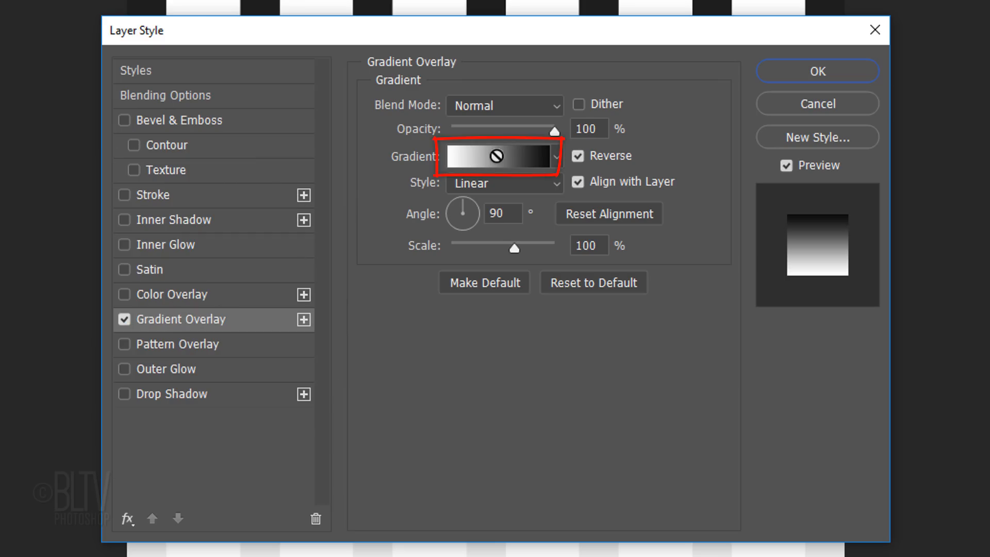
left_click(498, 155)
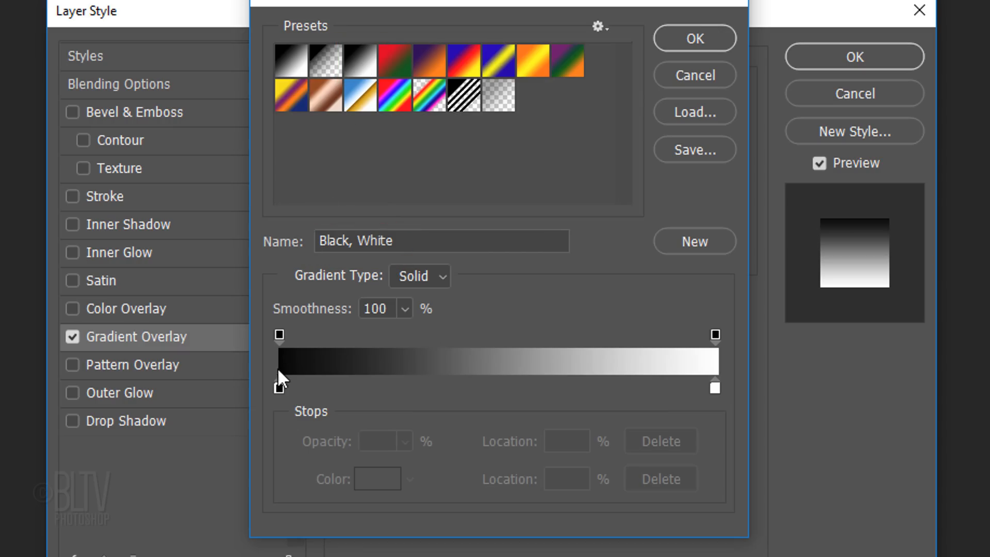
left_click(272, 389)
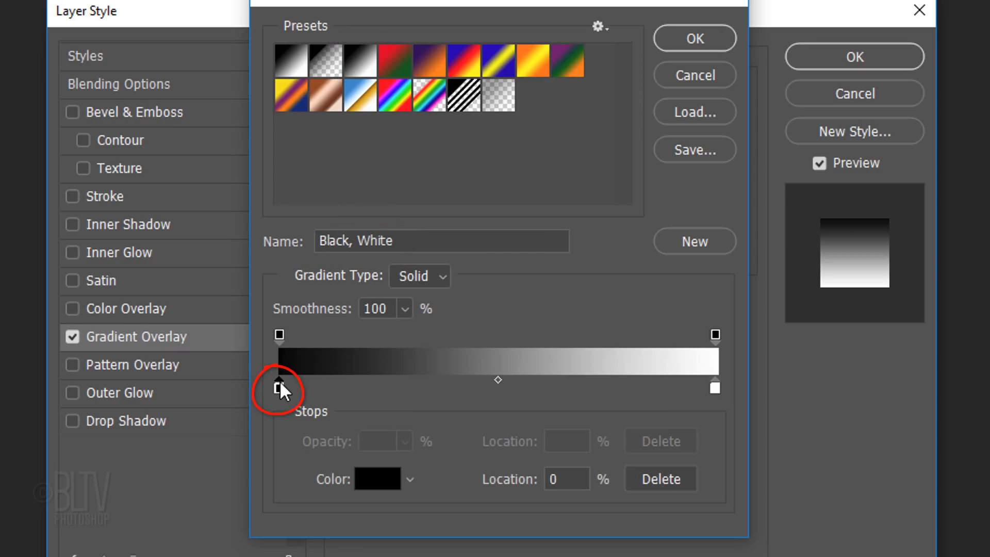
left_click(279, 389)
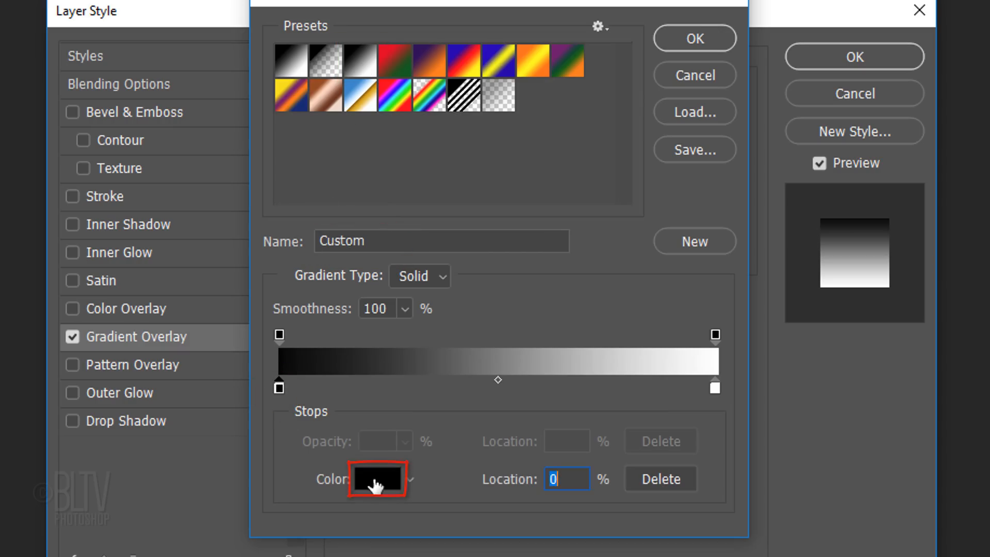
left_click(377, 477)
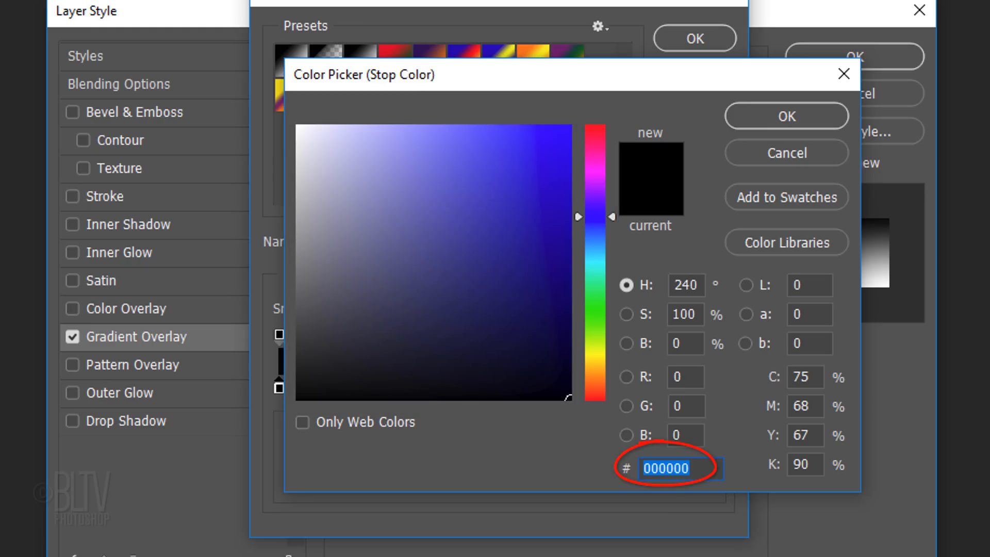
mouse_move(369, 502)
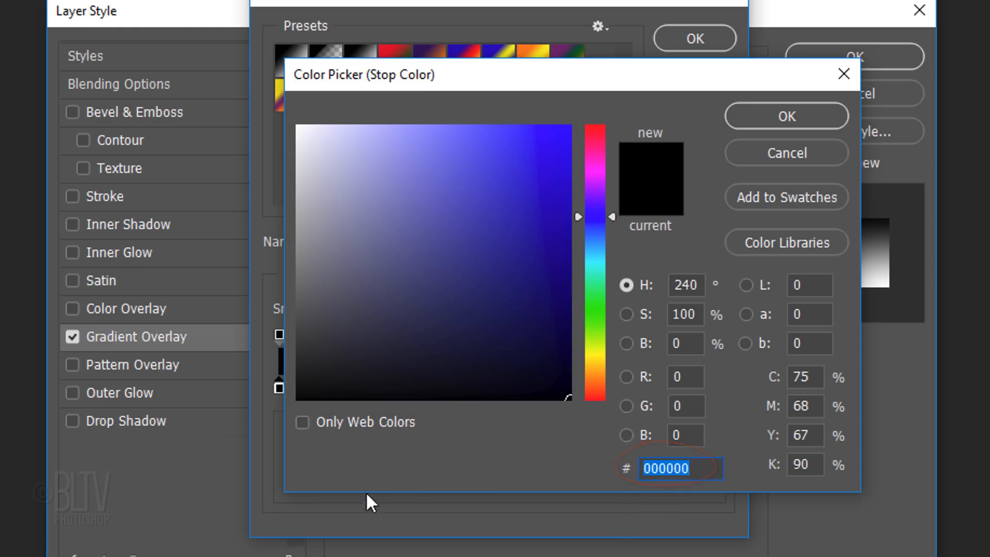
type("0F1BFF")
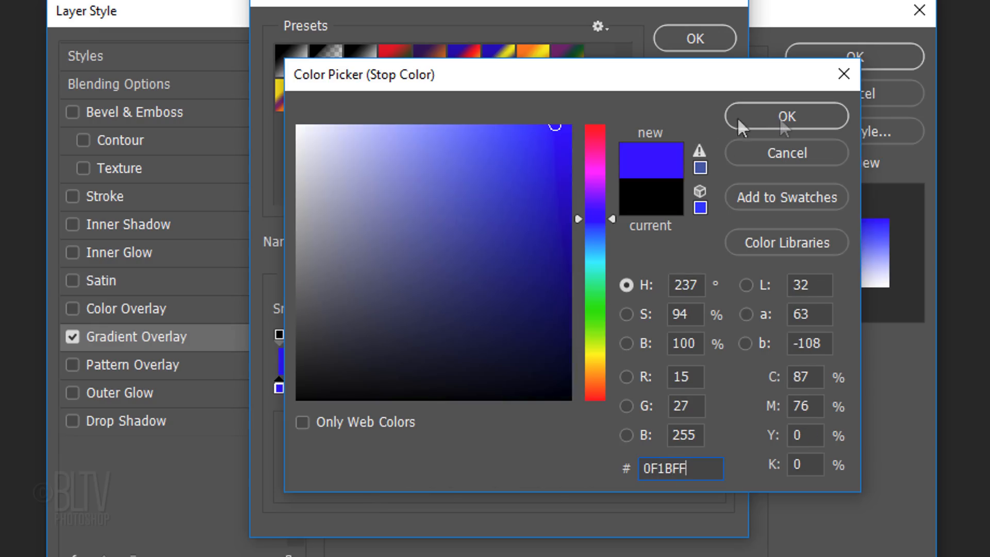
left_click(786, 117)
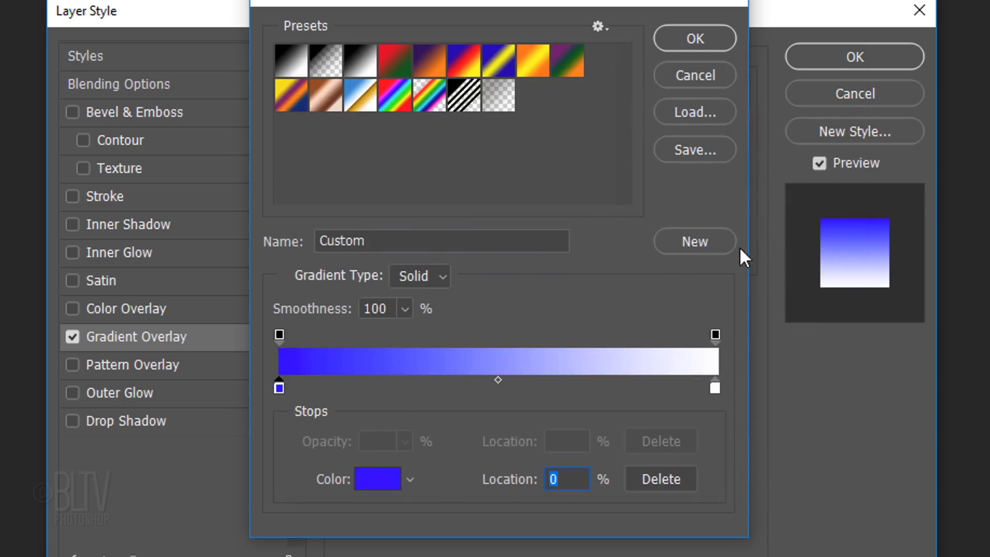
Set the ending stop to pink #FF8787 and apply the blue-to-pink overlay to the lattice
left_click(716, 387)
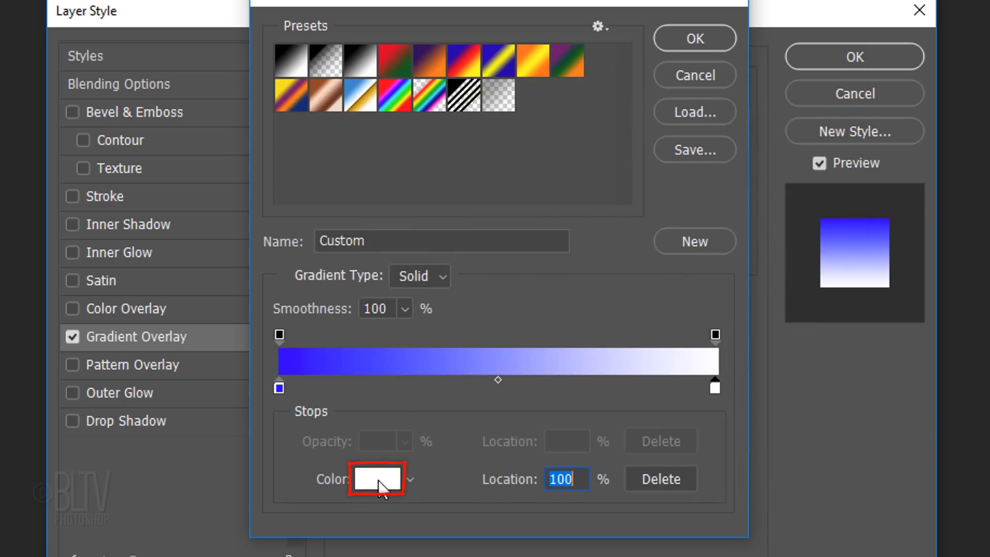
left_click(373, 479)
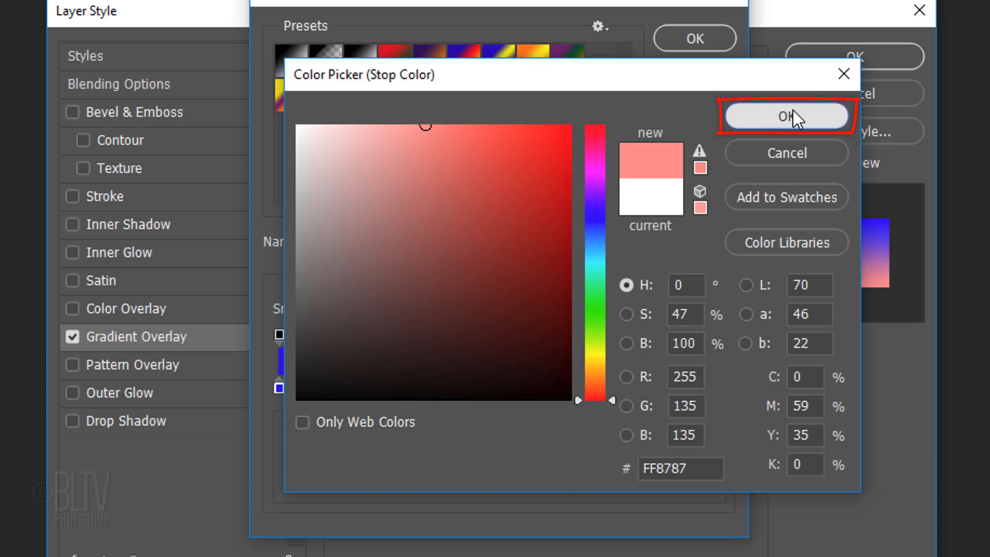
left_click(786, 117)
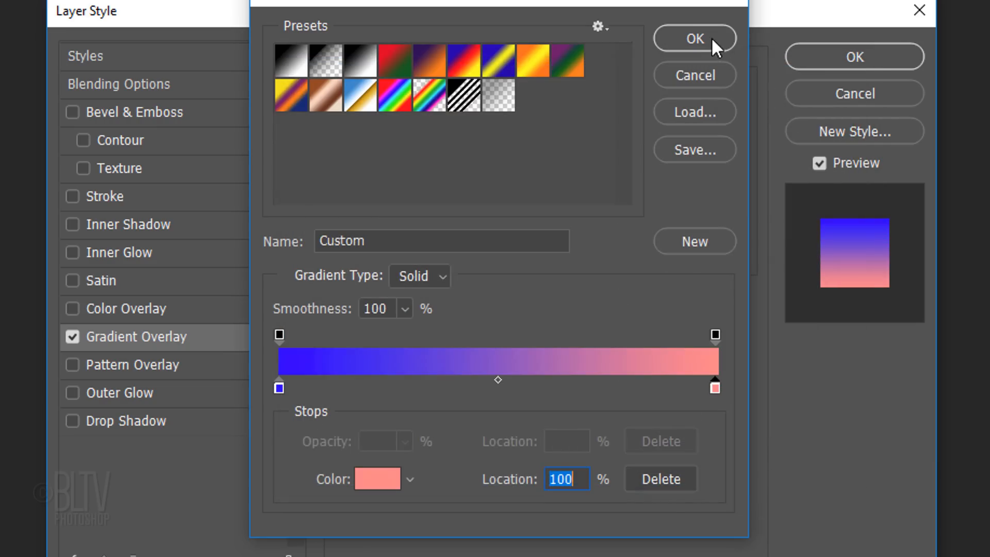
left_click(694, 38)
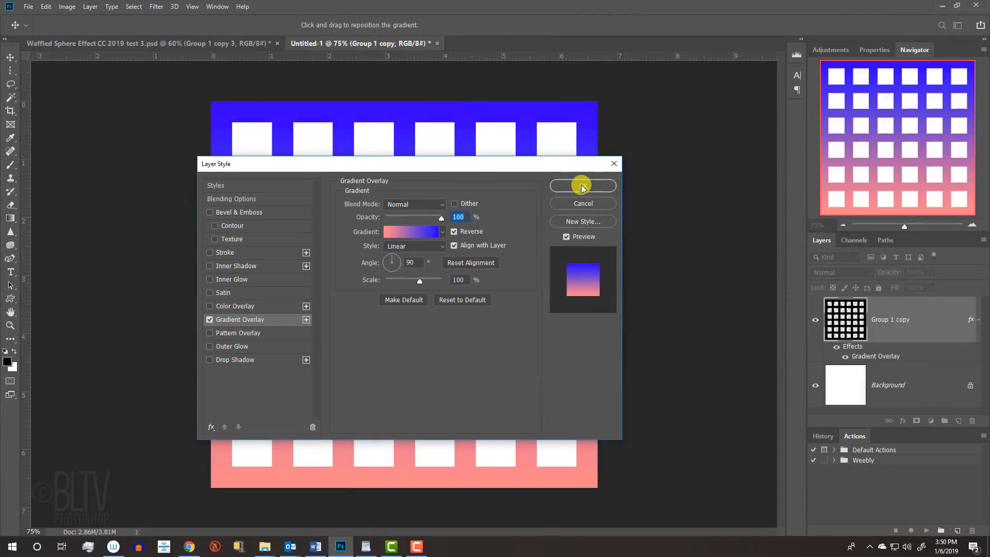
left_click(581, 185)
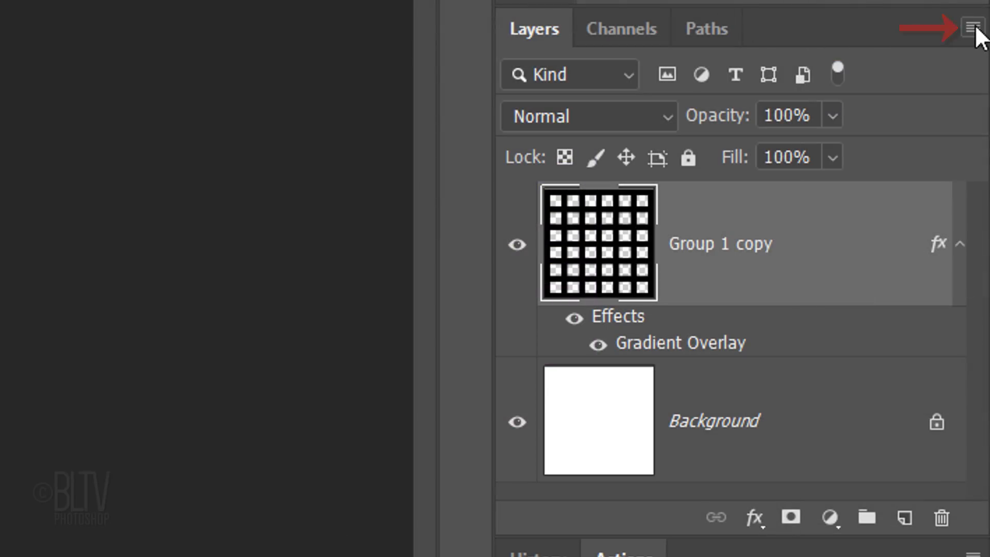
Convert the lattice to a smart object and apply a 100% Spherize distortion
left_click(975, 28)
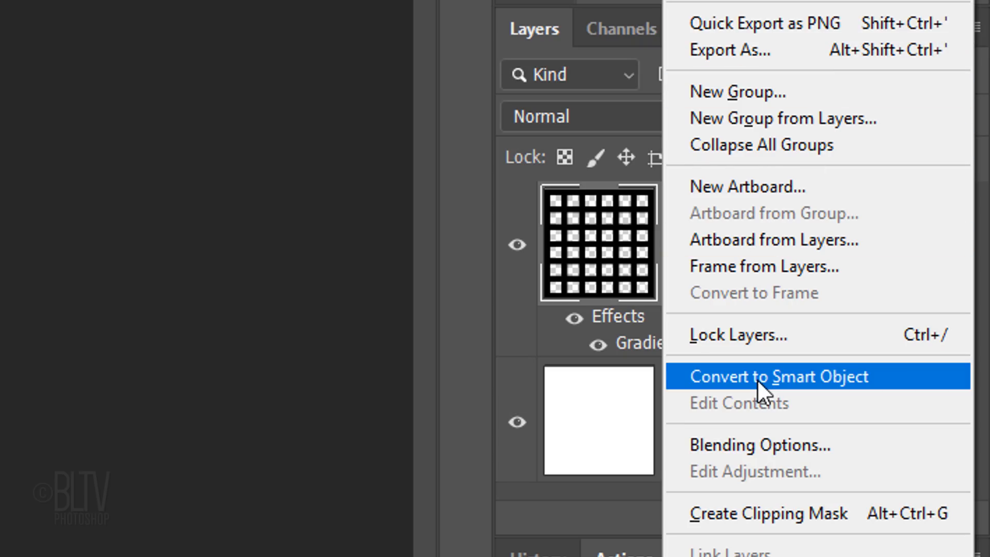
left_click(776, 376)
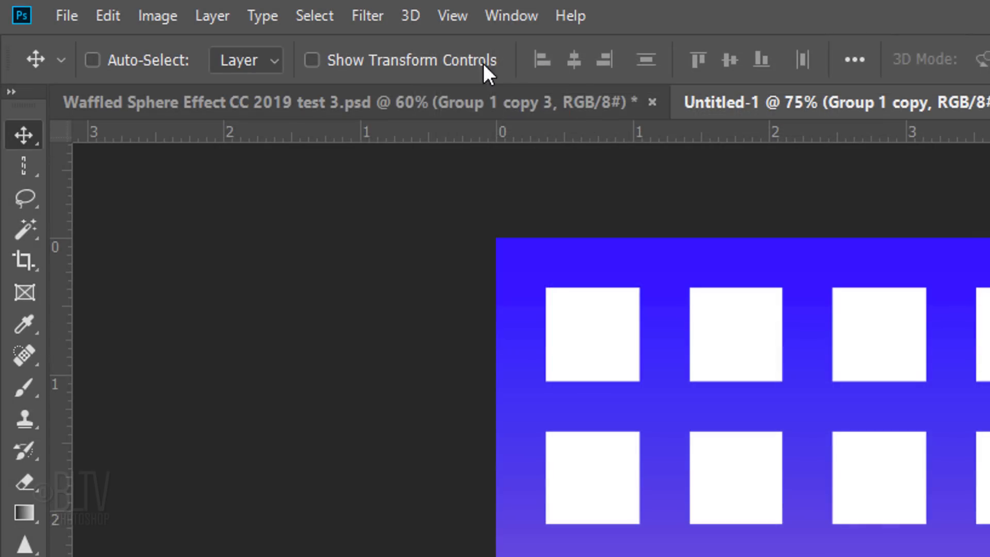
left_click(367, 15)
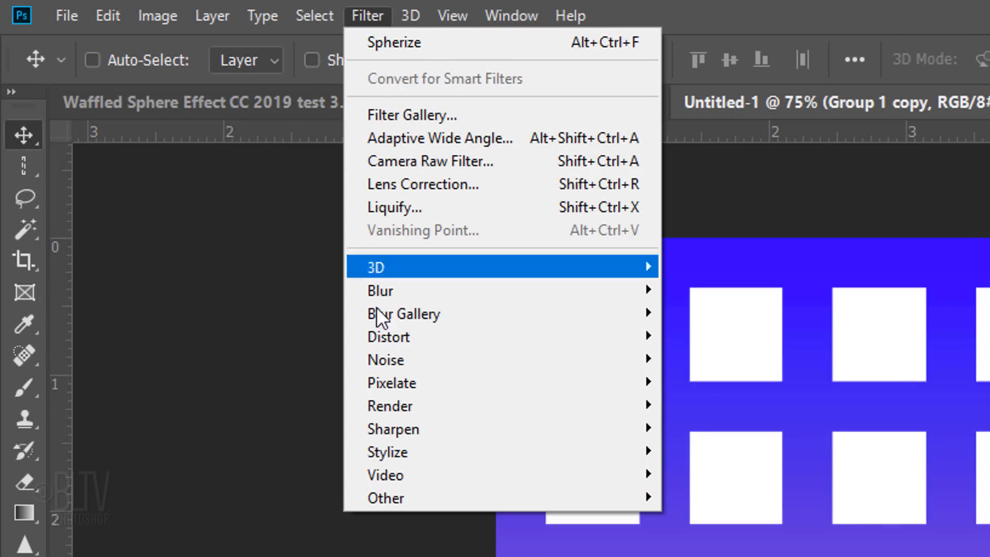
mouse_move(389, 337)
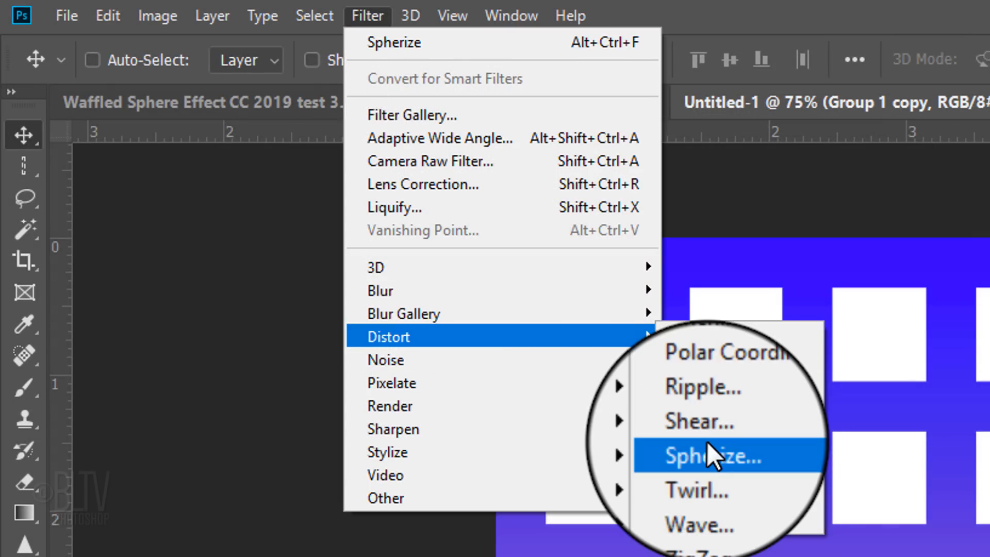
left_click(708, 455)
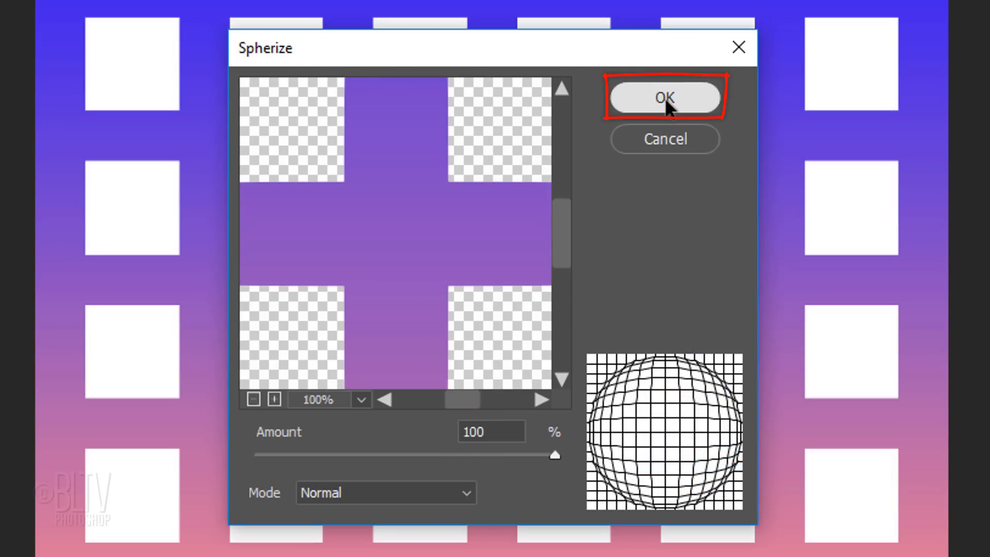
left_click(664, 98)
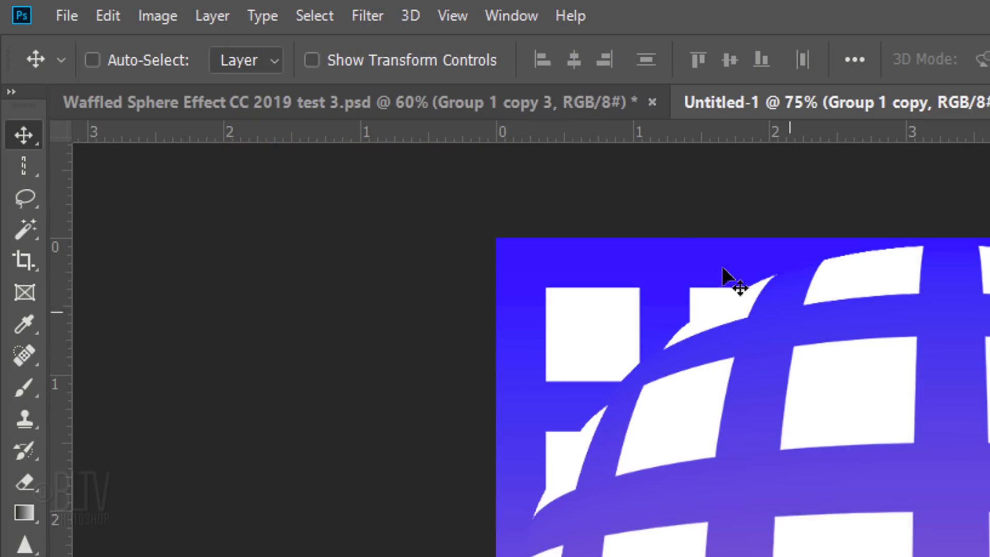
left_click(367, 15)
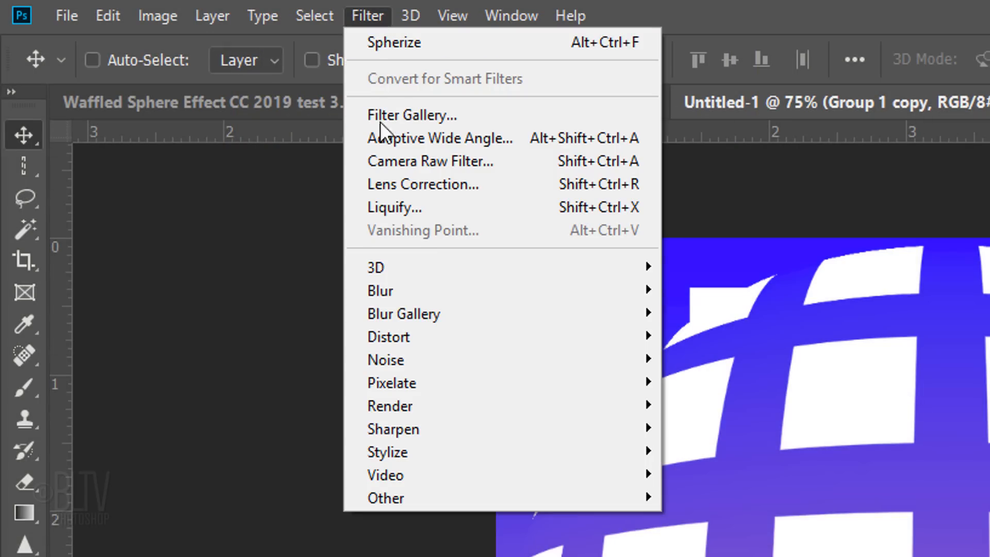
mouse_move(387, 336)
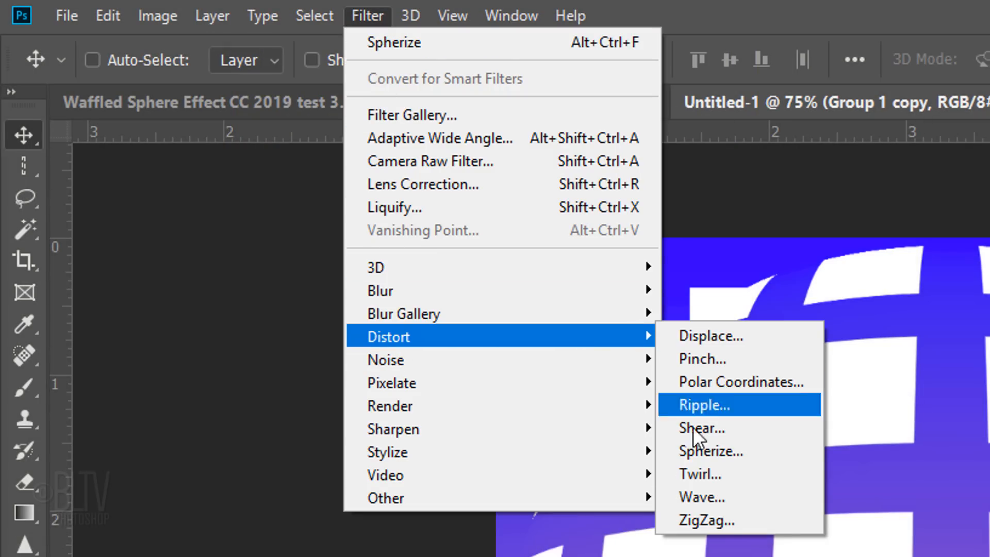
left_click(710, 451)
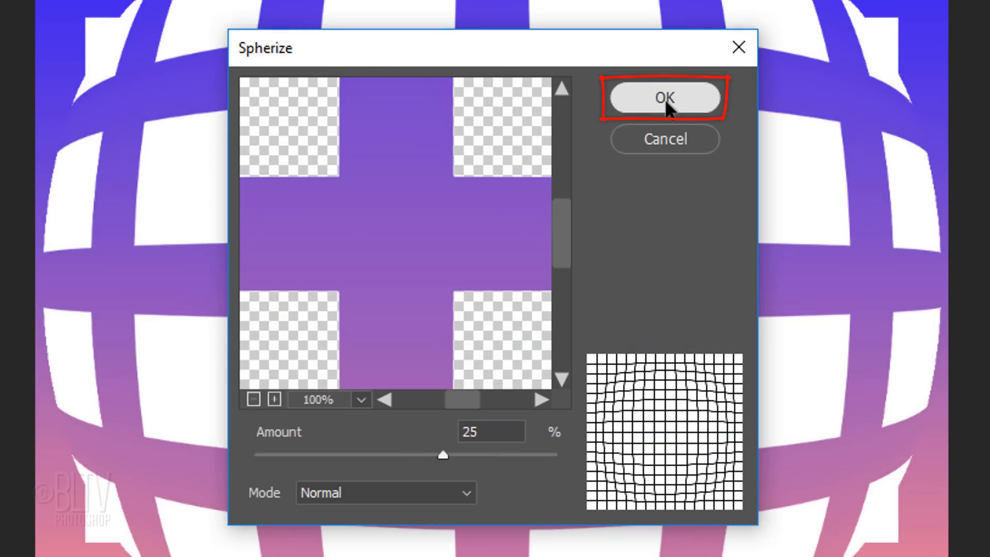
Apply a second 25% Spherize and draw a circular selection around the sphere
left_click(665, 99)
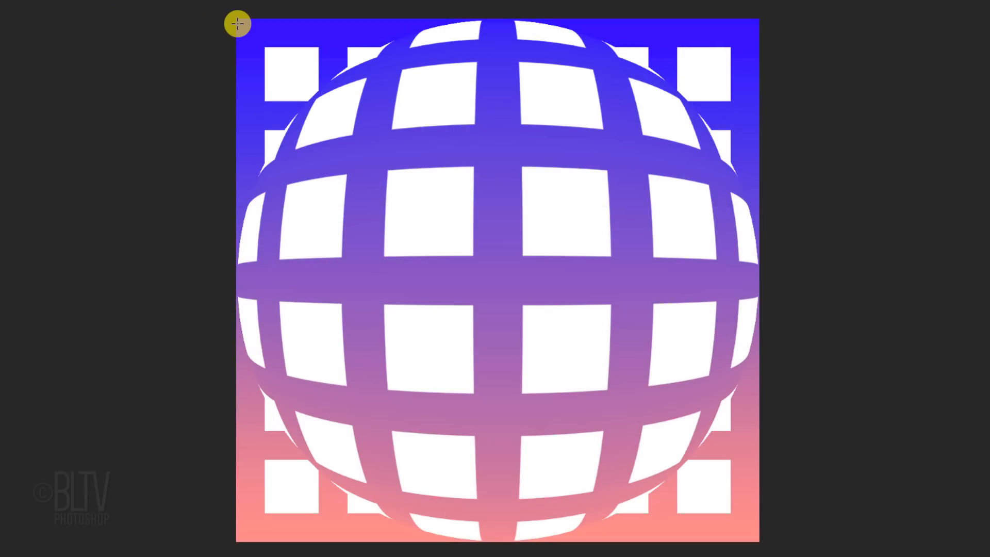
key("shift")
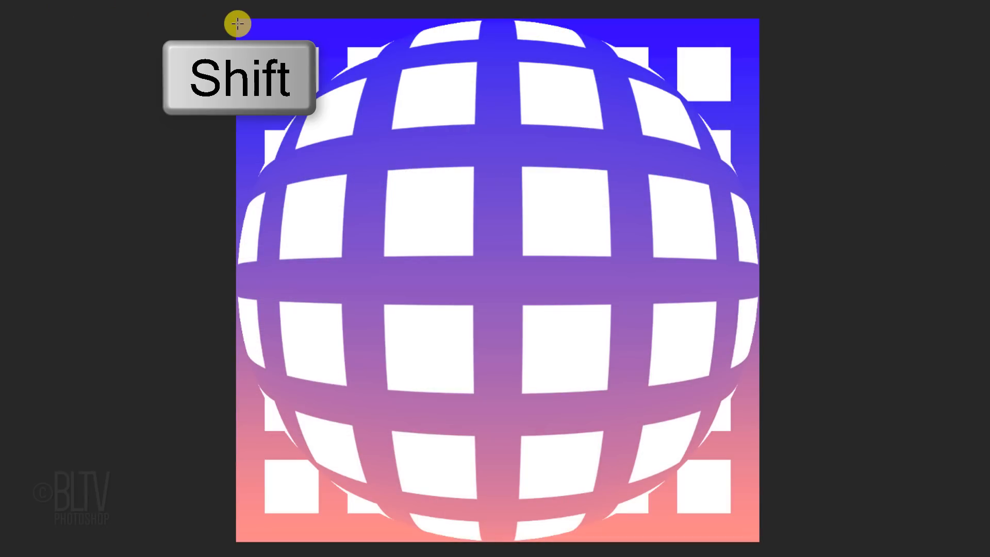
left_click_drag(237, 24, 736, 529)
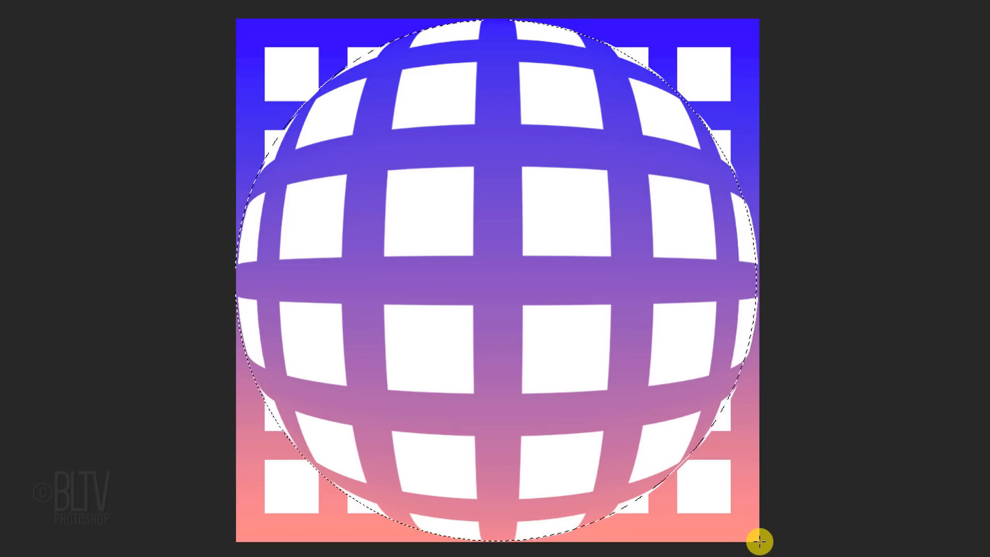
Contract the selection by 2 px and mask the lattice to it
left_click(282, 13)
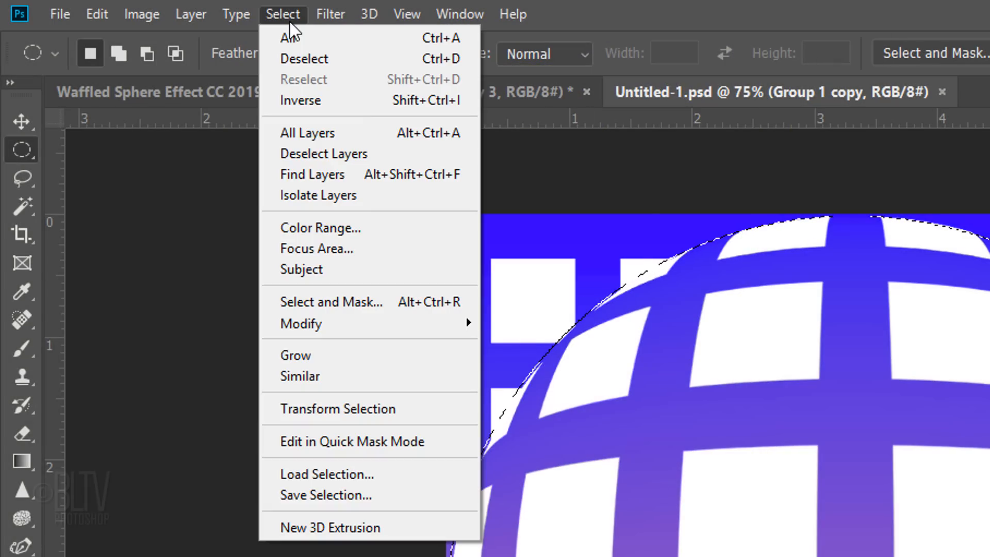
mouse_move(302, 323)
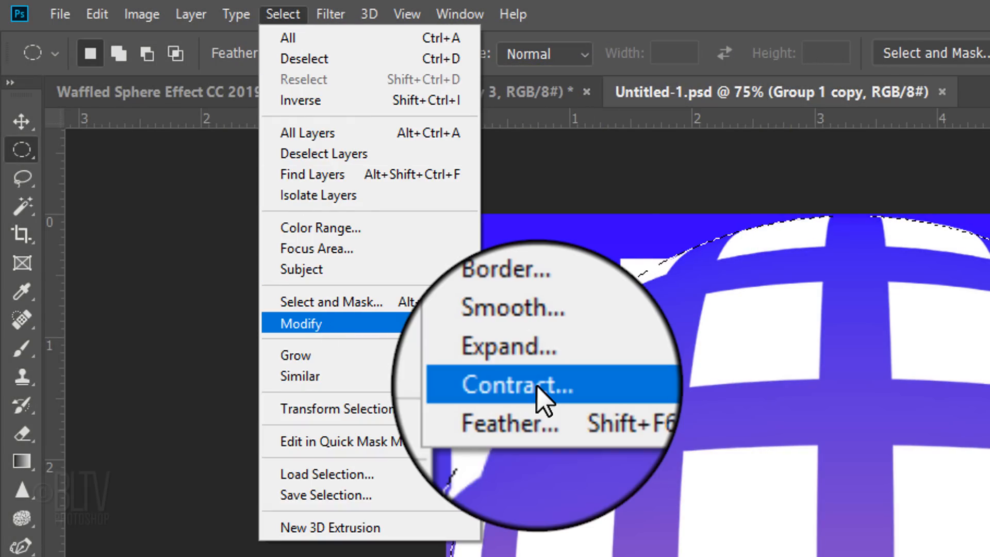
left_click(509, 385)
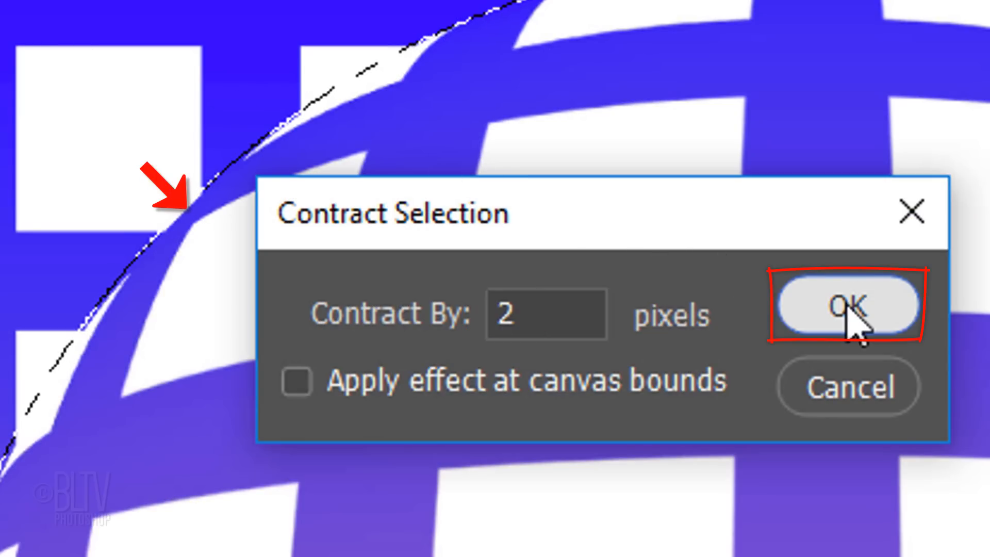
left_click(848, 307)
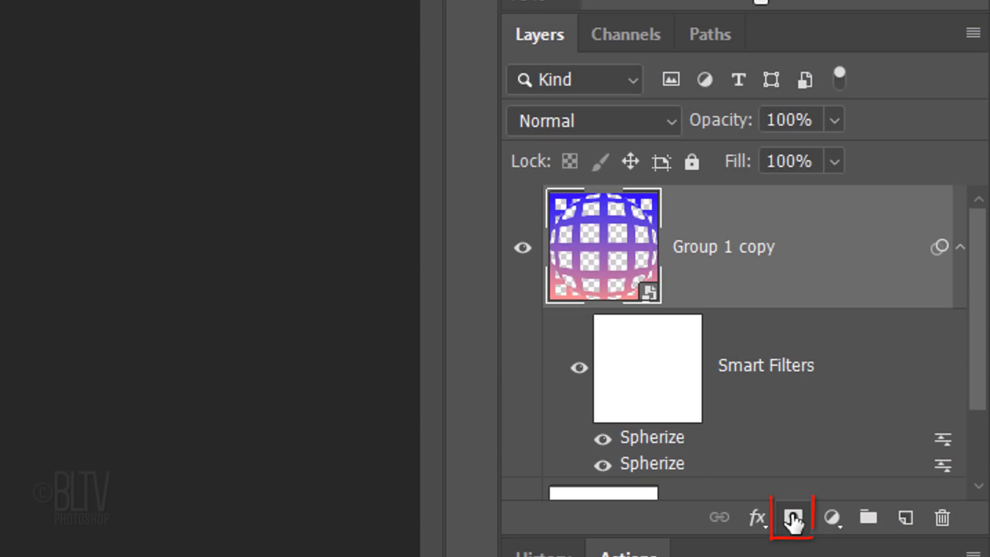
left_click(793, 517)
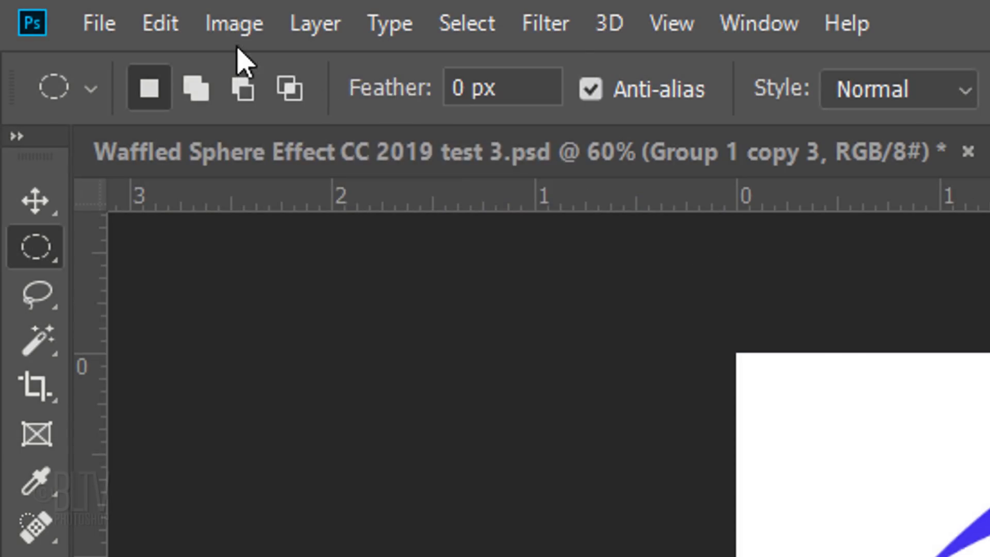
Enlarge the canvas to 130 percent in Canvas Size and fit the view
left_click(233, 24)
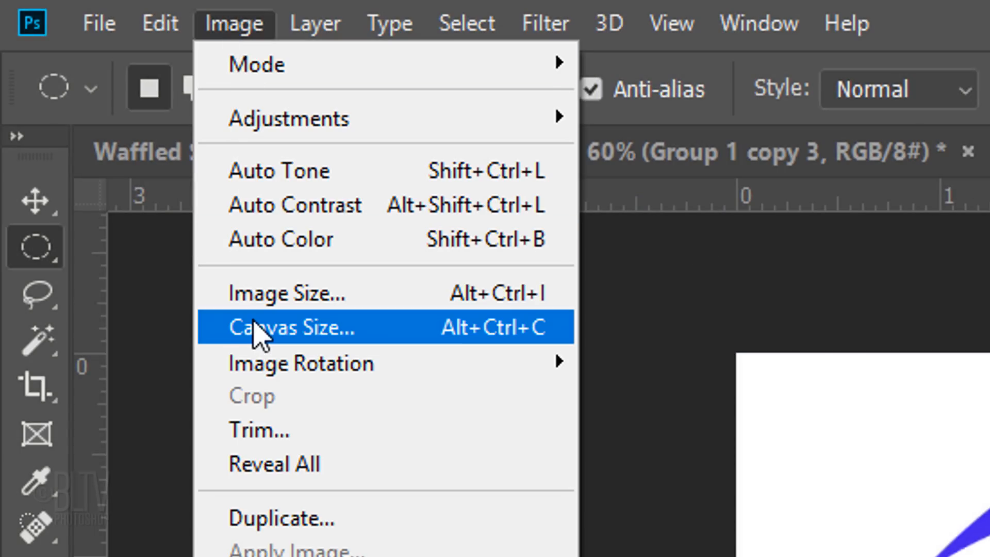
left_click(288, 327)
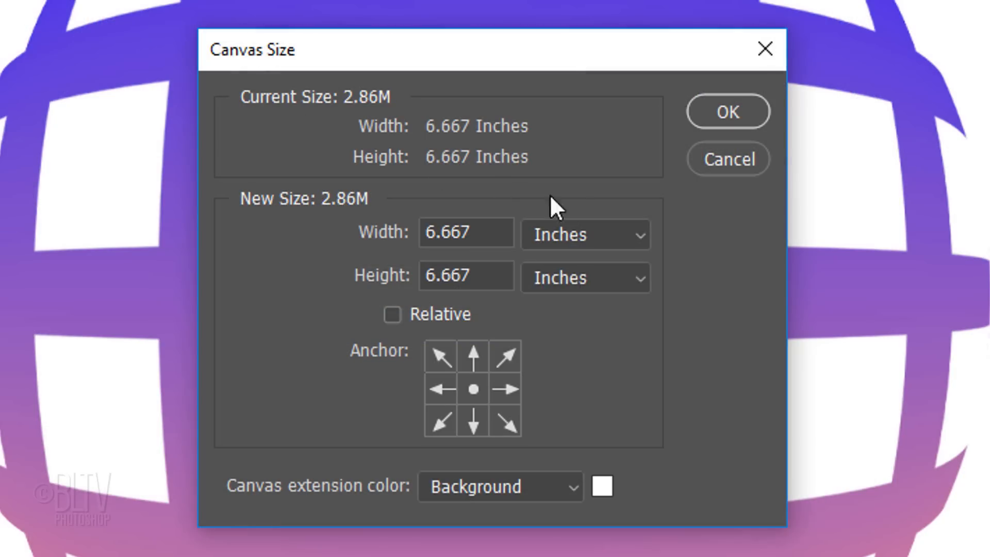
left_click(584, 234)
type("130")
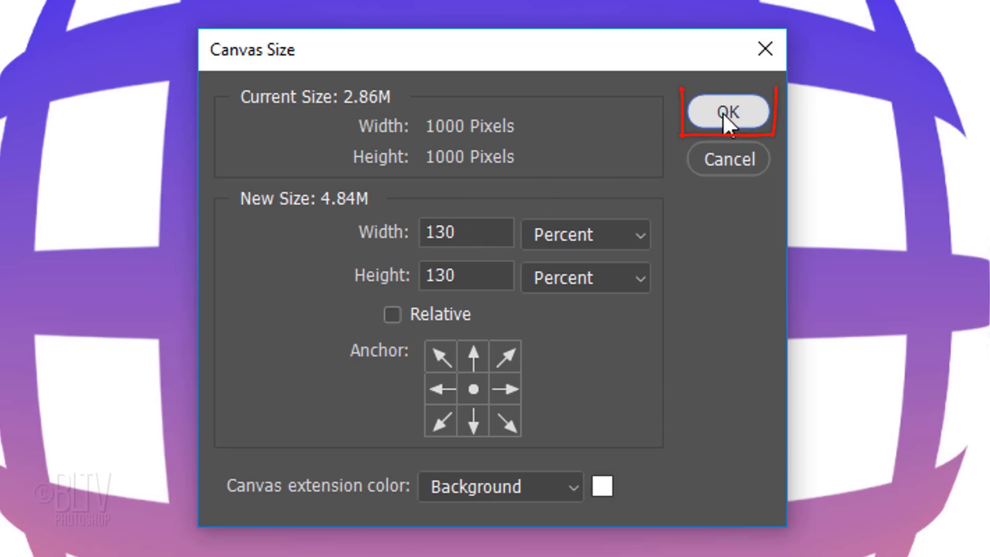
left_click(726, 111)
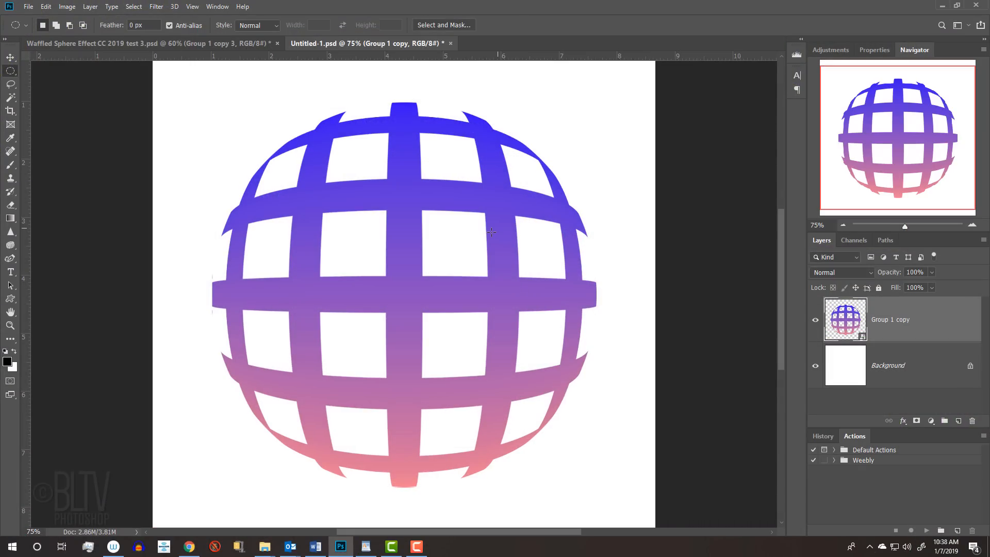
key("ctrl+0")
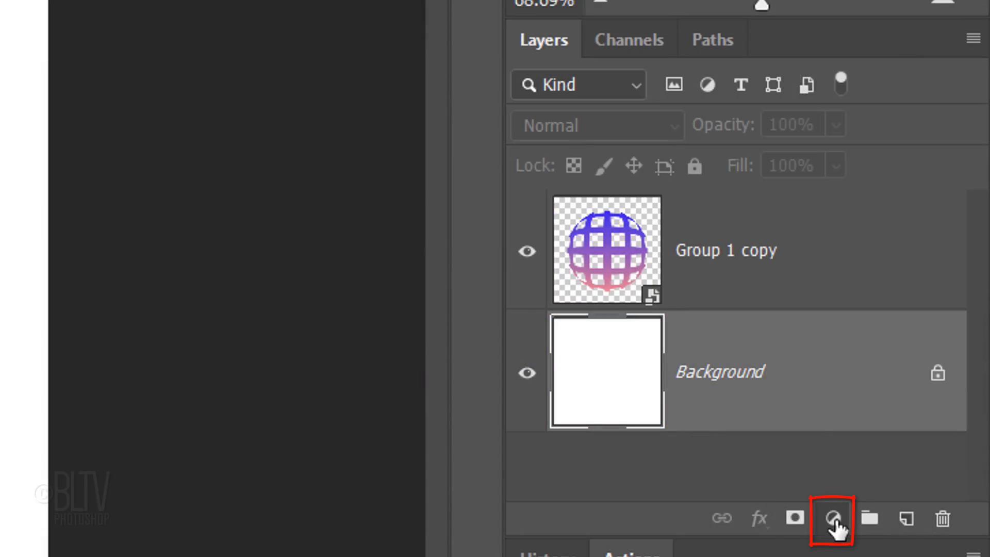
Add a Gradient fill layer above Background at angle -90 and position the black stop
left_click(830, 520)
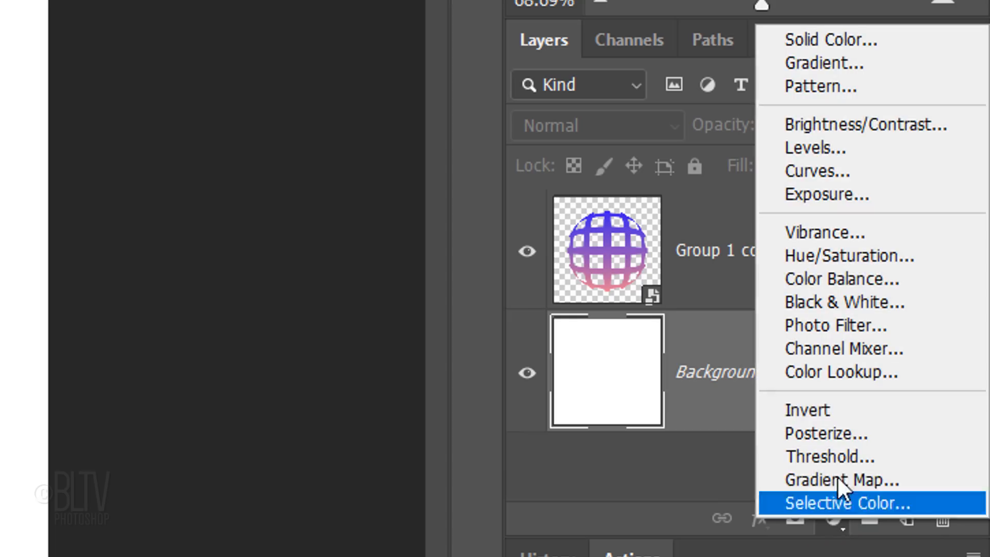
left_click(818, 63)
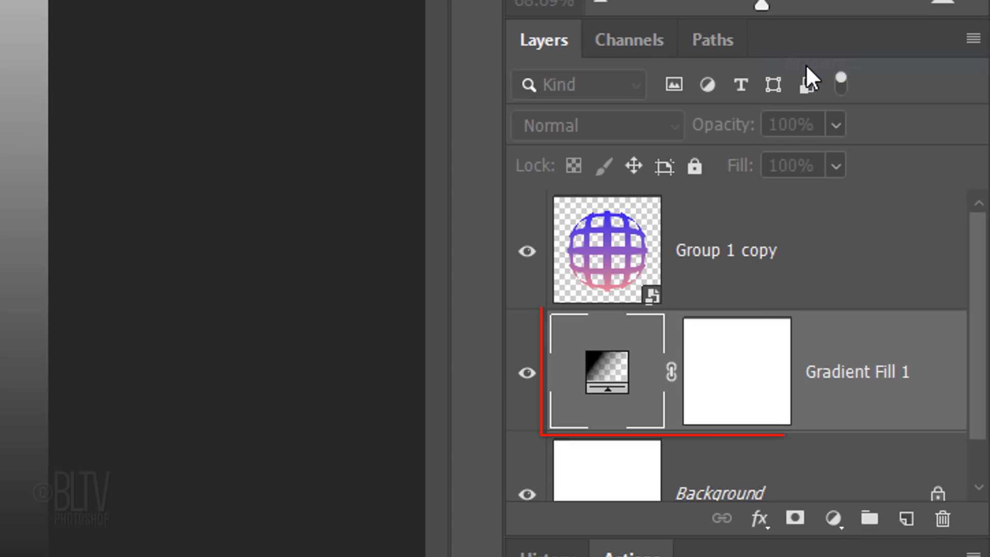
double_click(605, 371)
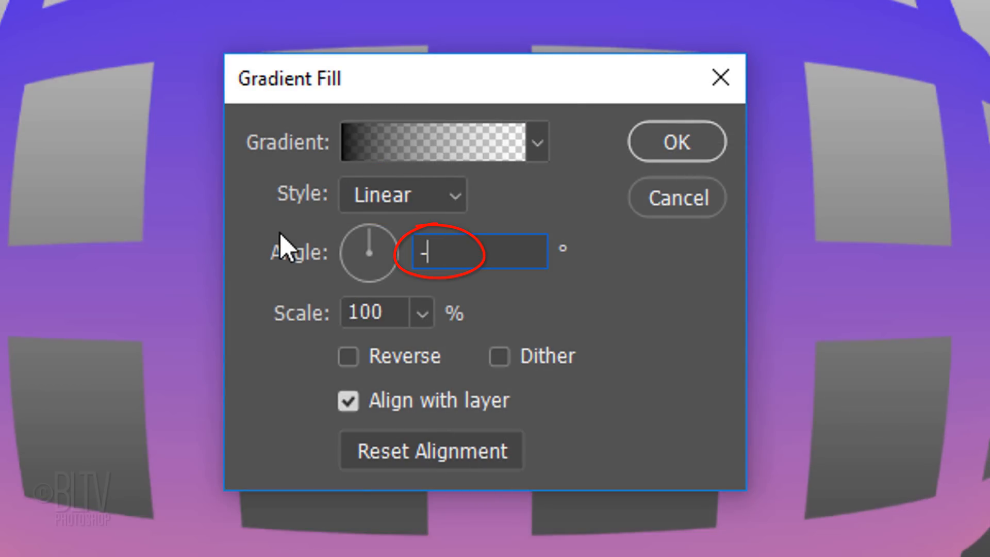
type("-90")
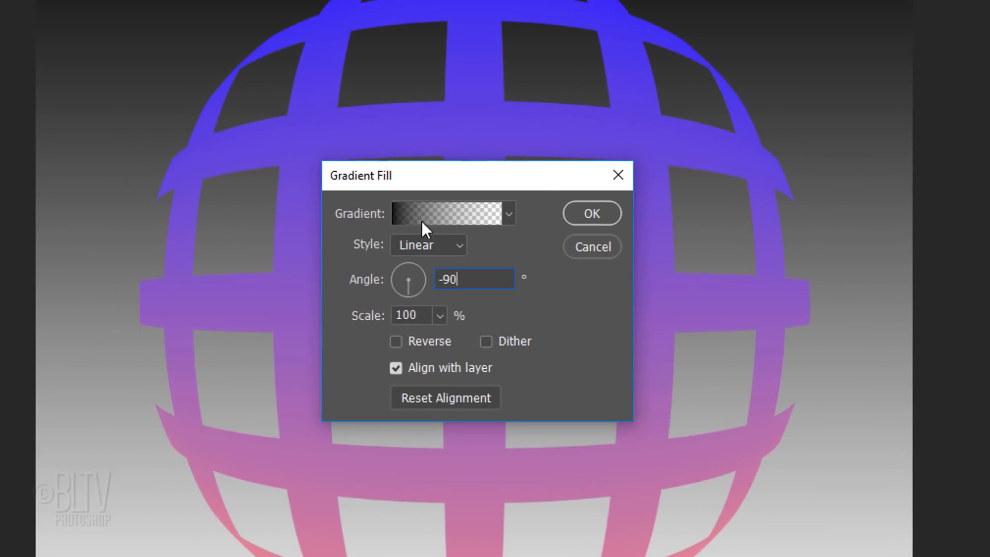
left_click(451, 213)
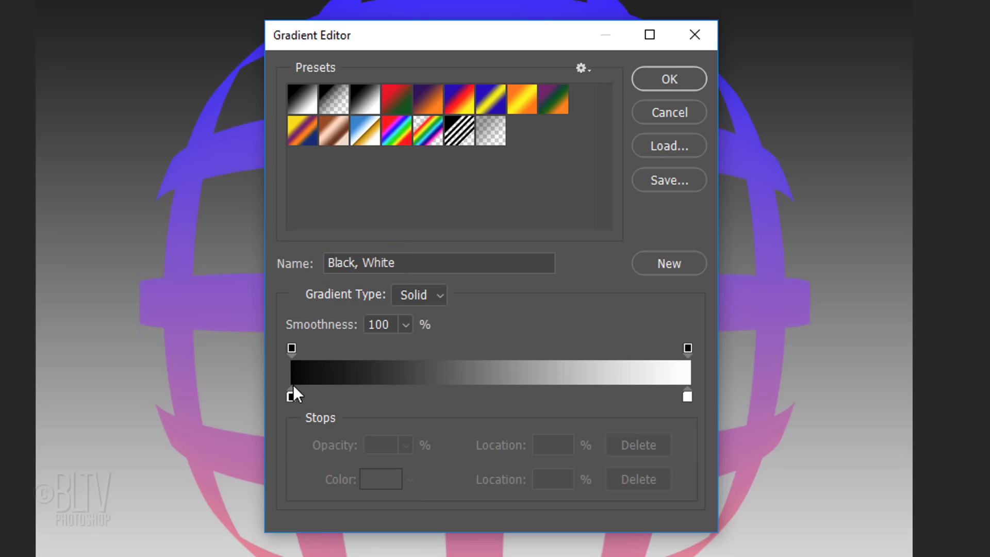
left_click(291, 397)
type("55")
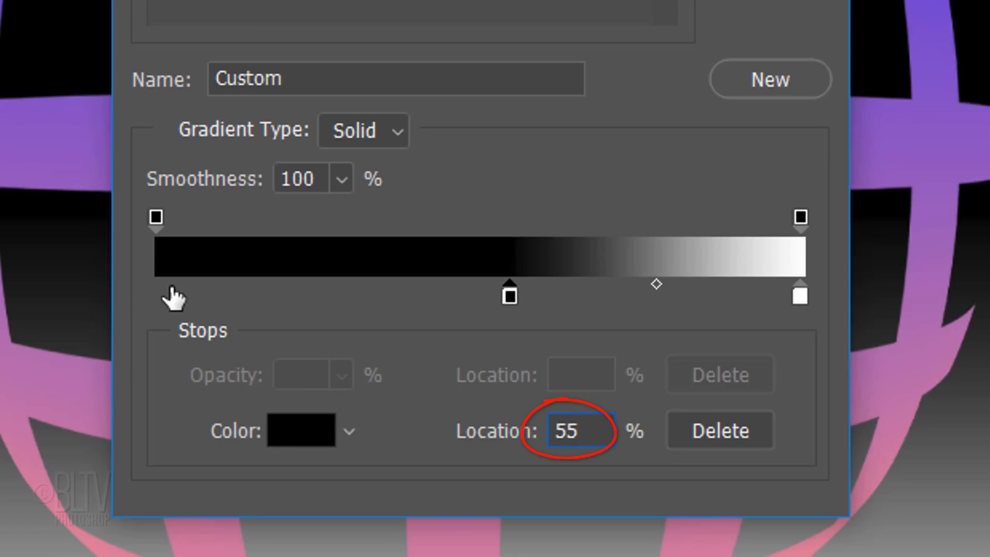
Set the white stop to dark gray (30 brightness) and apply the black-to-gray gradient
left_click(800, 295)
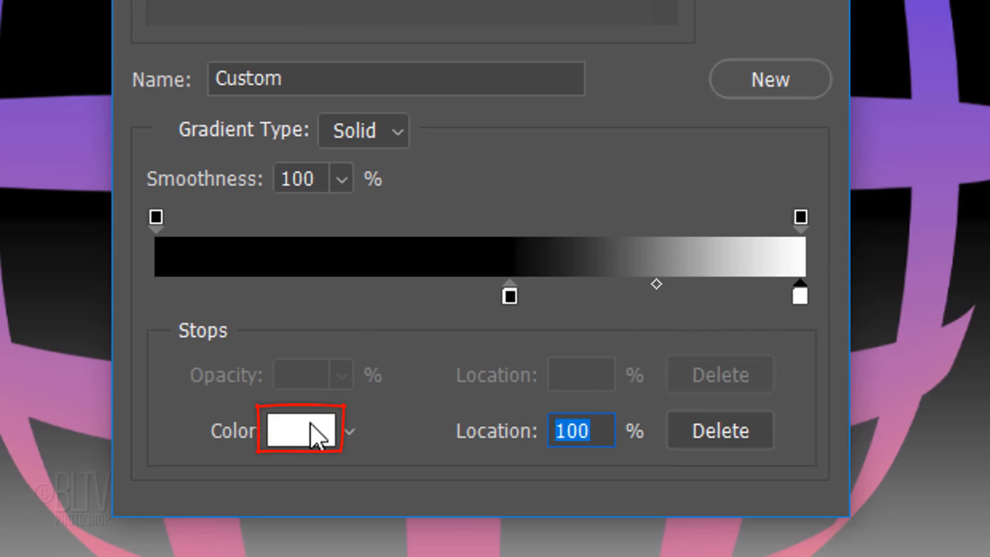
left_click(310, 430)
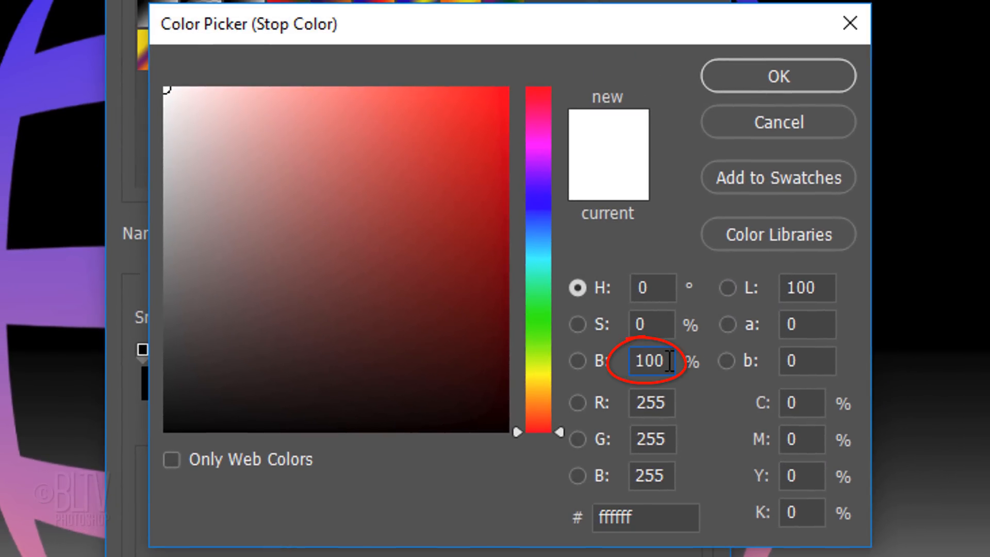
type("30")
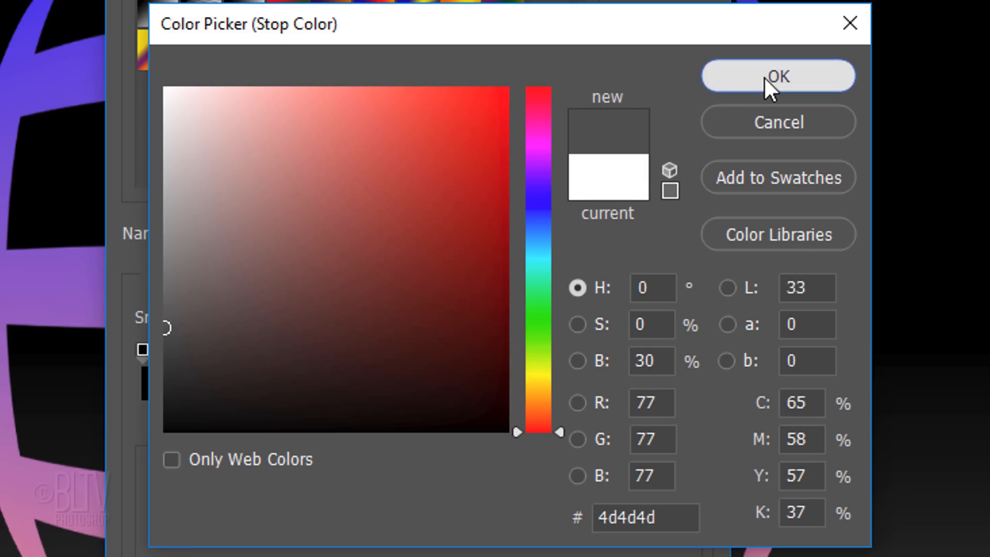
left_click(777, 75)
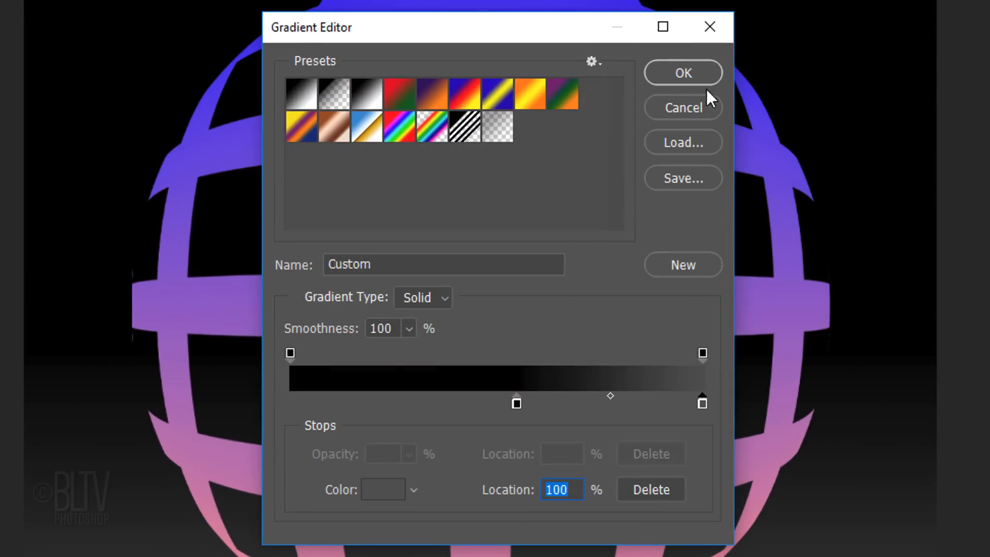
left_click(682, 72)
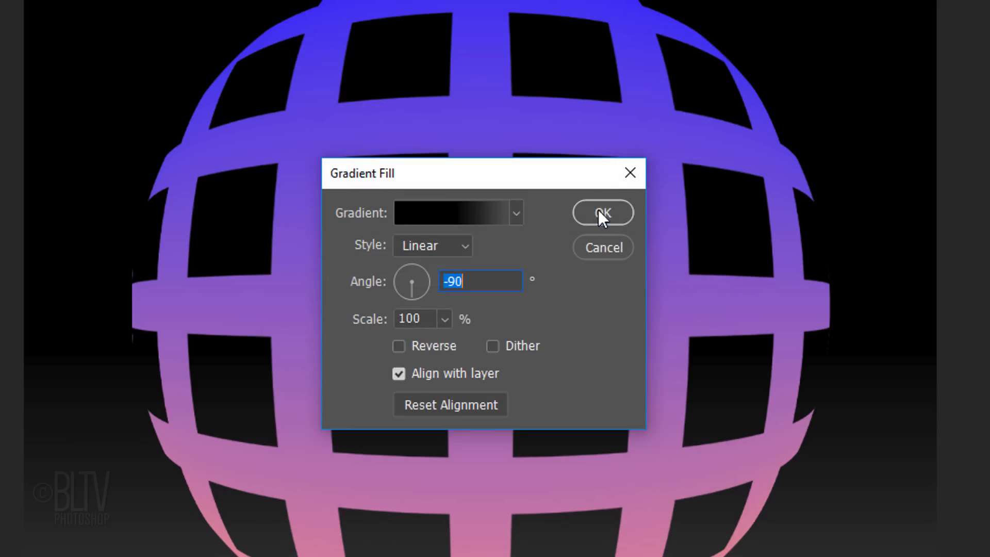
left_click(602, 212)
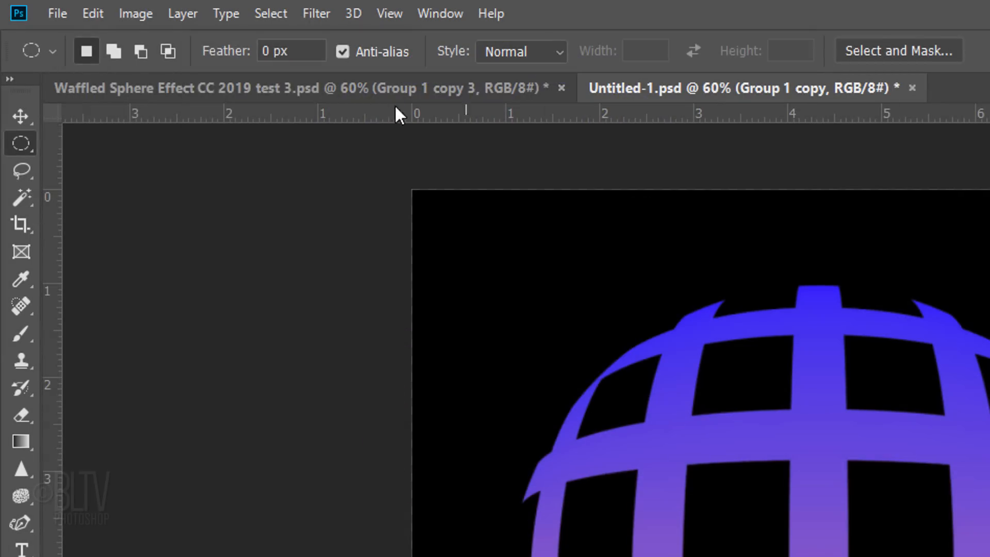
Flip the sphere vertically so pink sits at the top
left_click(92, 12)
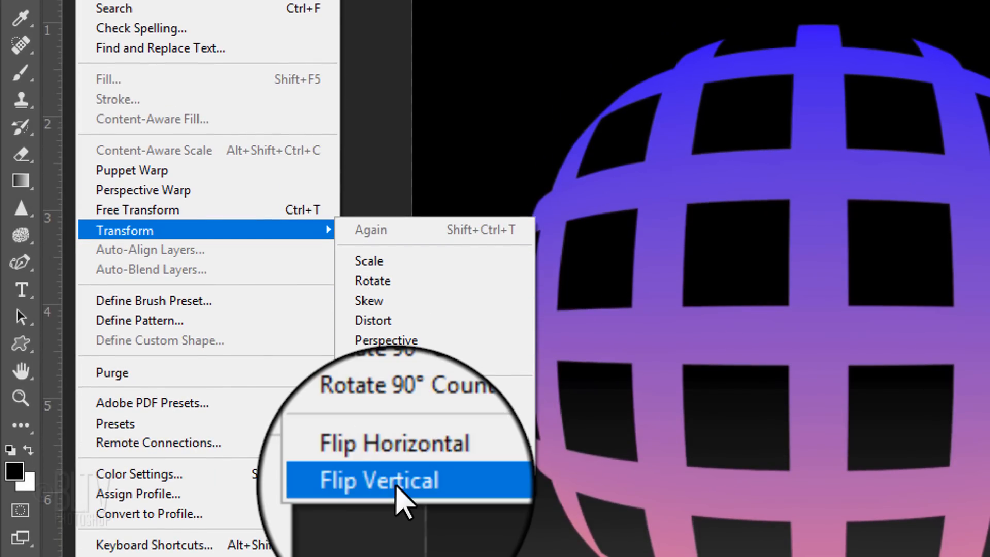
left_click(379, 482)
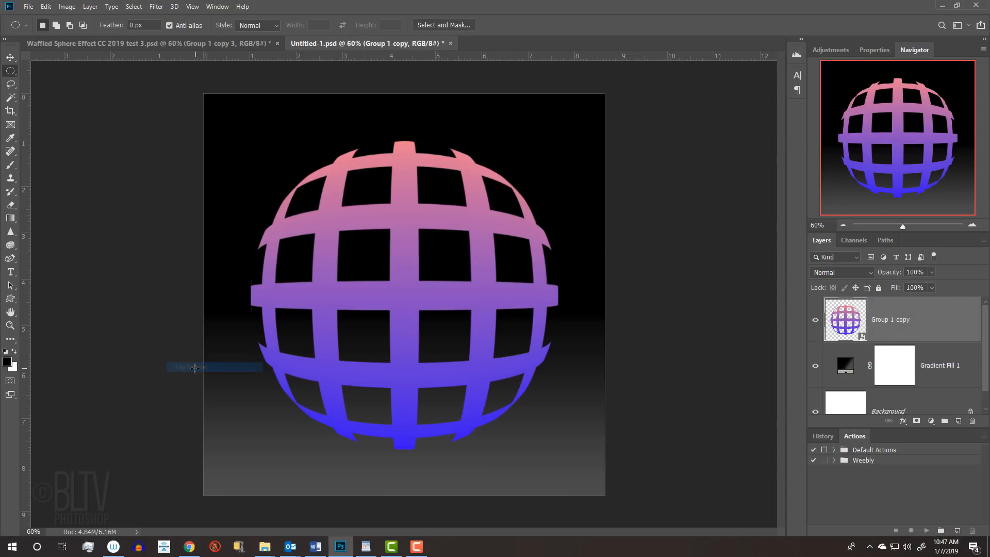
mouse_move(195, 367)
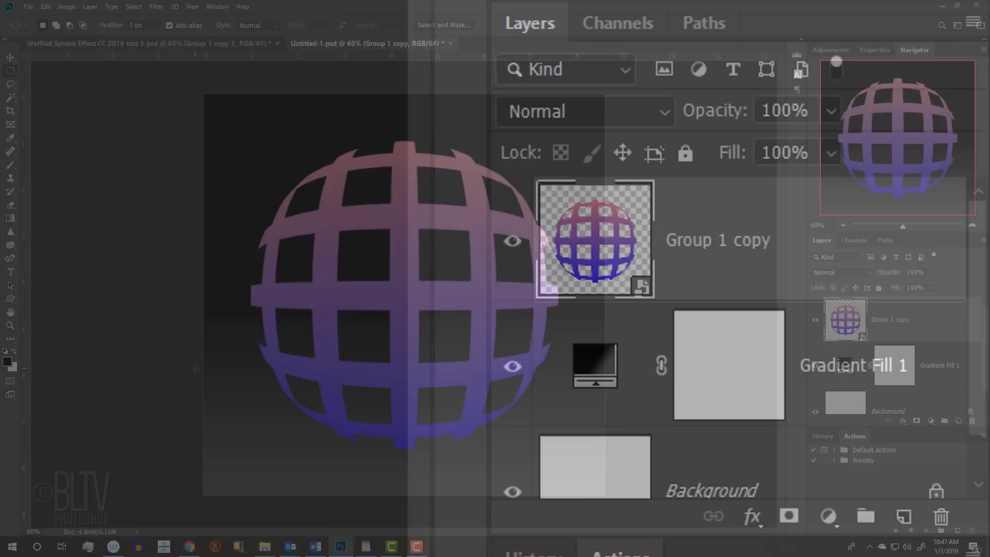
Duplicate the spherized lattice layer with Ctrl+J and bring up its Layer Style settings
key("ctrl+j")
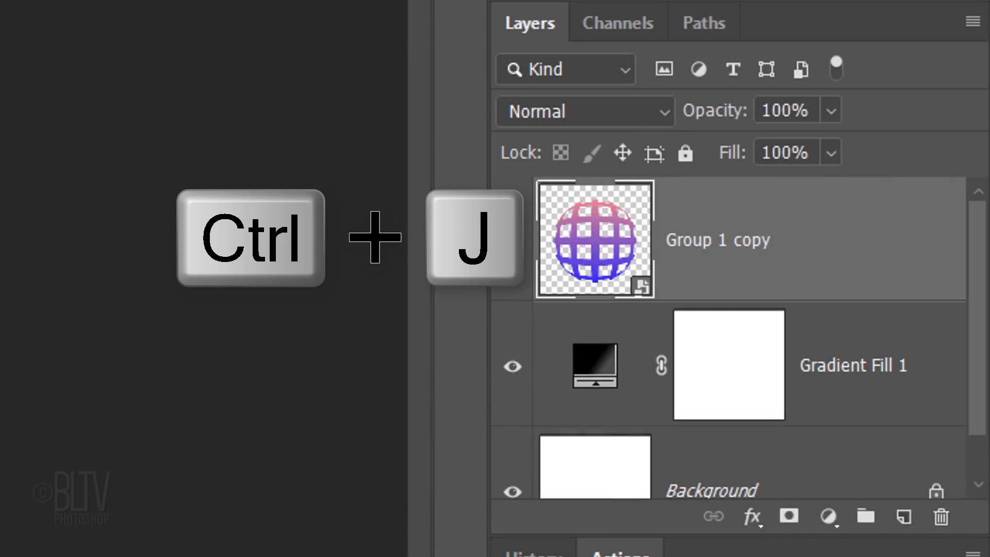
key("ctrl+j")
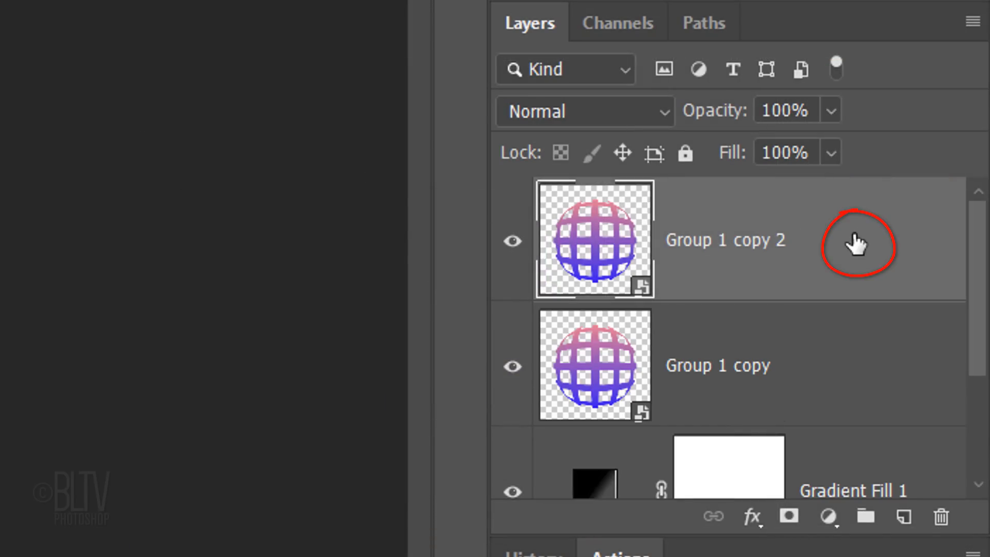
double_click(725, 240)
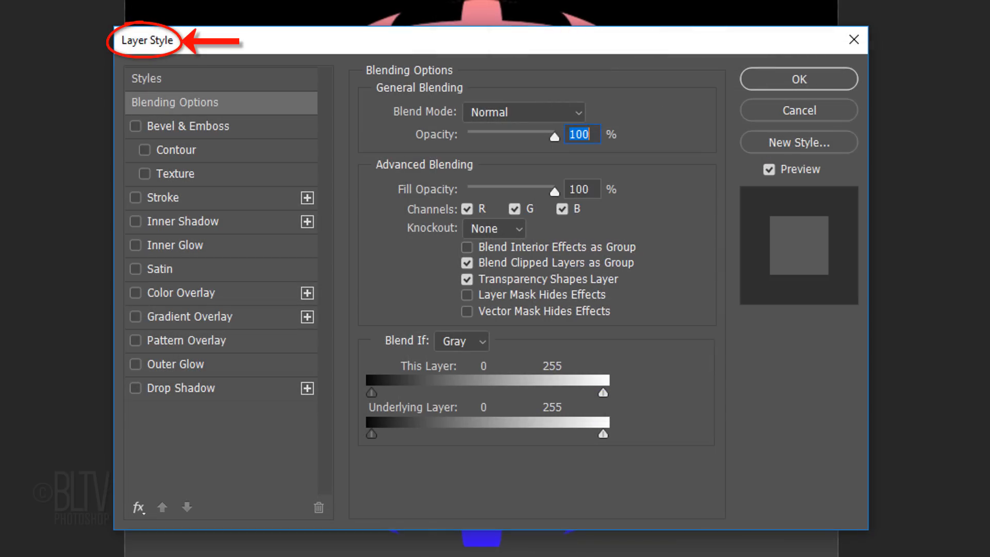
Enable Bevel & Emboss with a ring-shaped contour on the copy and confirm
left_click(135, 126)
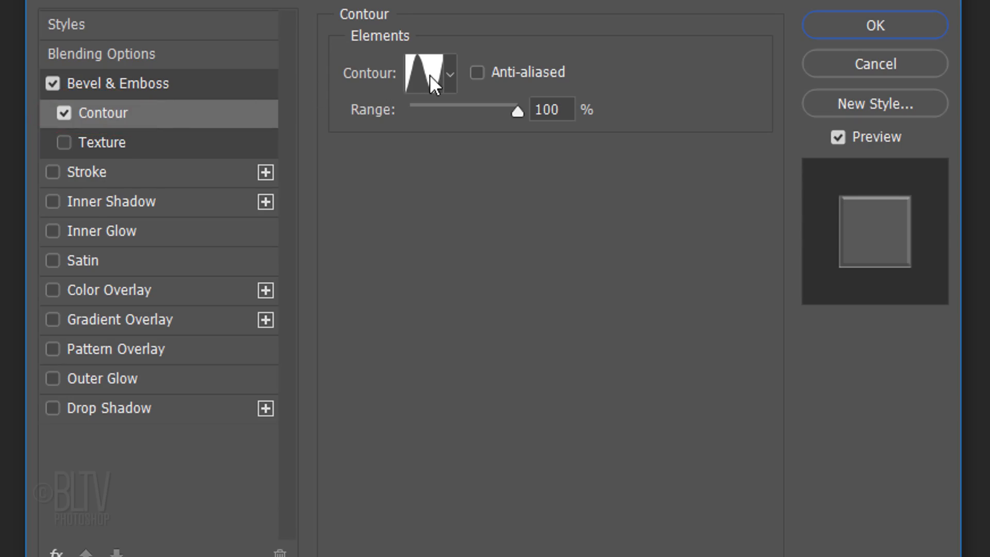
left_click(450, 74)
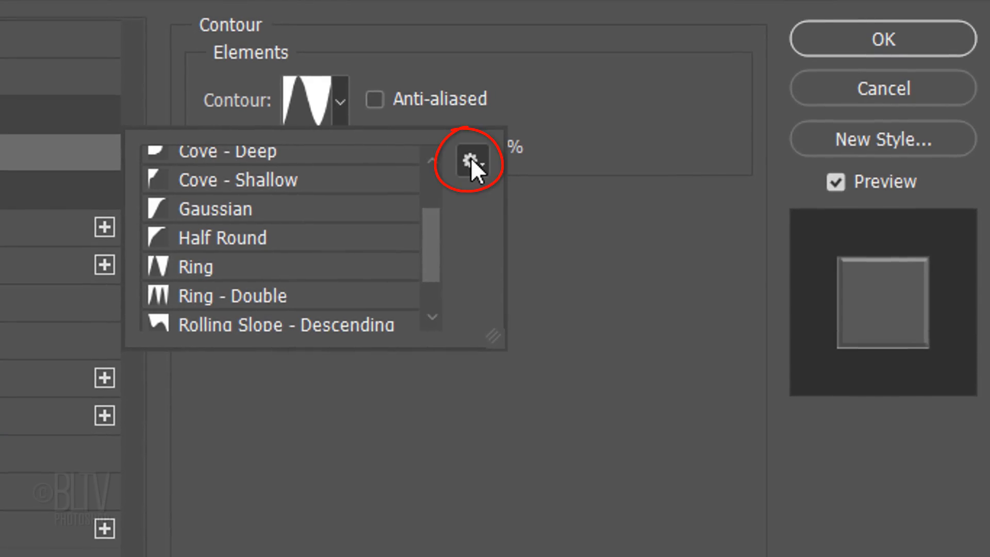
left_click(473, 160)
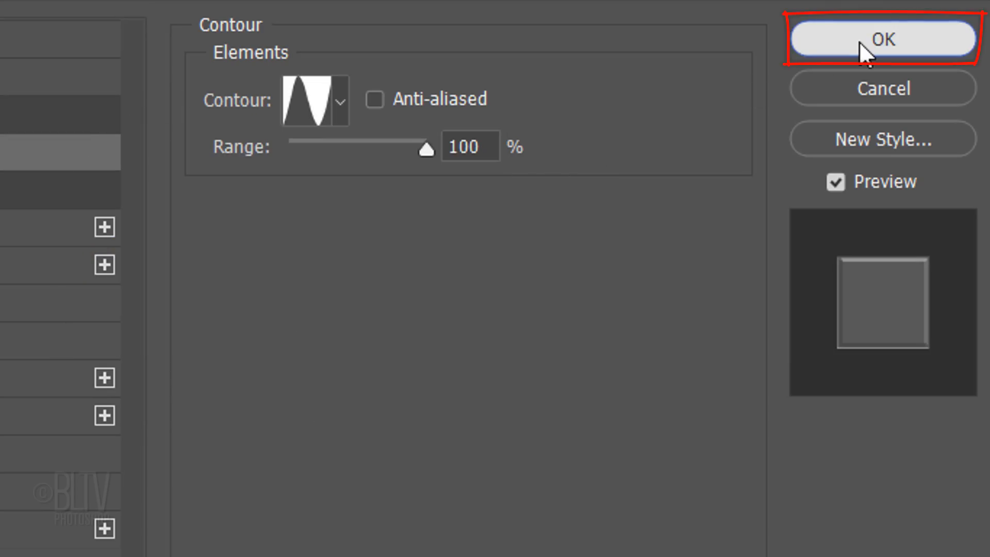
left_click(883, 39)
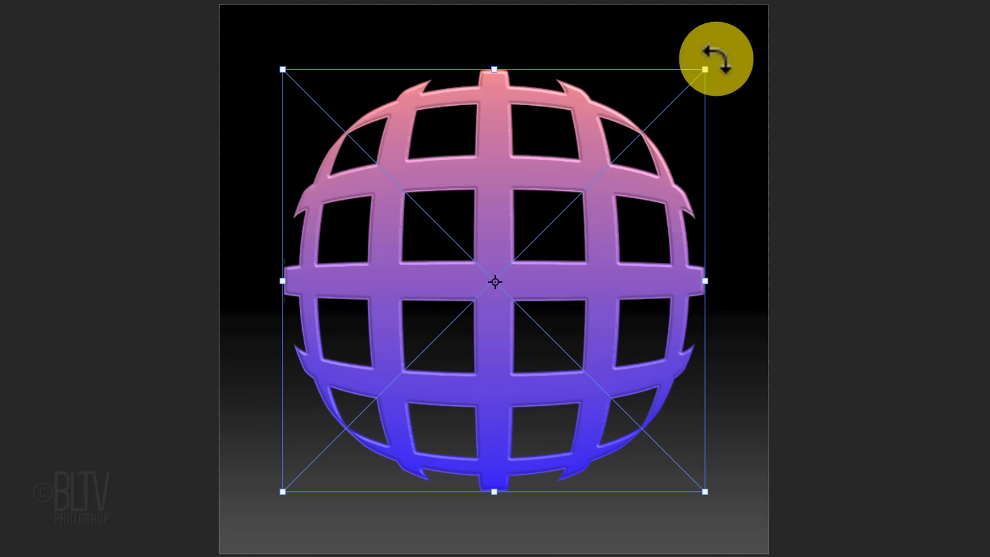
Rotate the embossed copy 45 degrees with Shift held and commit the transform
key("shift")
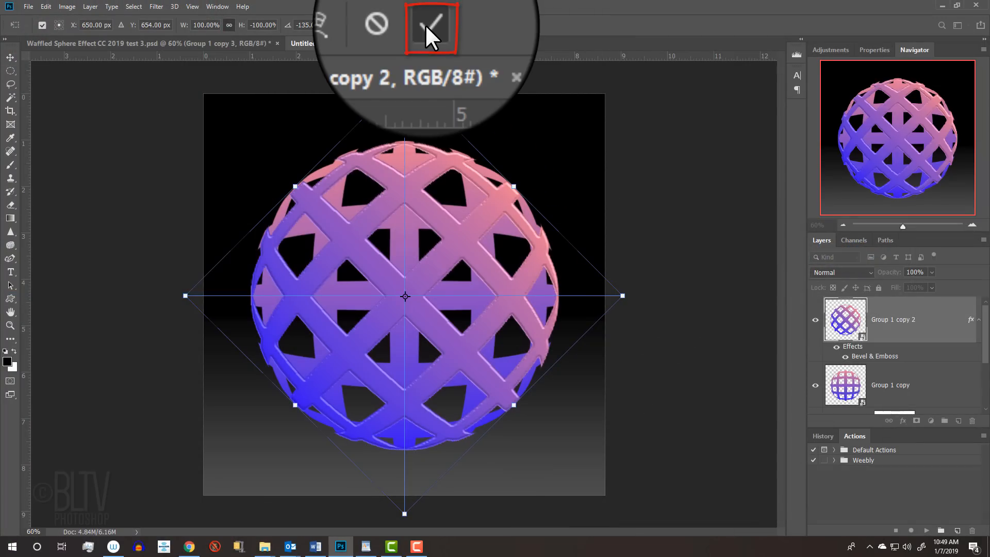
left_click(431, 29)
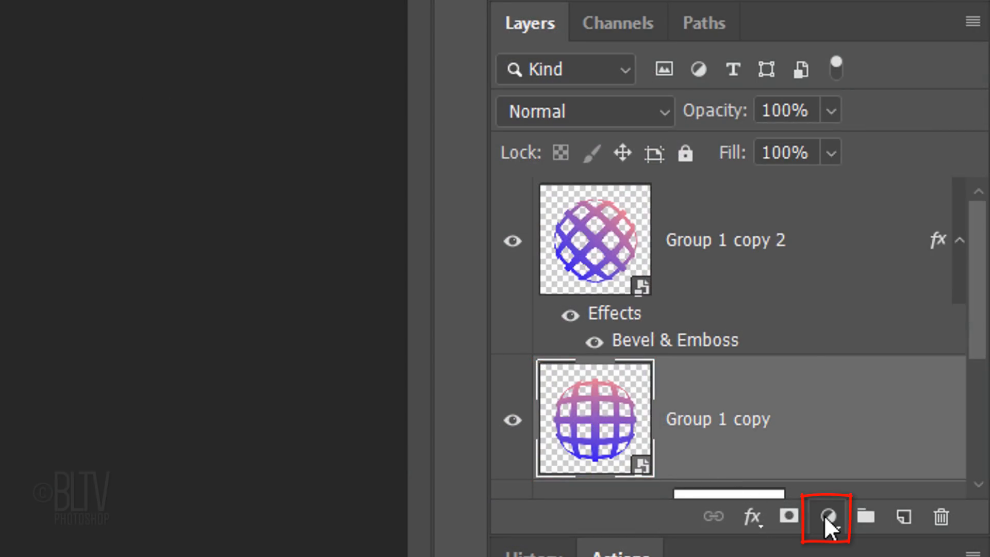
Add a Levels adjustment clipped to the original lattice and lower its white Output Levels to darken it
left_click(829, 517)
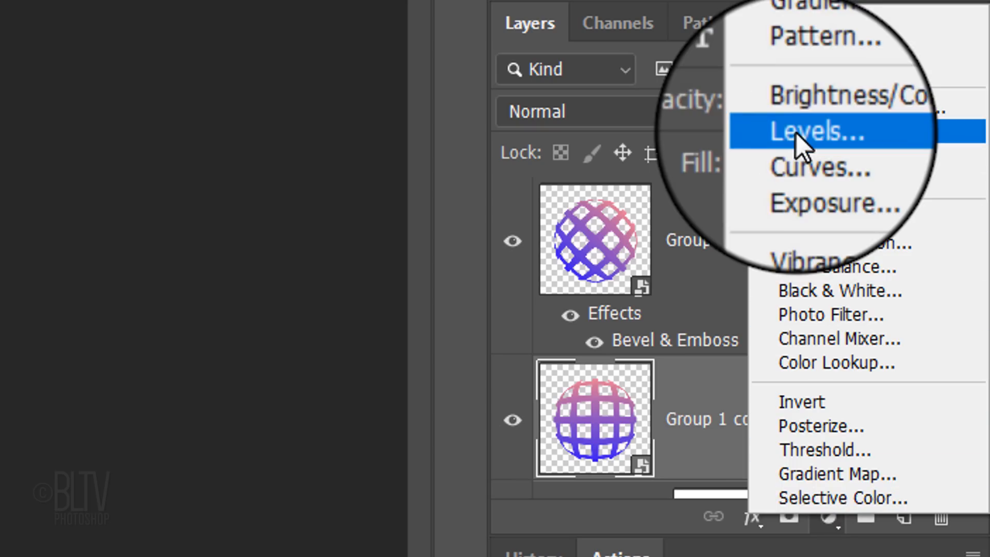
left_click(812, 131)
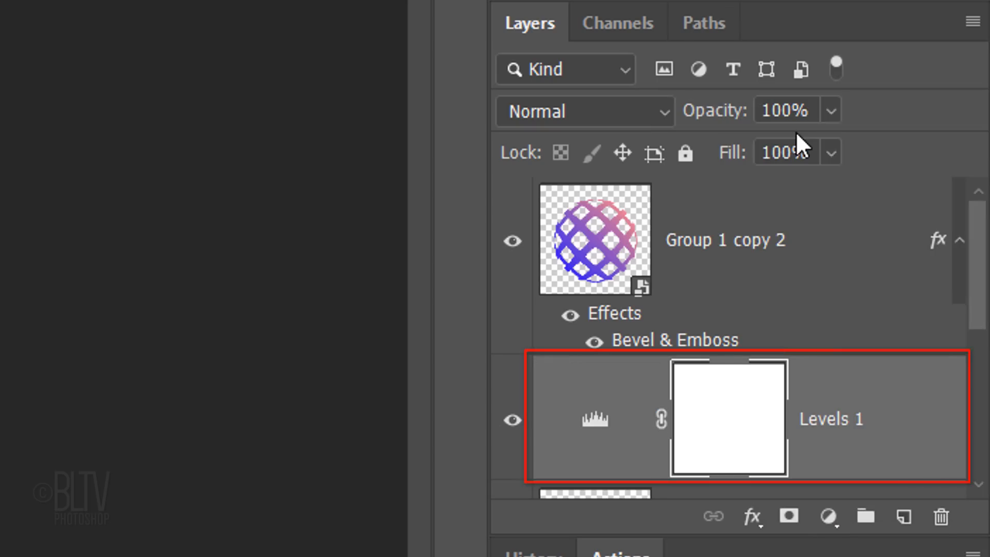
scroll("down", 3)
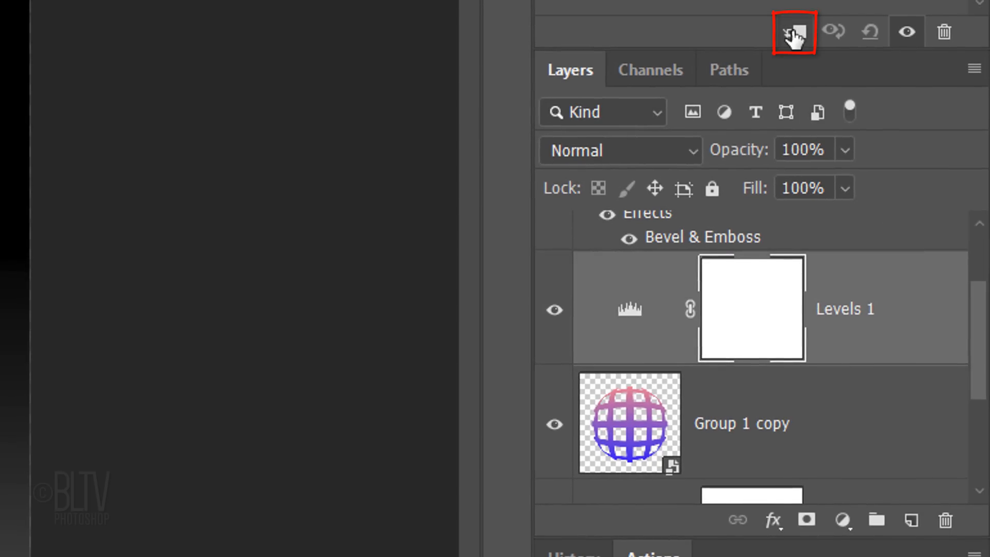
key("alt+ctrl+g")
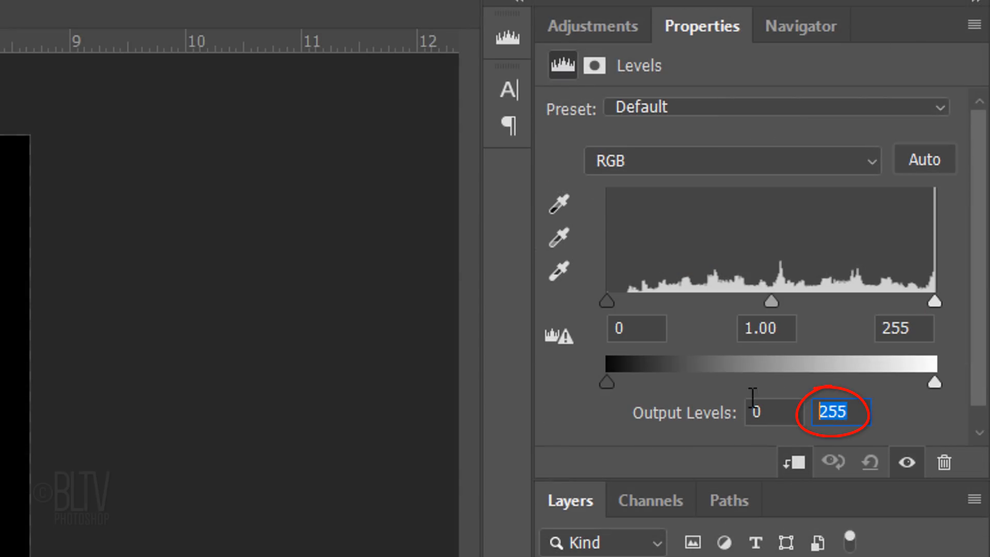
left_click_drag(936, 382, 848, 381)
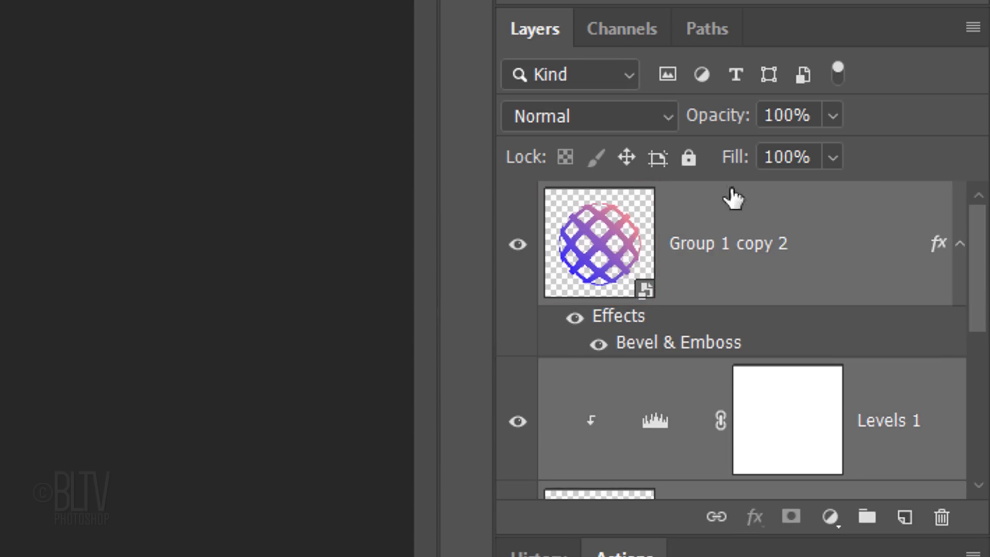
Select the rotated copy with the layers below and convert them into one smart object
left_click(975, 27)
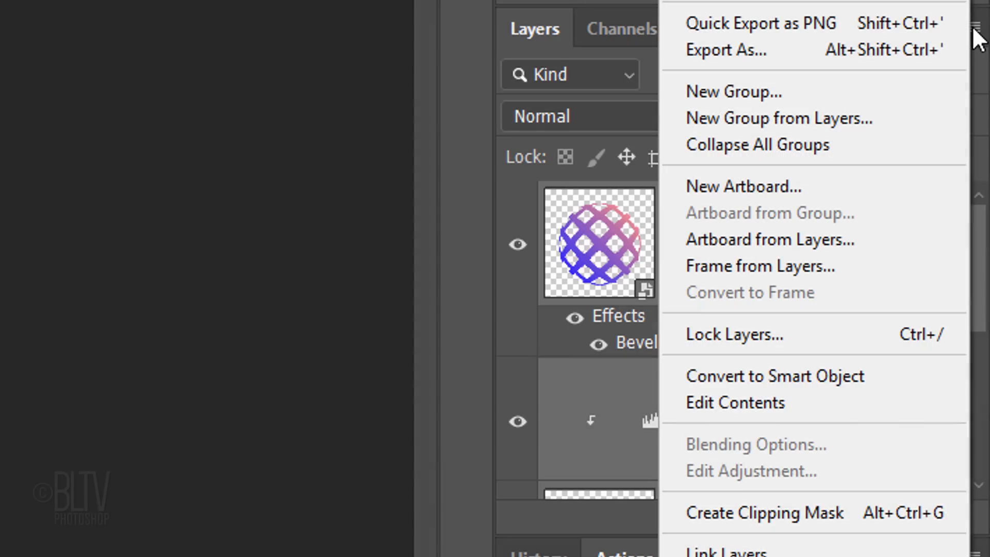
mouse_move(758, 375)
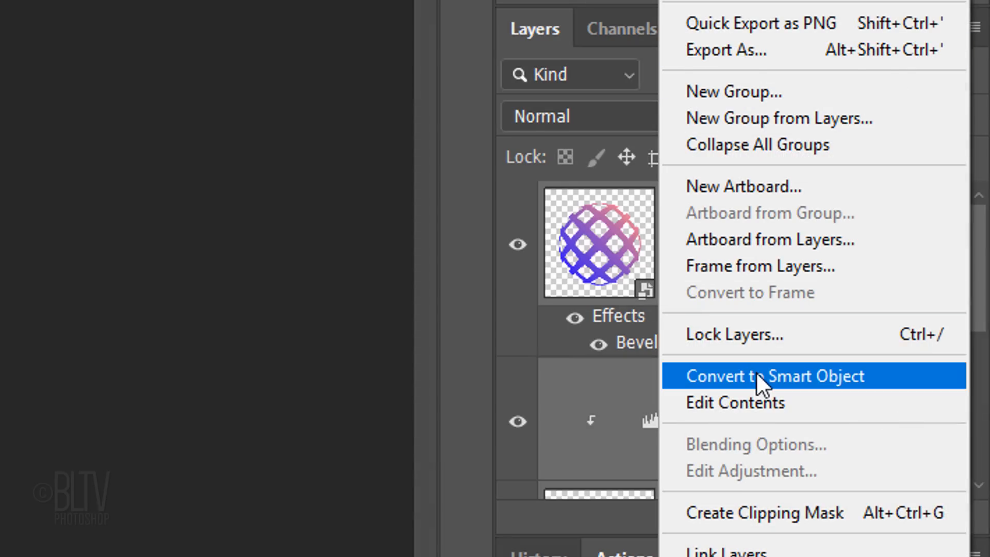
left_click(772, 376)
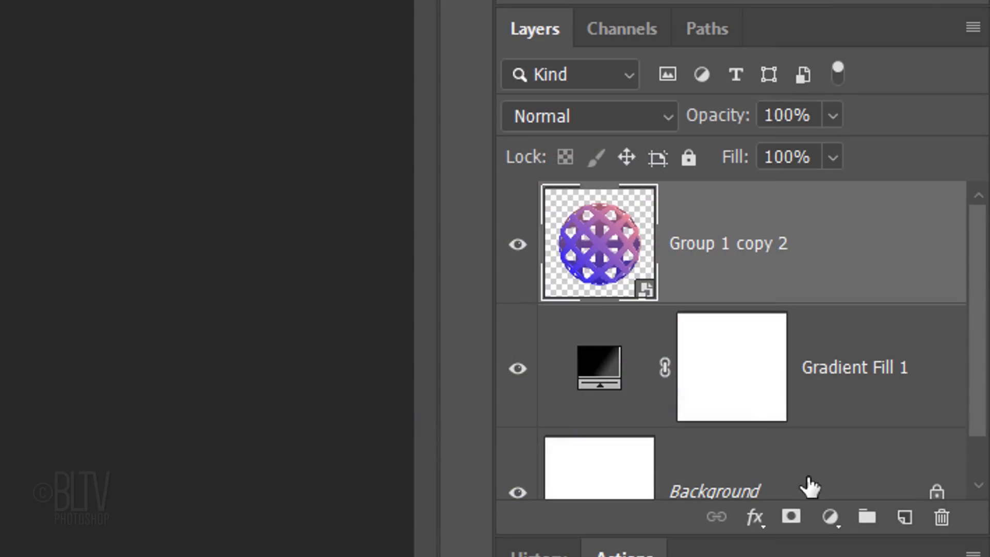
Add a Vibrance adjustment clipped to the woven sphere with Vibrance set to 40
left_click(830, 516)
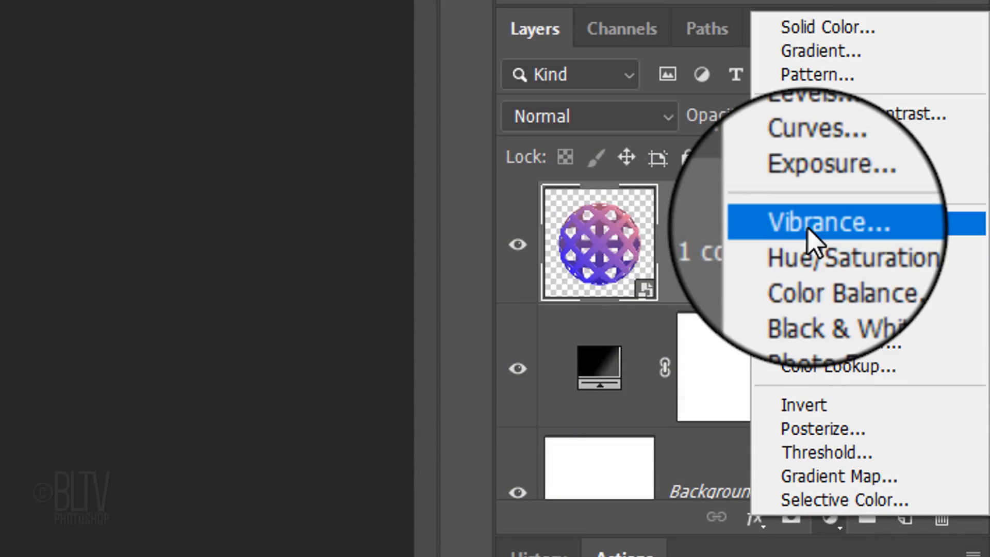
left_click(825, 222)
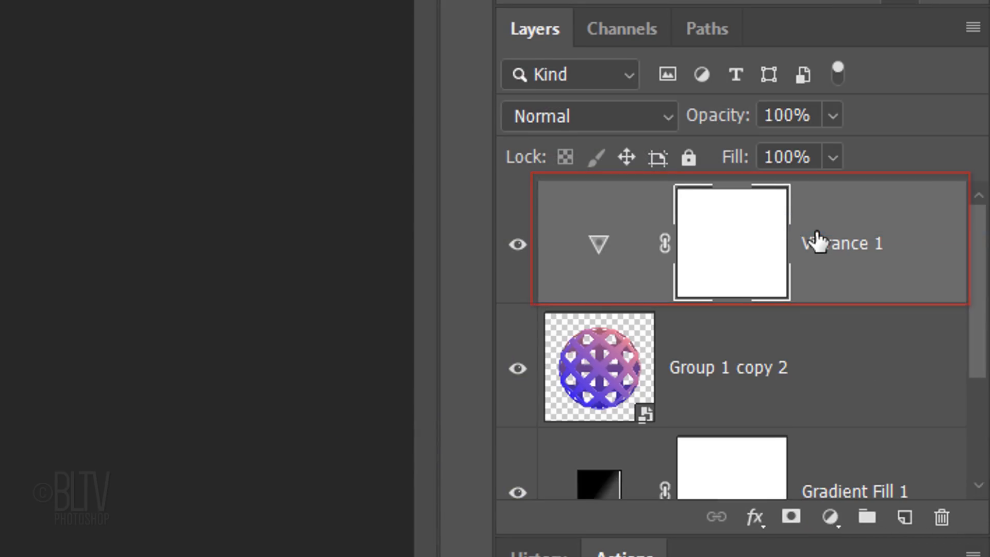
key("Alt+Ctrl+G")
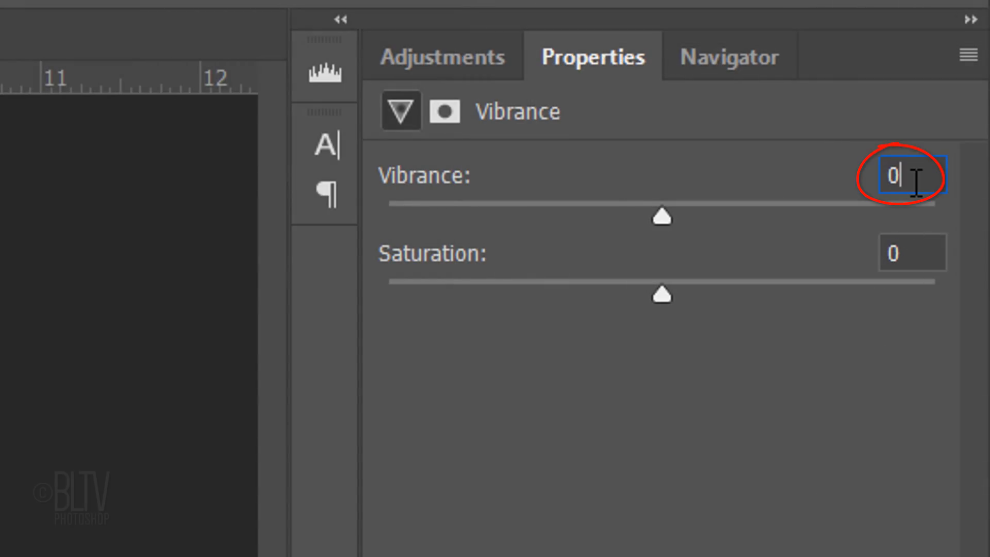
type("40")
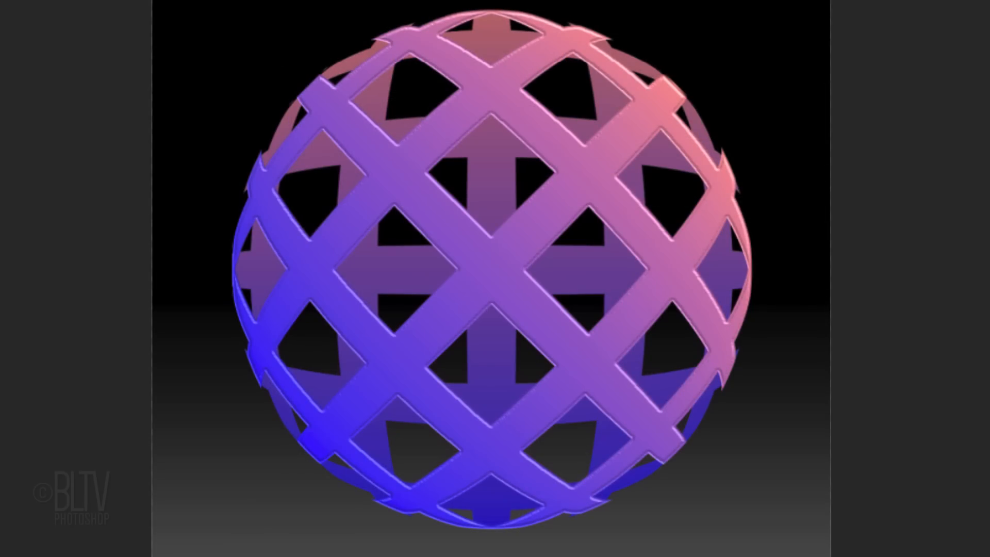
left_click(841, 520)
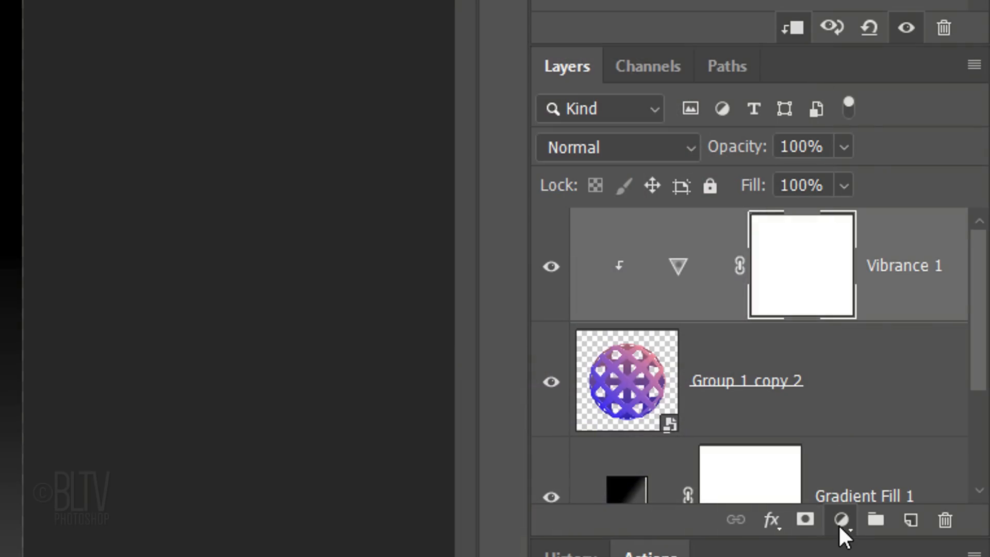
Add a clipped Levels adjustment above Vibrance with the white input point at 229
left_click(840, 520)
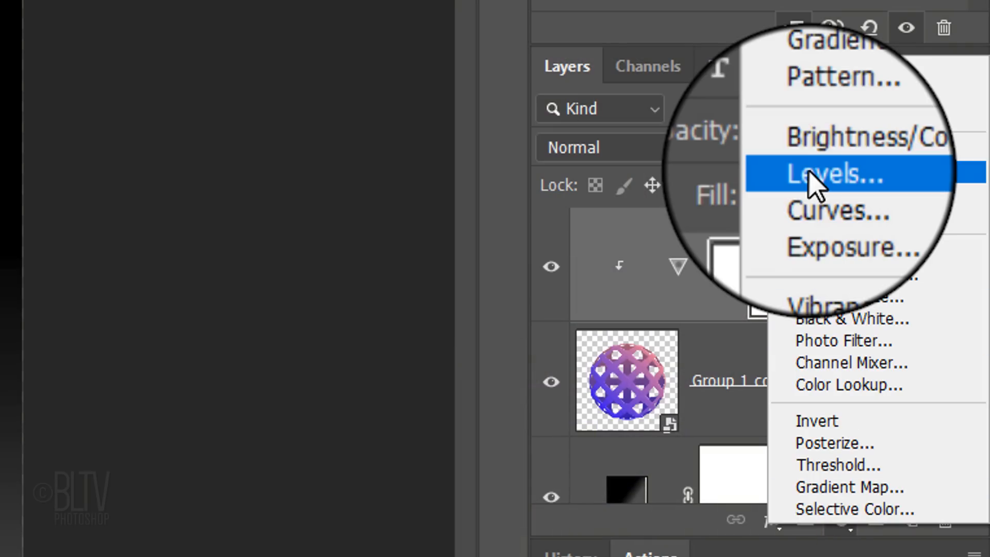
left_click(829, 174)
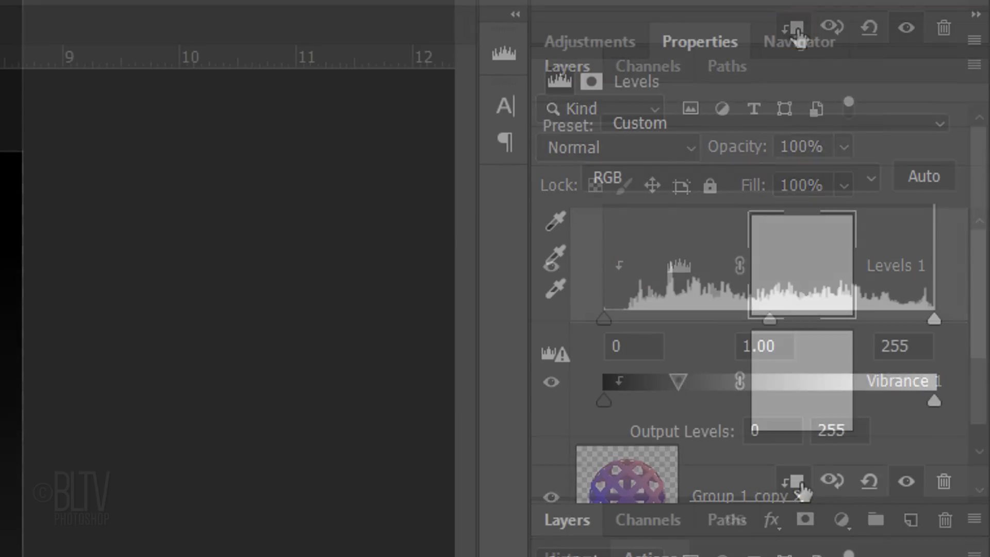
left_click(893, 347)
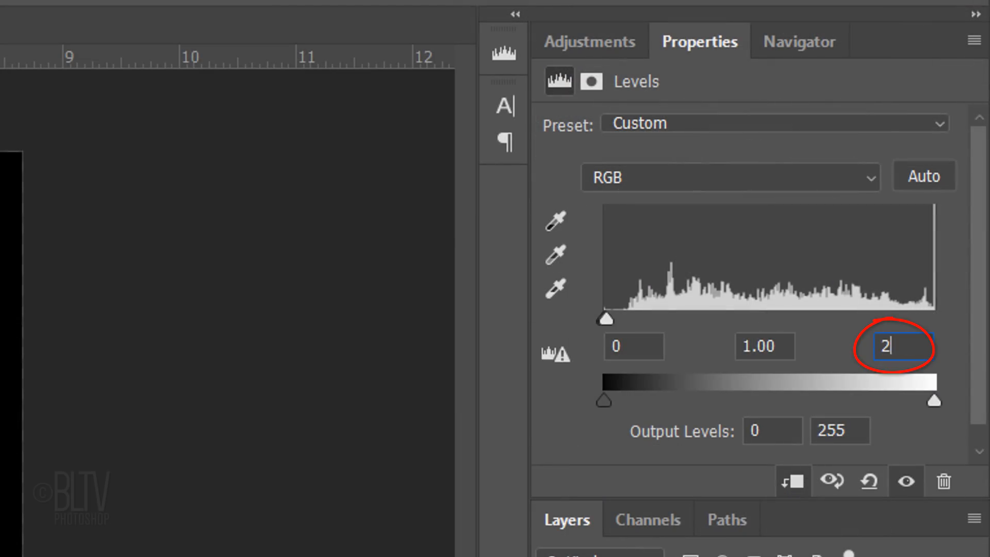
type("229")
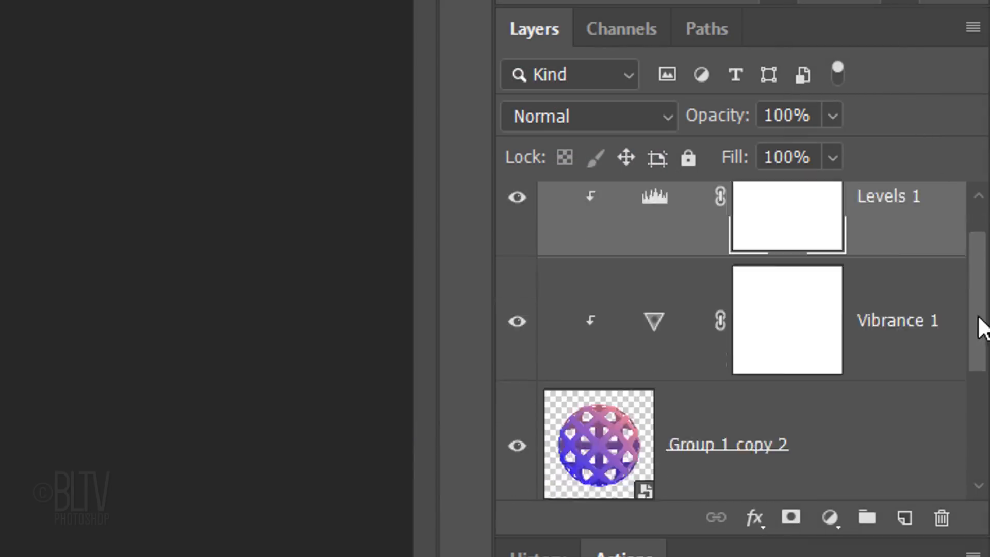
Load the sphere's outline as a selection and create a new layer above Gradient Fill 1
scroll("down", 3)
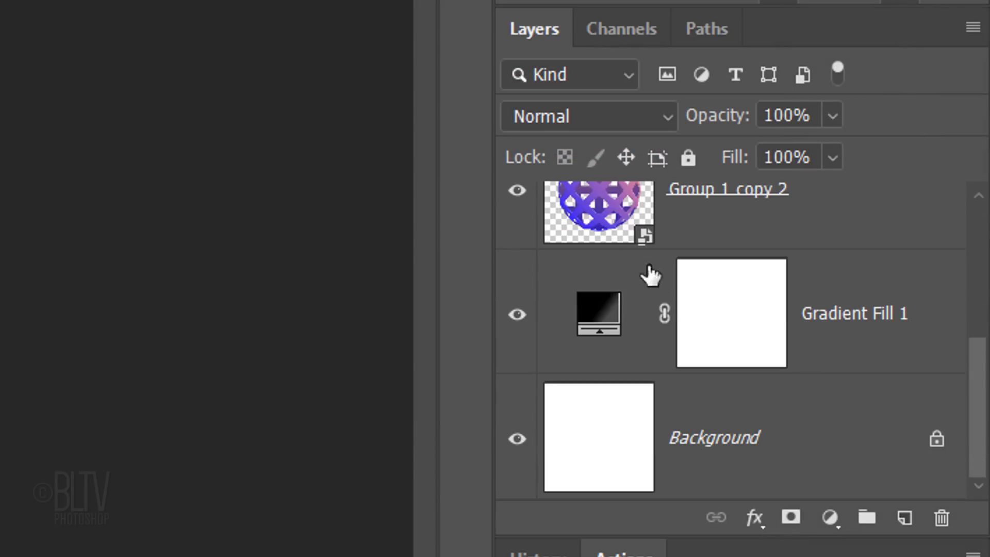
left_click(597, 211)
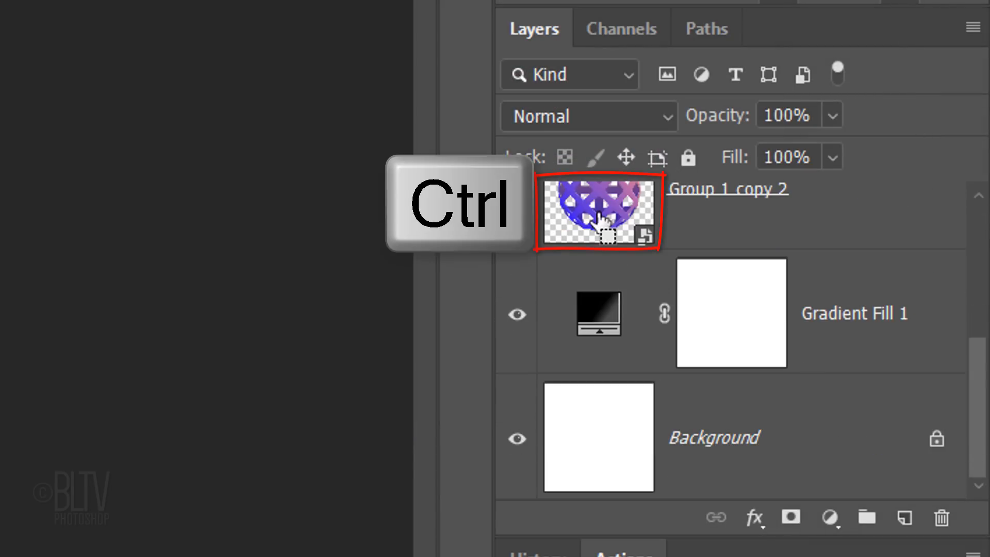
left_click(598, 211)
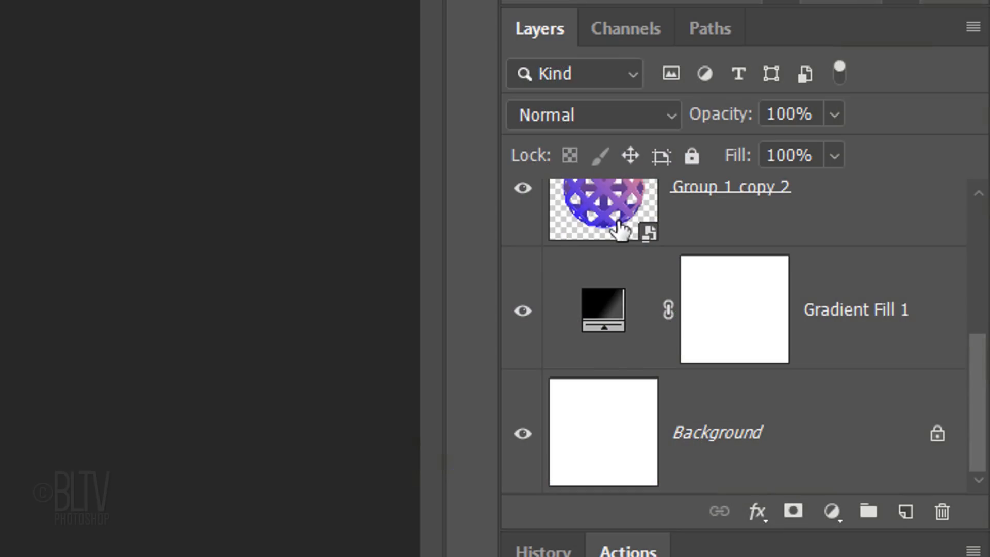
left_click(601, 309)
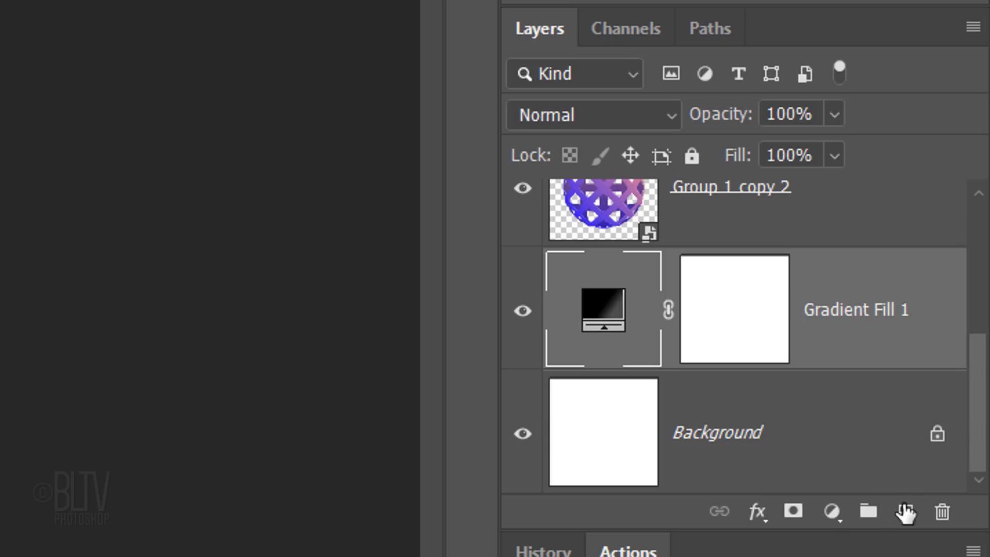
left_click(901, 512)
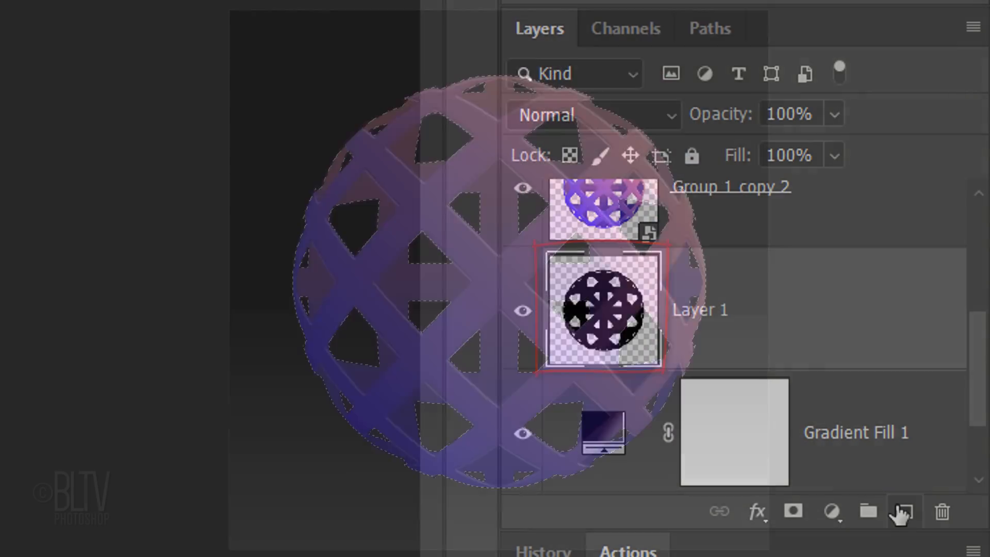
Fill the lattice selection with black on the new layer and deselect
key("ctrl+d")
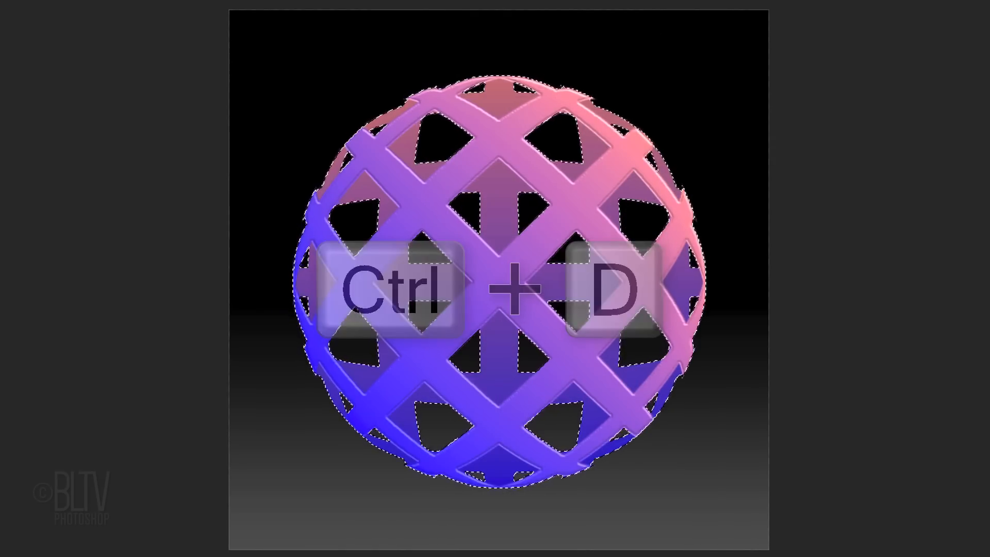
key("ctrl+d")
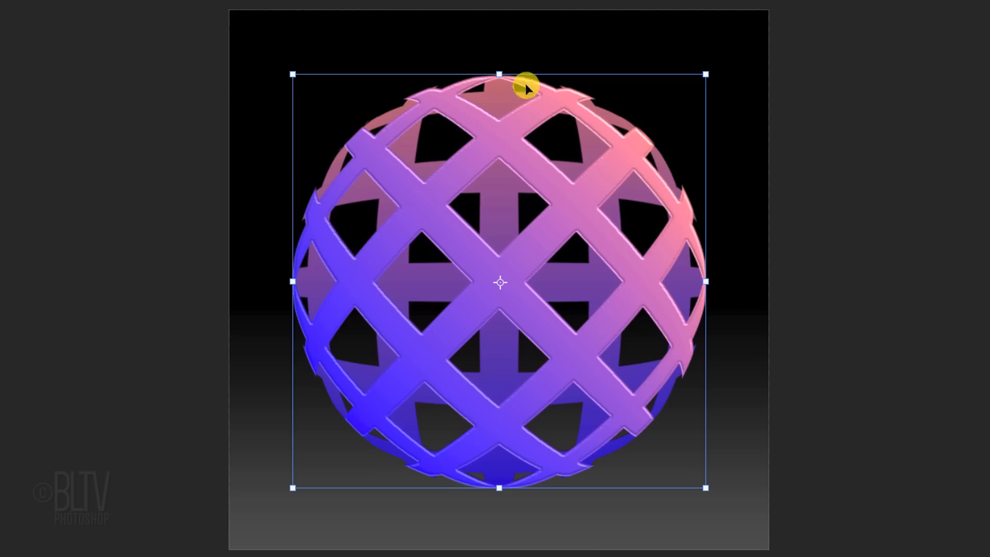
mouse_move(499, 72)
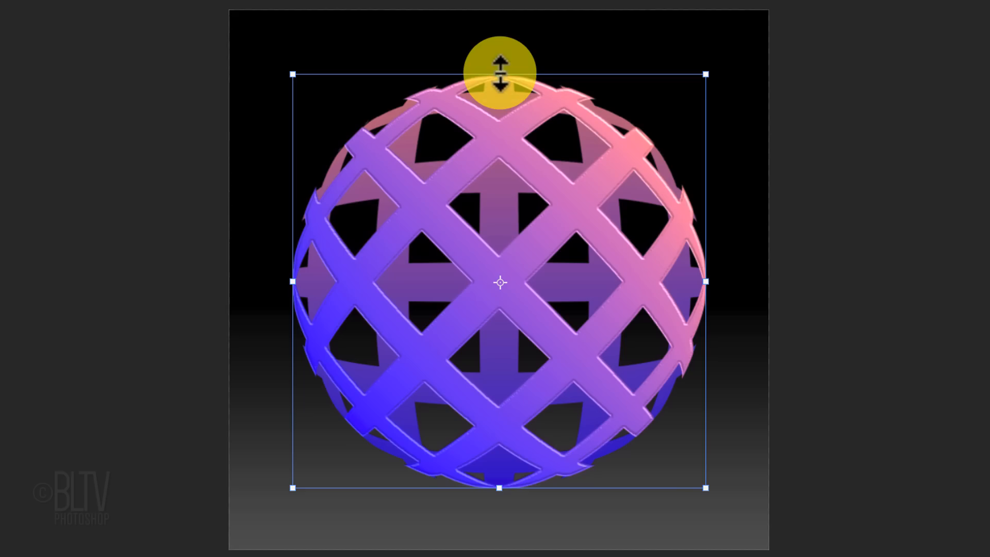
Squash the black silhouette down into a thin strip sitting below the ball
left_click_drag(499, 74, 502, 482)
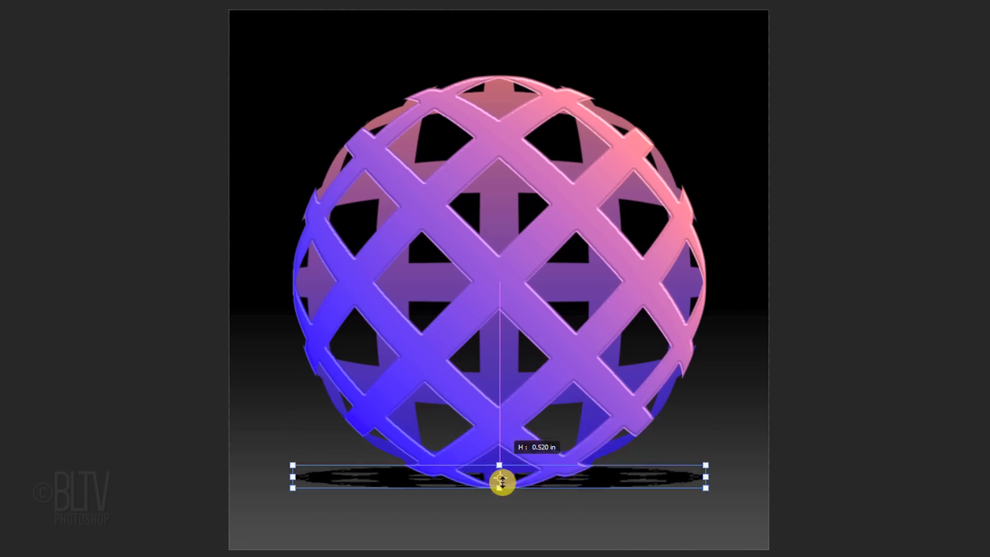
left_click_drag(501, 483, 513, 523)
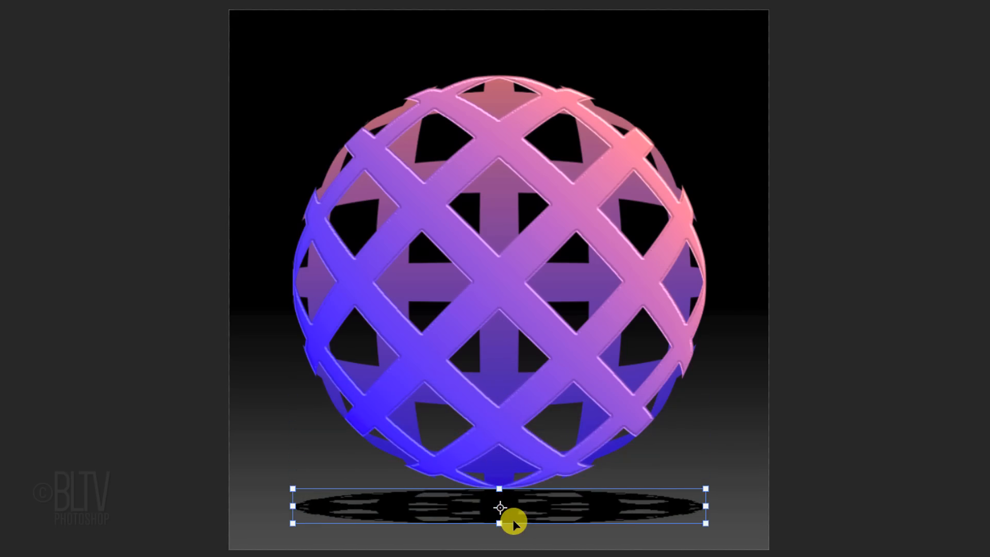
left_click_drag(501, 509, 502, 498)
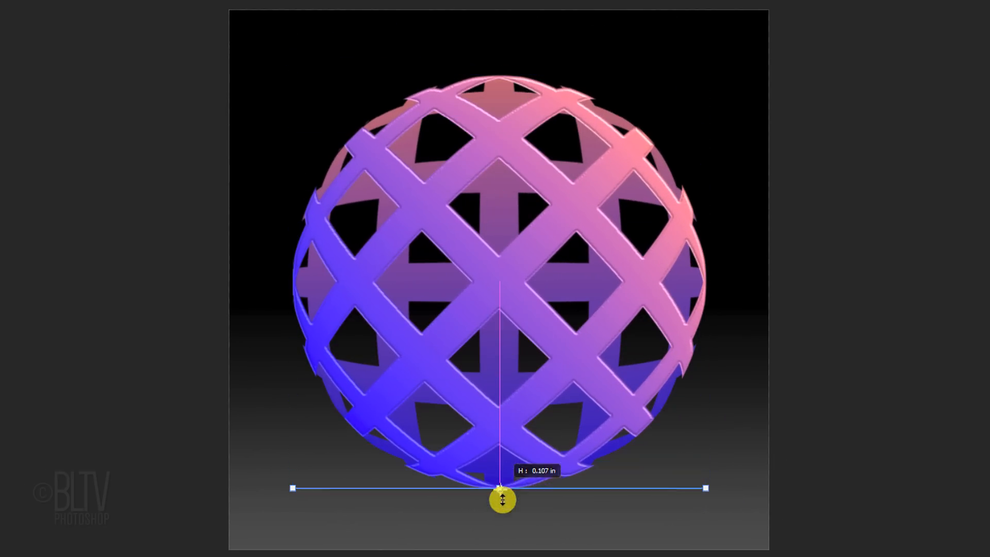
left_click_drag(501, 499, 501, 523)
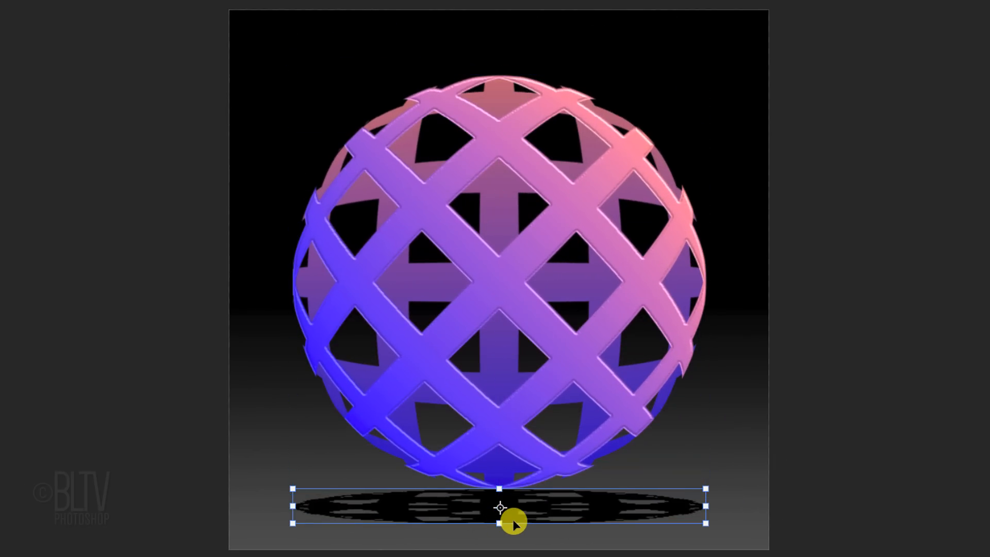
mouse_move(702, 486)
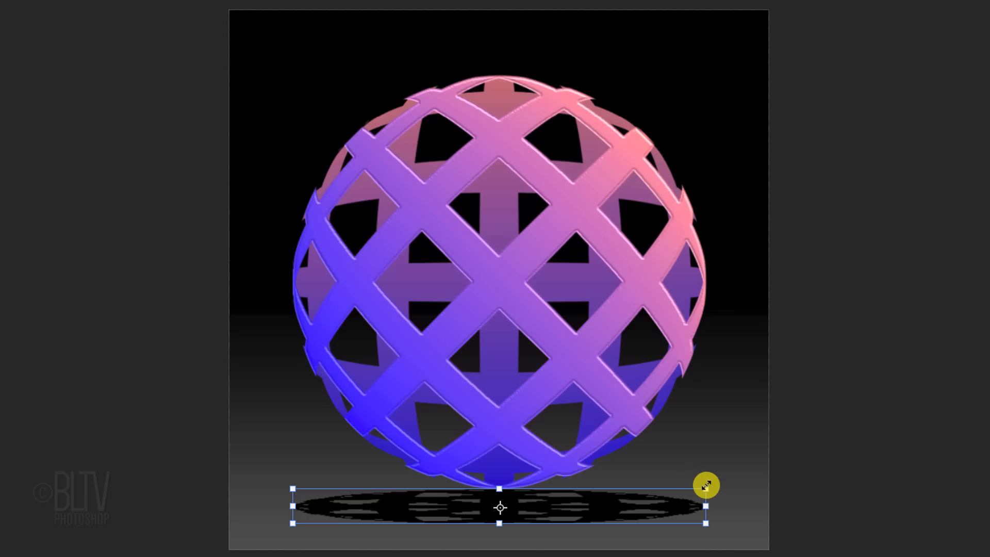
Adjust the shadow's width and confirm its new shape
left_click_drag(705, 485, 685, 494)
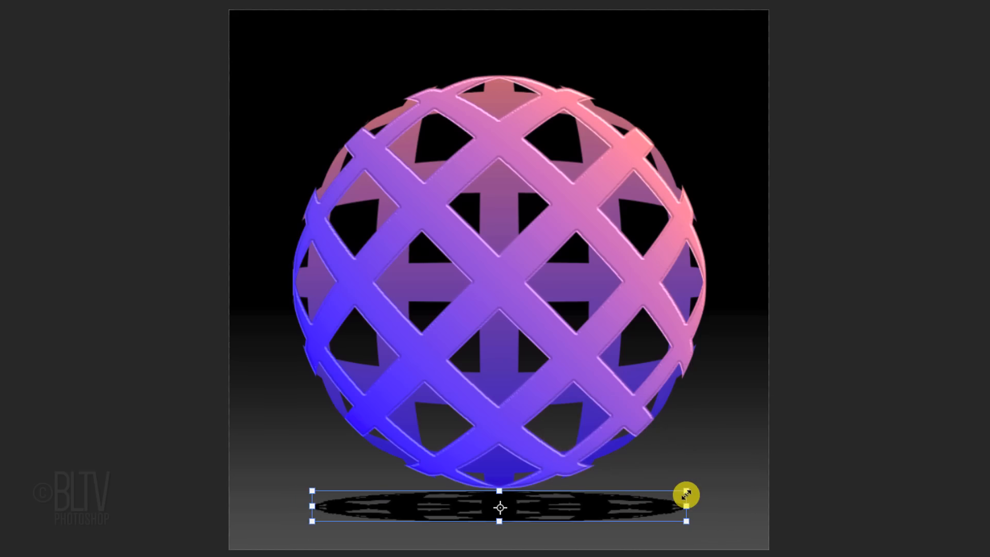
left_click_drag(684, 494, 691, 475)
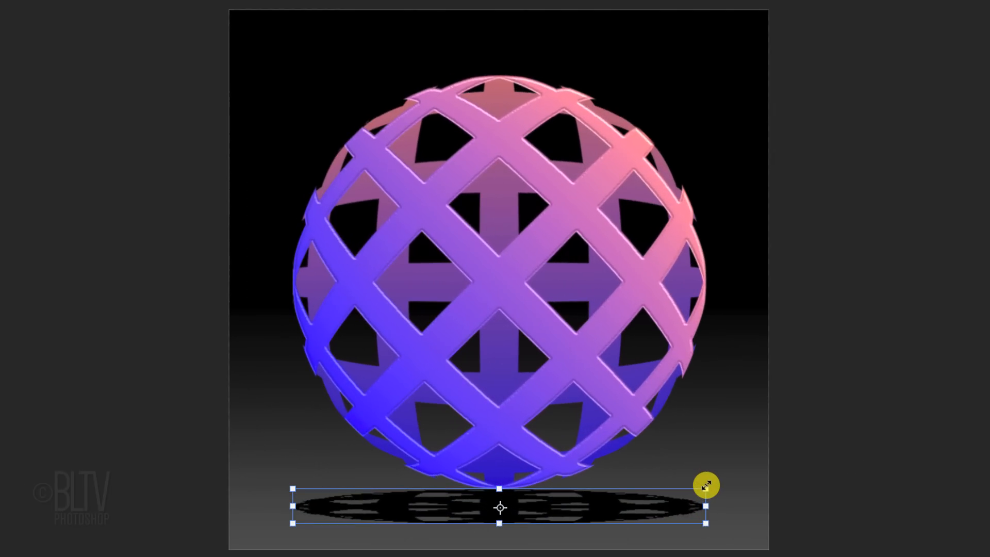
key("alt")
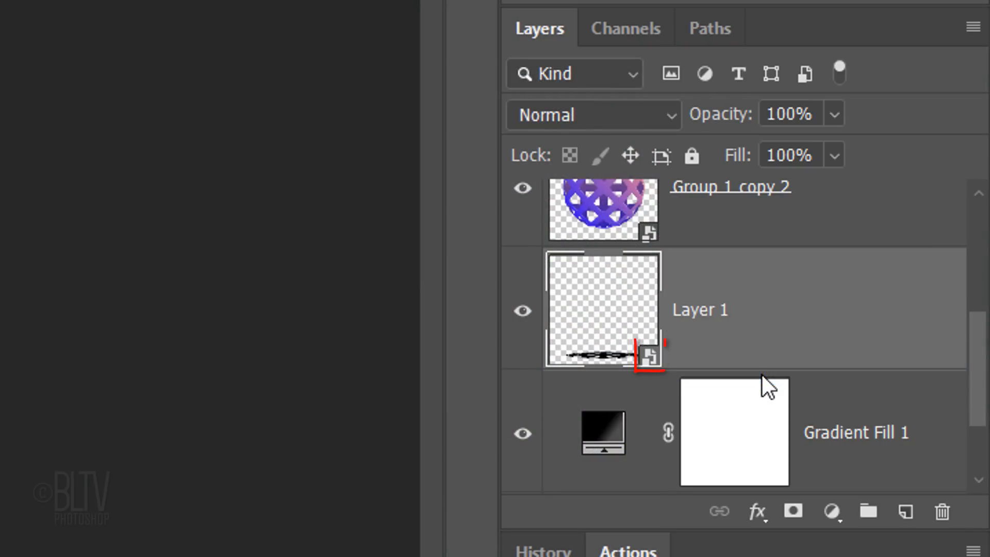
Apply a Gaussian Blur with an 8 px radius to the shadow layer
left_click(732, 104)
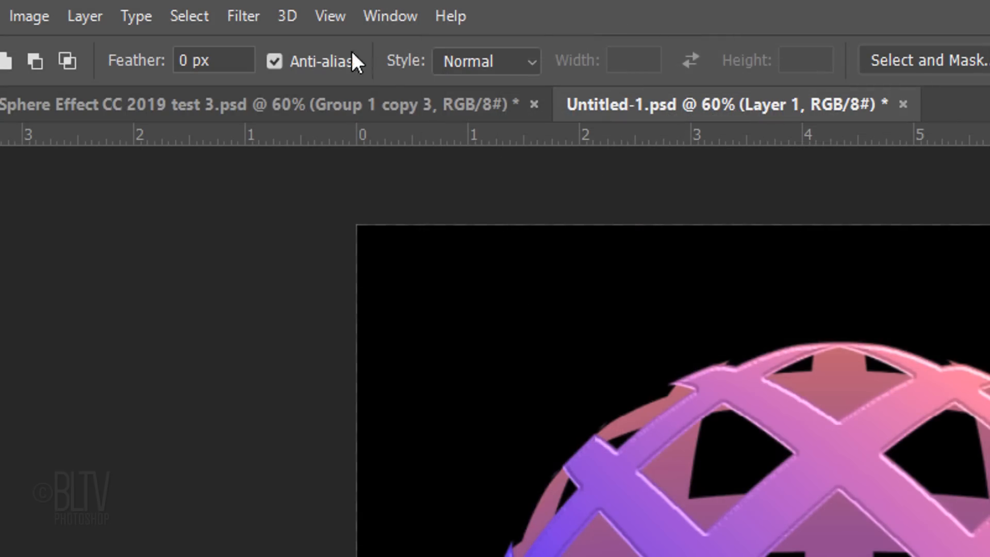
left_click(243, 16)
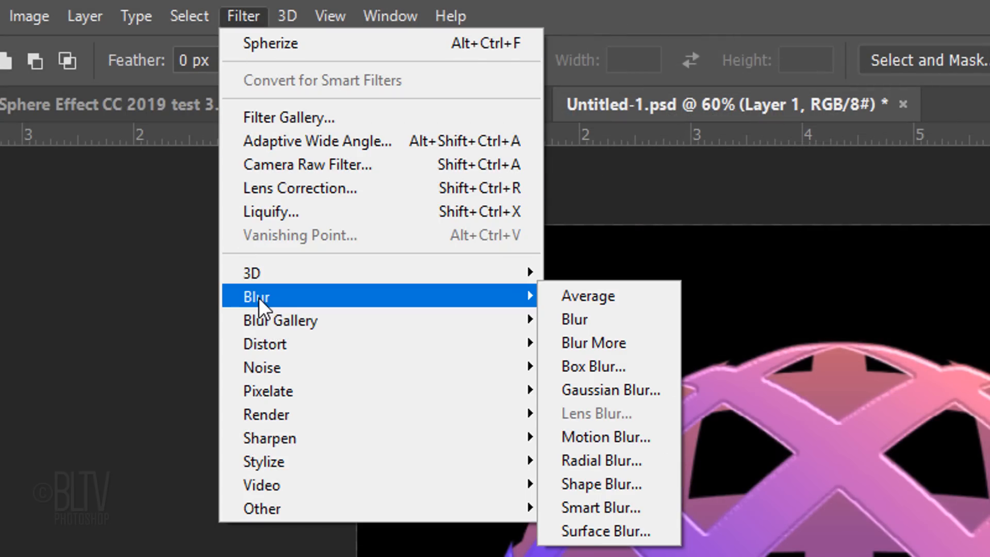
mouse_move(609, 390)
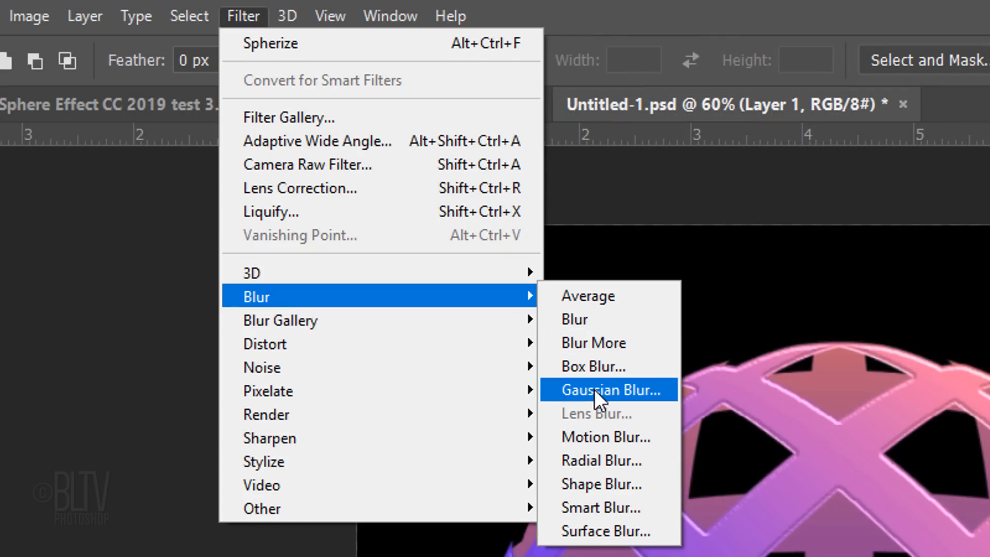
left_click(606, 390)
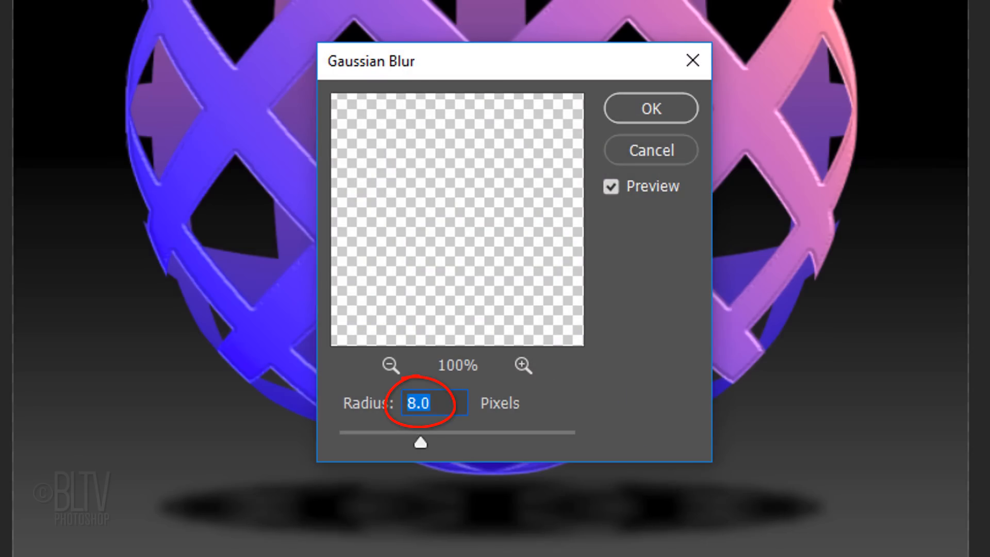
left_click(649, 108)
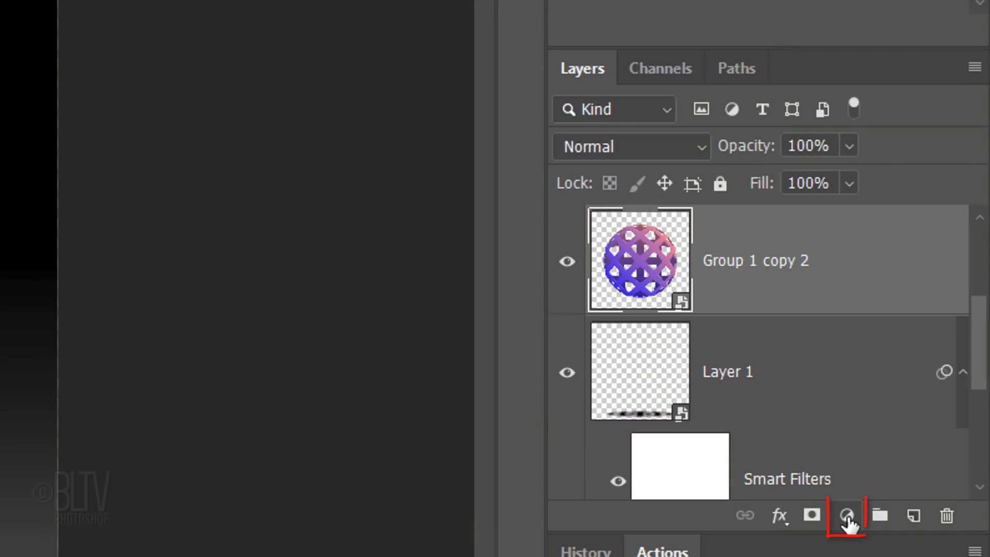
Add a Hue/Saturation adjustment above the sphere with Hue dragged to +180
left_click(848, 515)
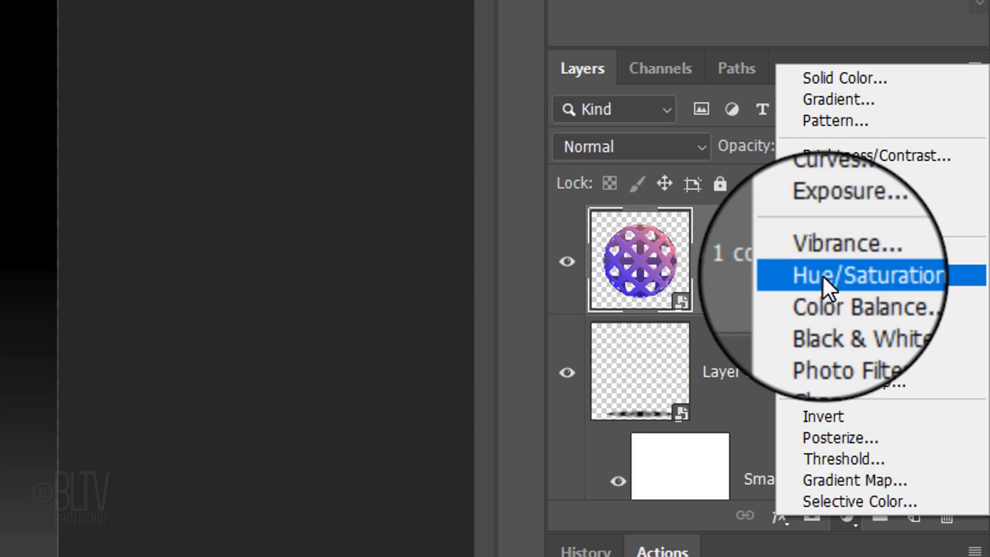
left_click(867, 274)
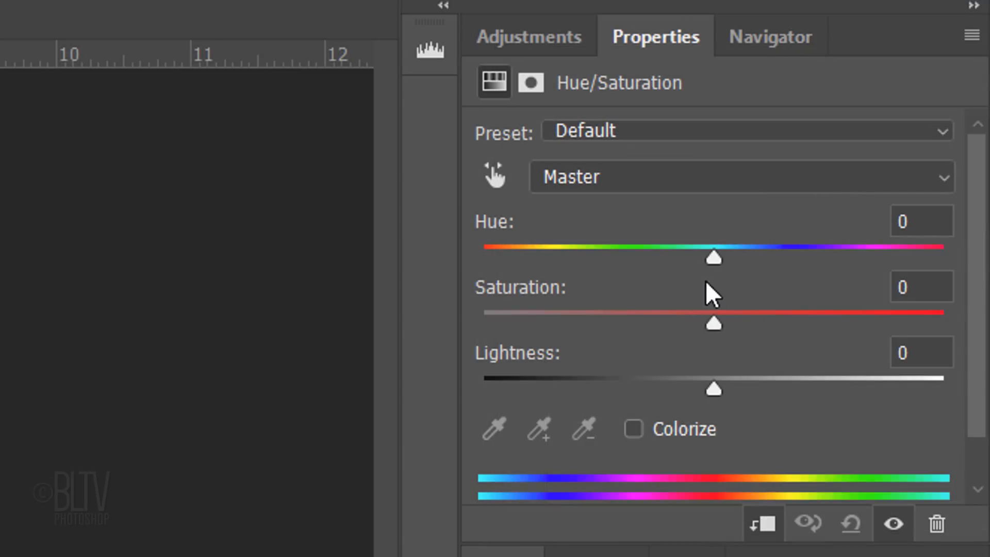
left_click_drag(712, 257, 943, 258)
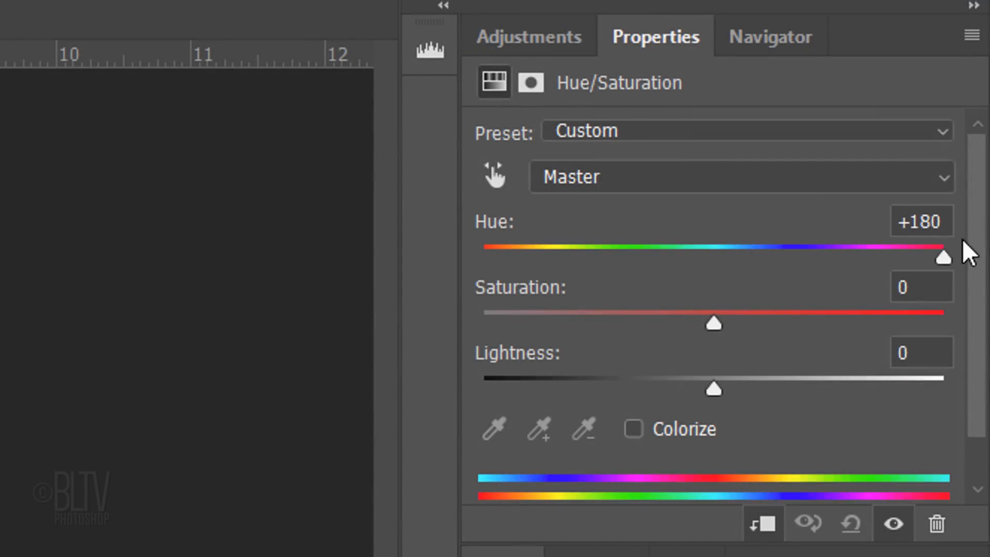